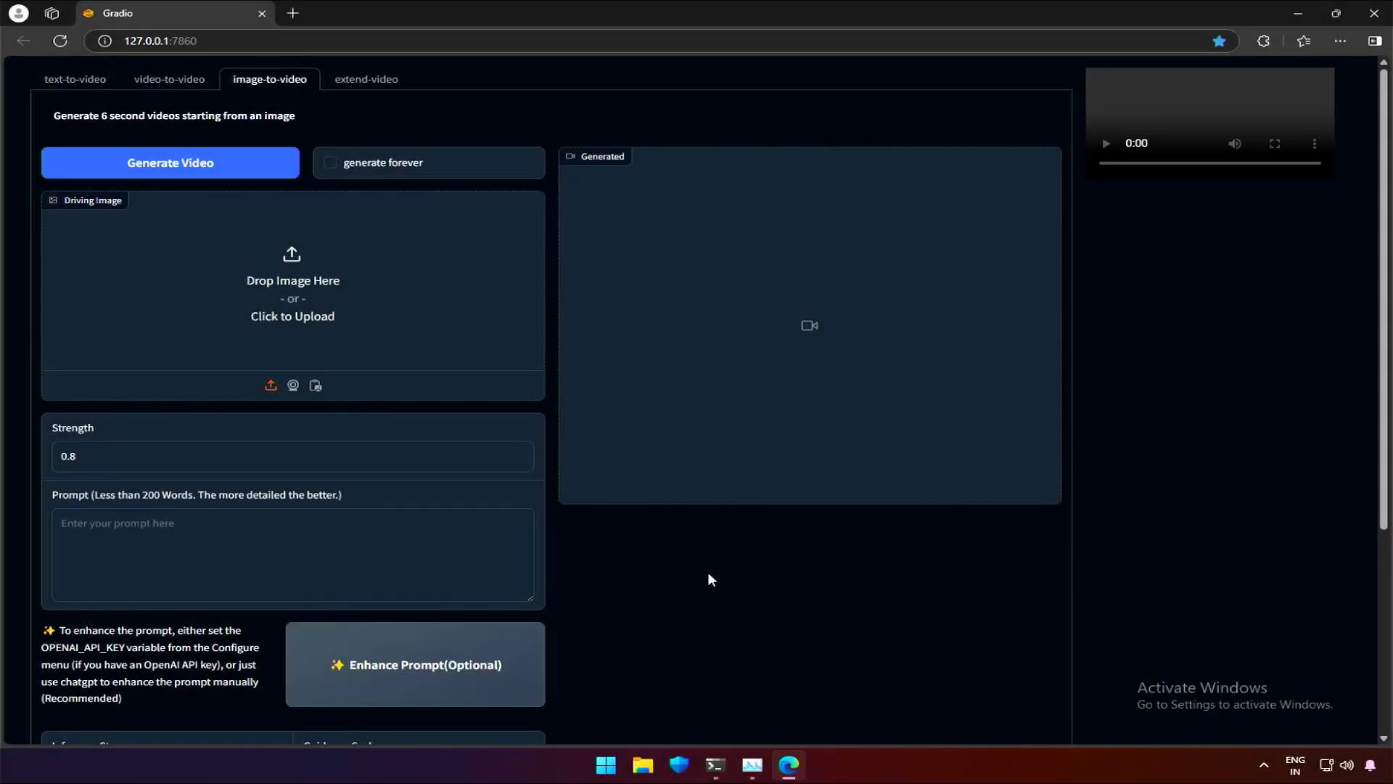
{"action": "mouse_move", "coordinate": [121, 106]}
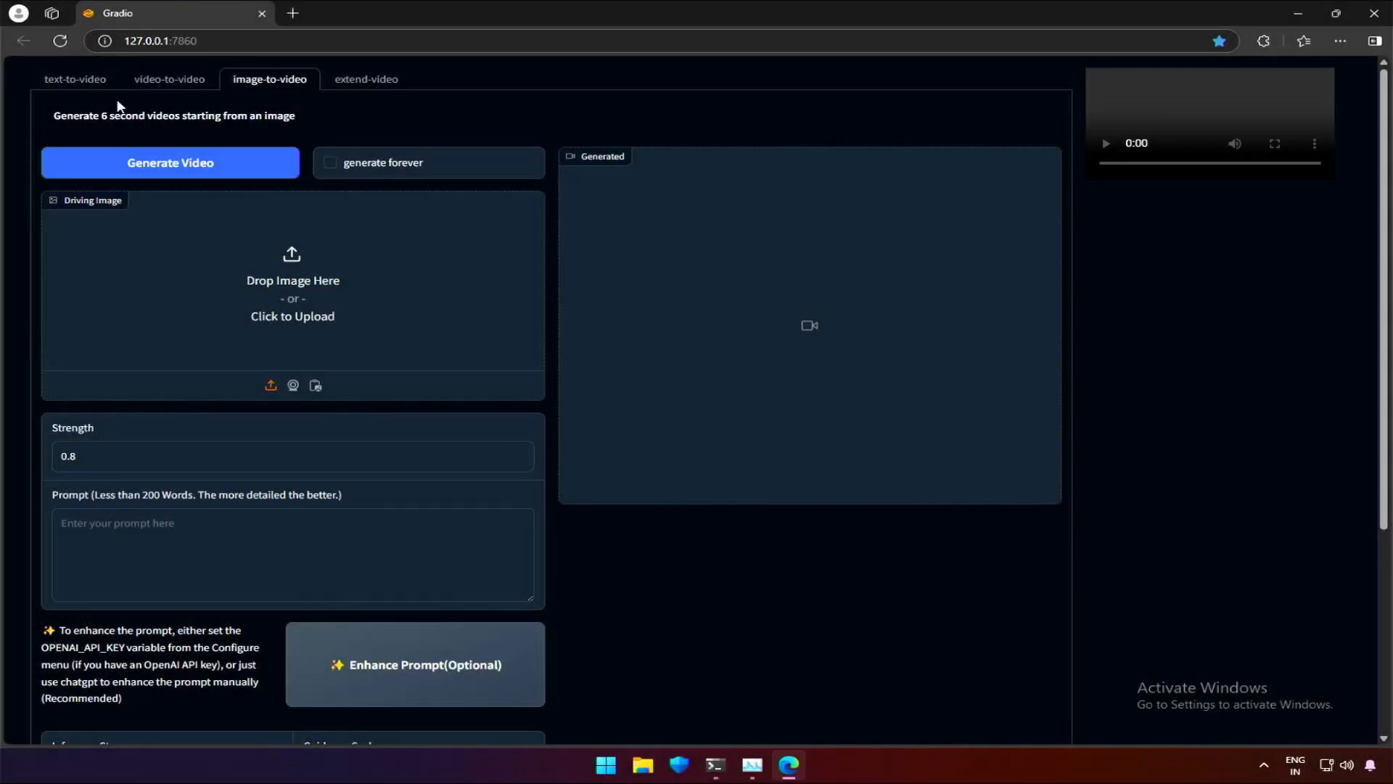
Browse the text-to-video, video-to-video and video-extension modes of the CogVideoX UI.
{"action": "left_click", "coordinate": [74, 78]}
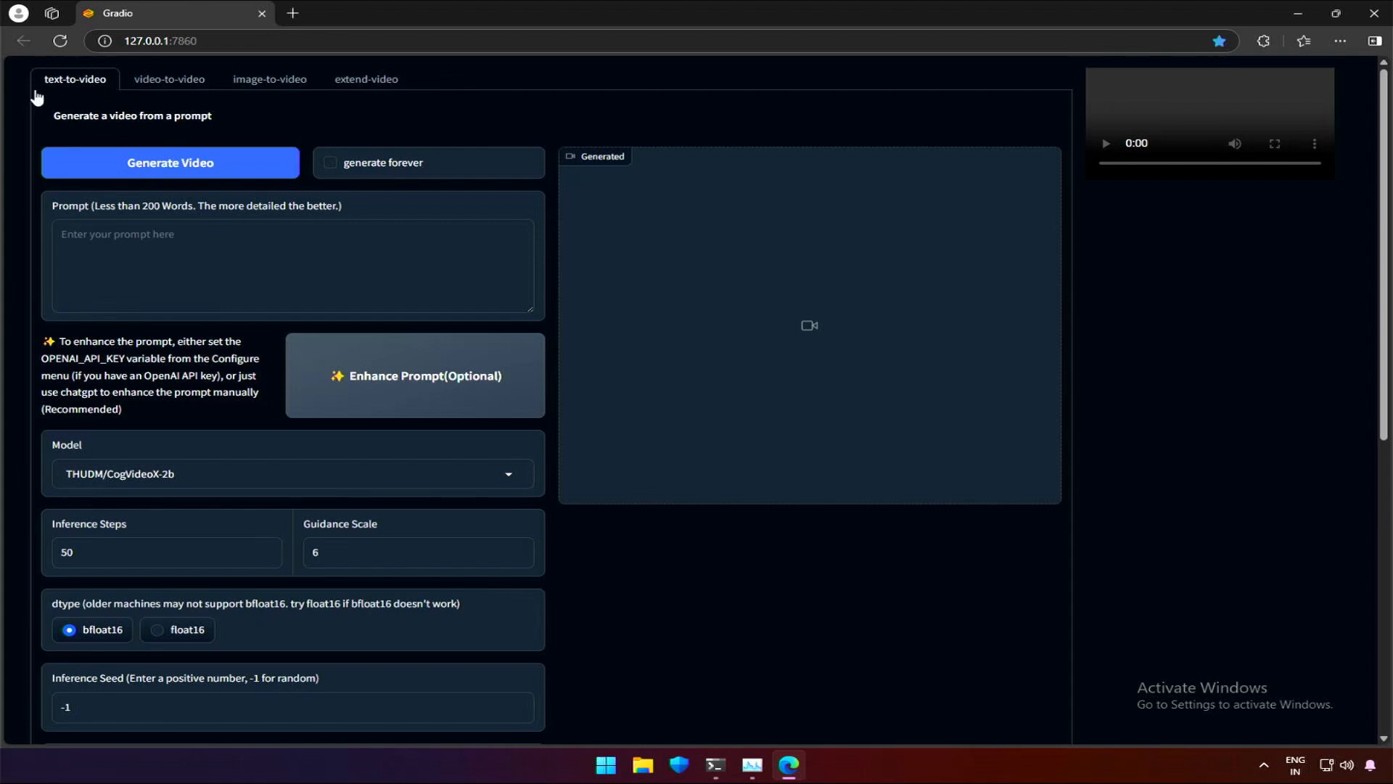
{"action": "mouse_move", "coordinate": [95, 96]}
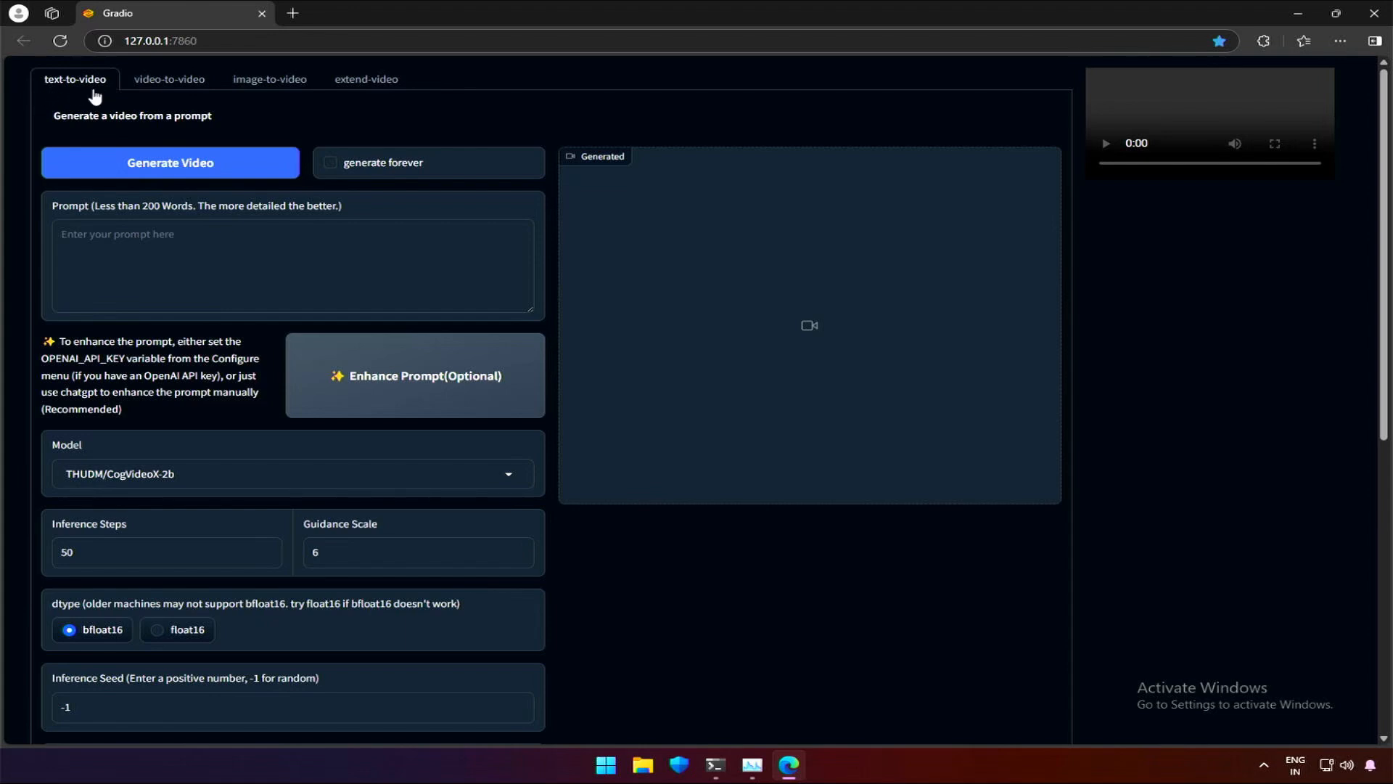
{"action": "left_click", "coordinate": [169, 78]}
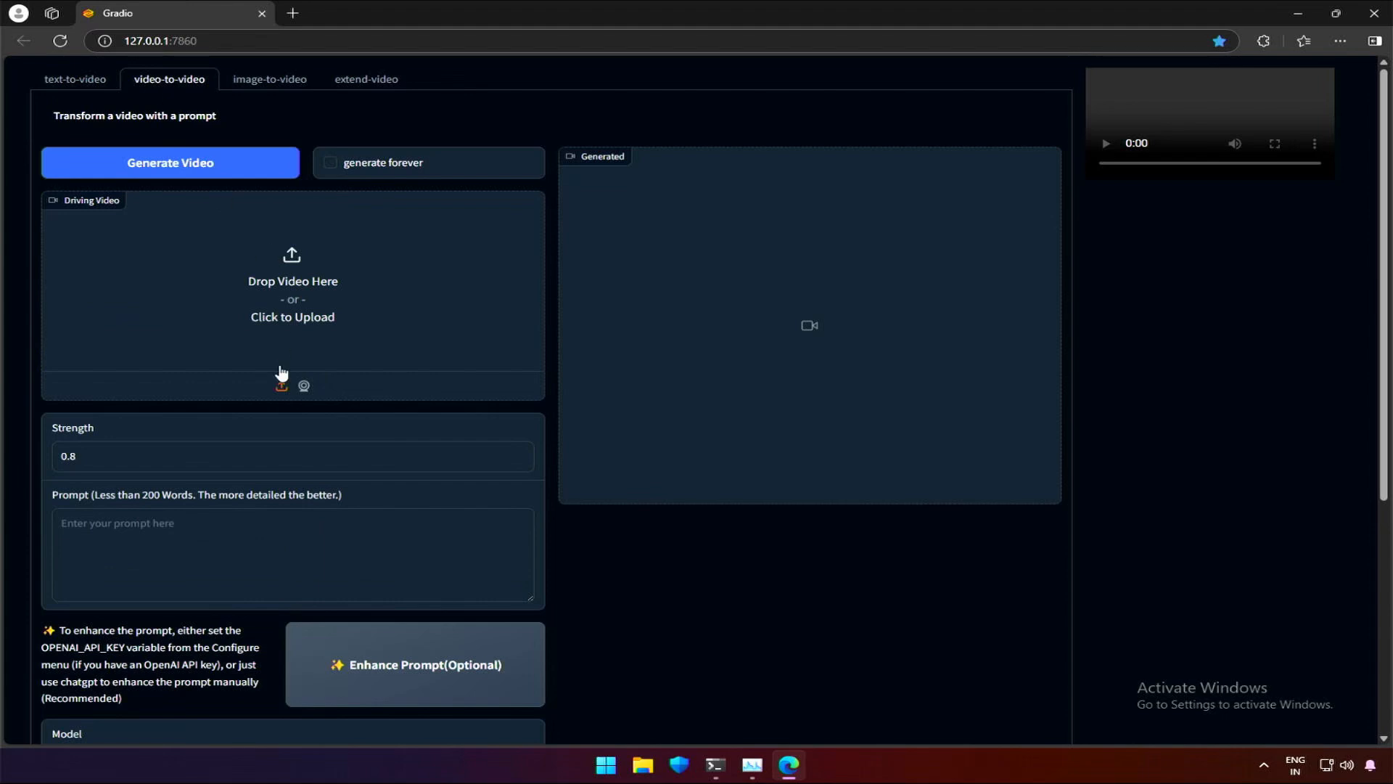
{"action": "scroll", "scroll_direction": "down", "scroll_amount": 3}
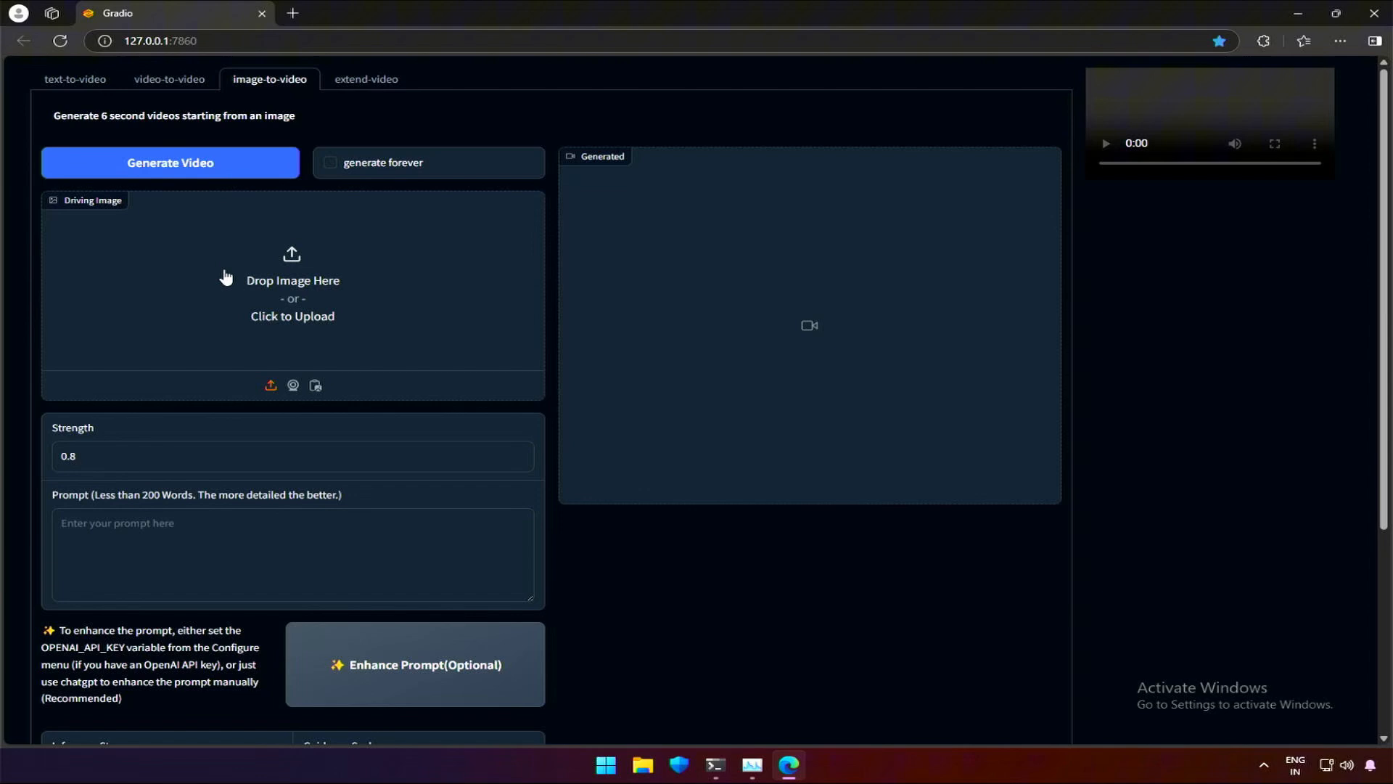
{"action": "mouse_move", "coordinate": [366, 79]}
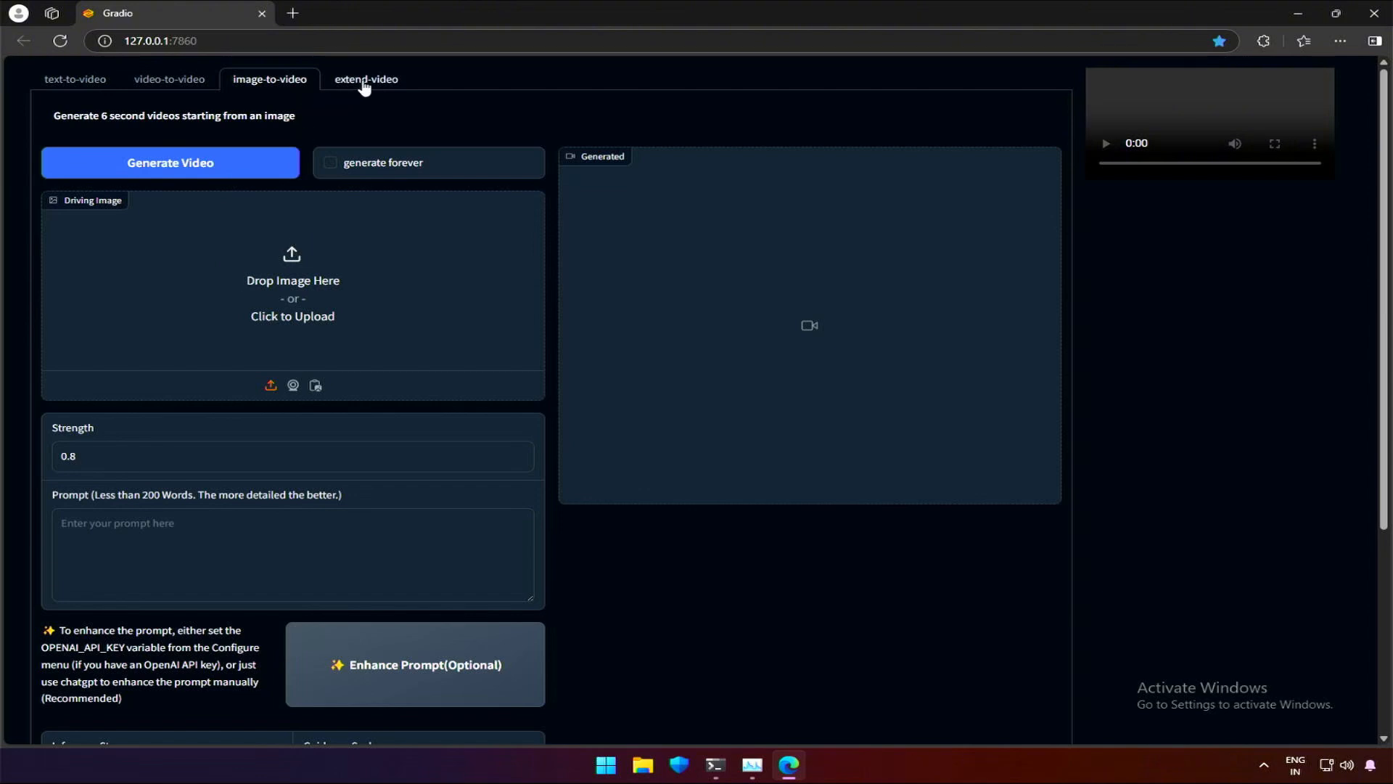
{"action": "left_click", "coordinate": [366, 78]}
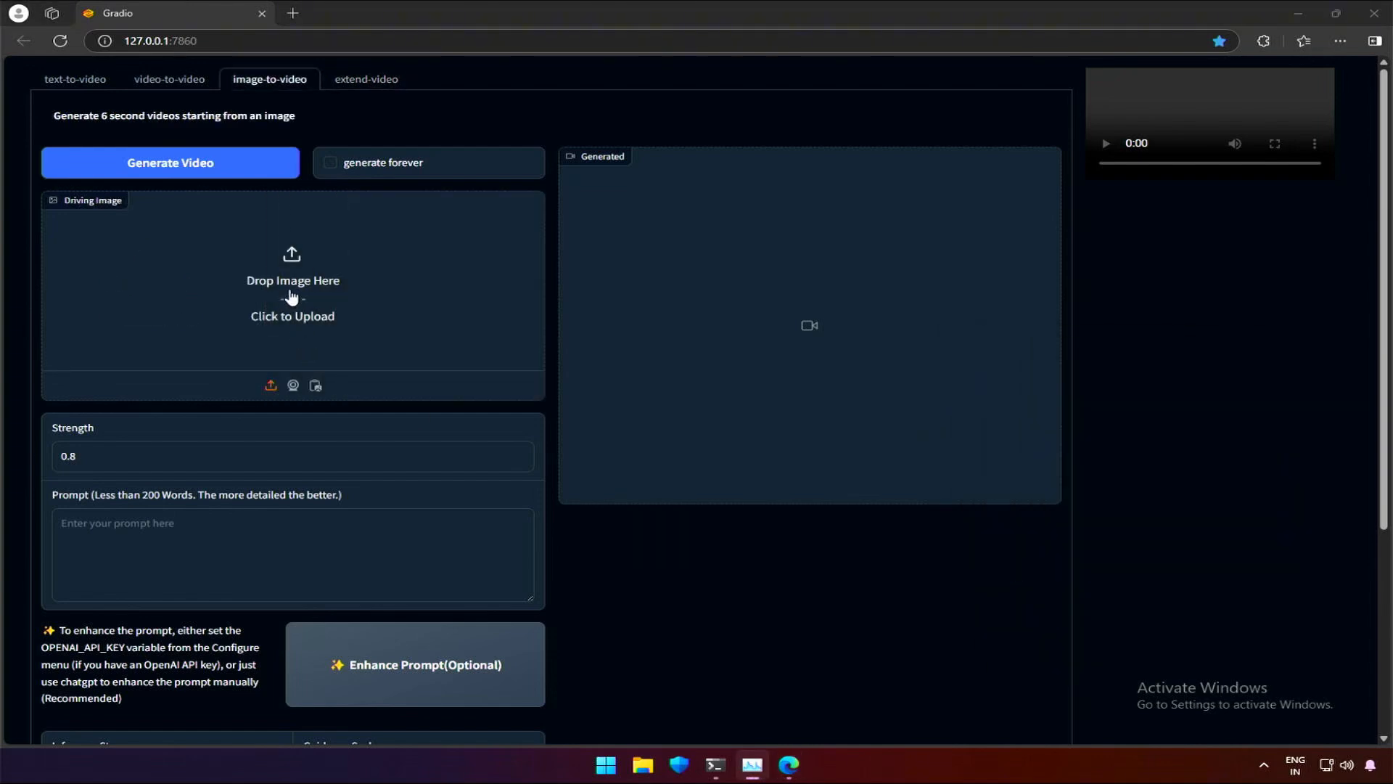
Upload the yellow-dress dancer photo as the image-to-video driving image.
{"action": "left_click", "coordinate": [291, 293]}
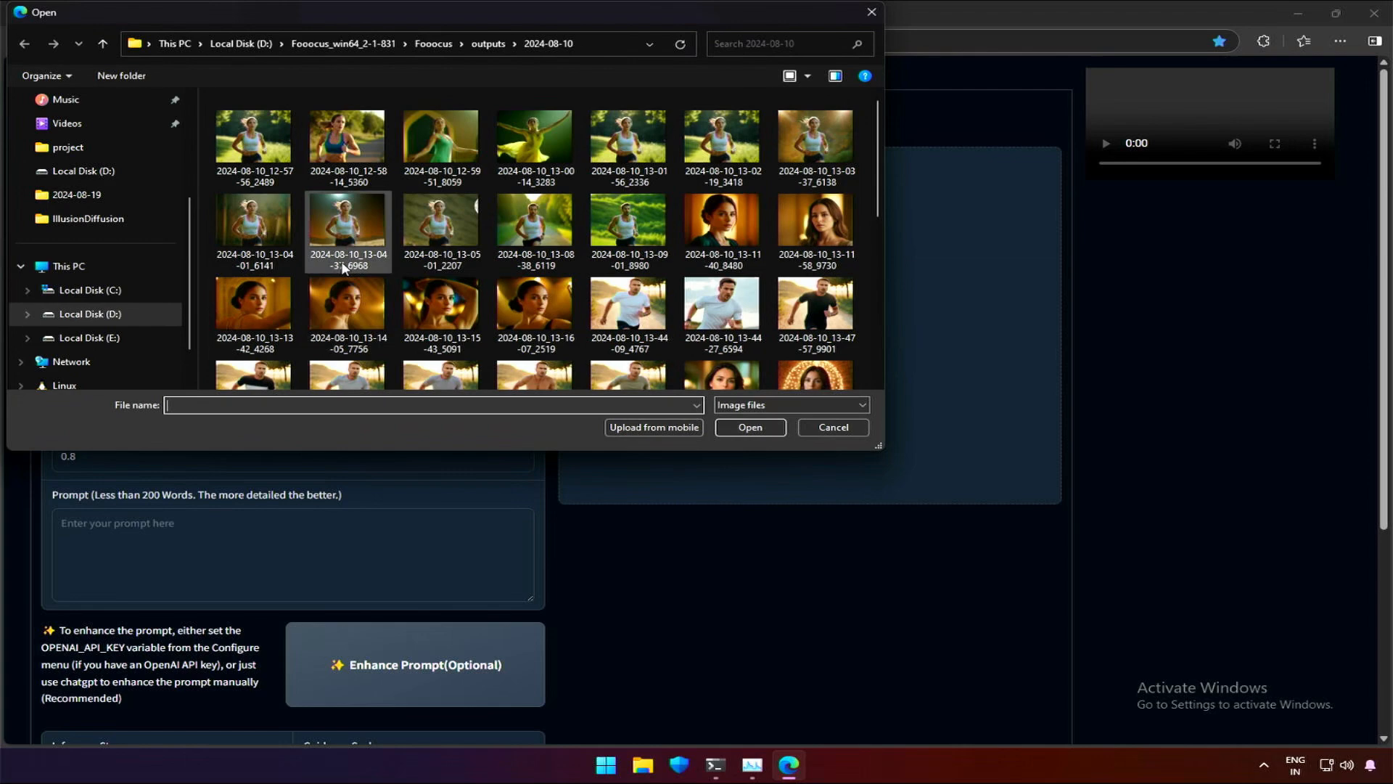
{"action": "mouse_move", "coordinate": [493, 167]}
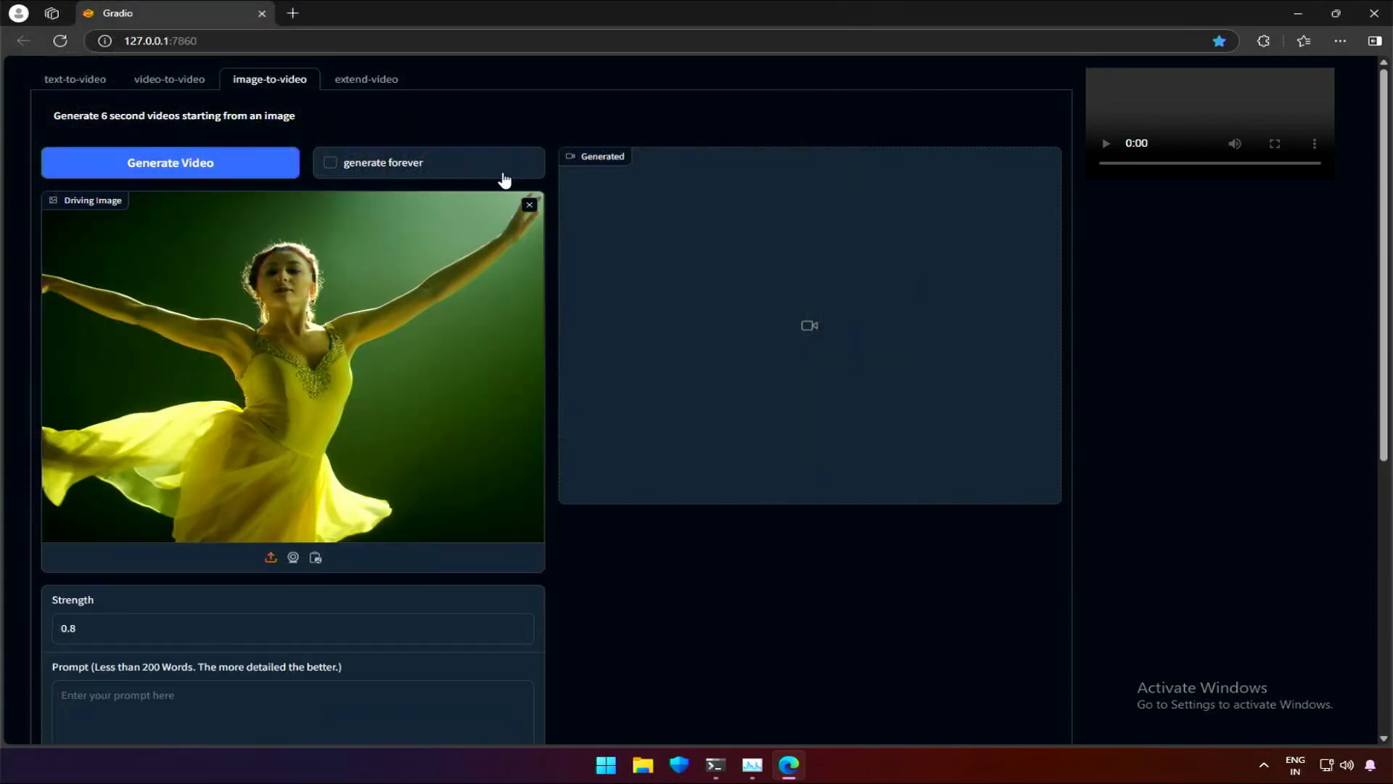
{"action": "scroll", "scroll_direction": "down", "scroll_amount": 3}
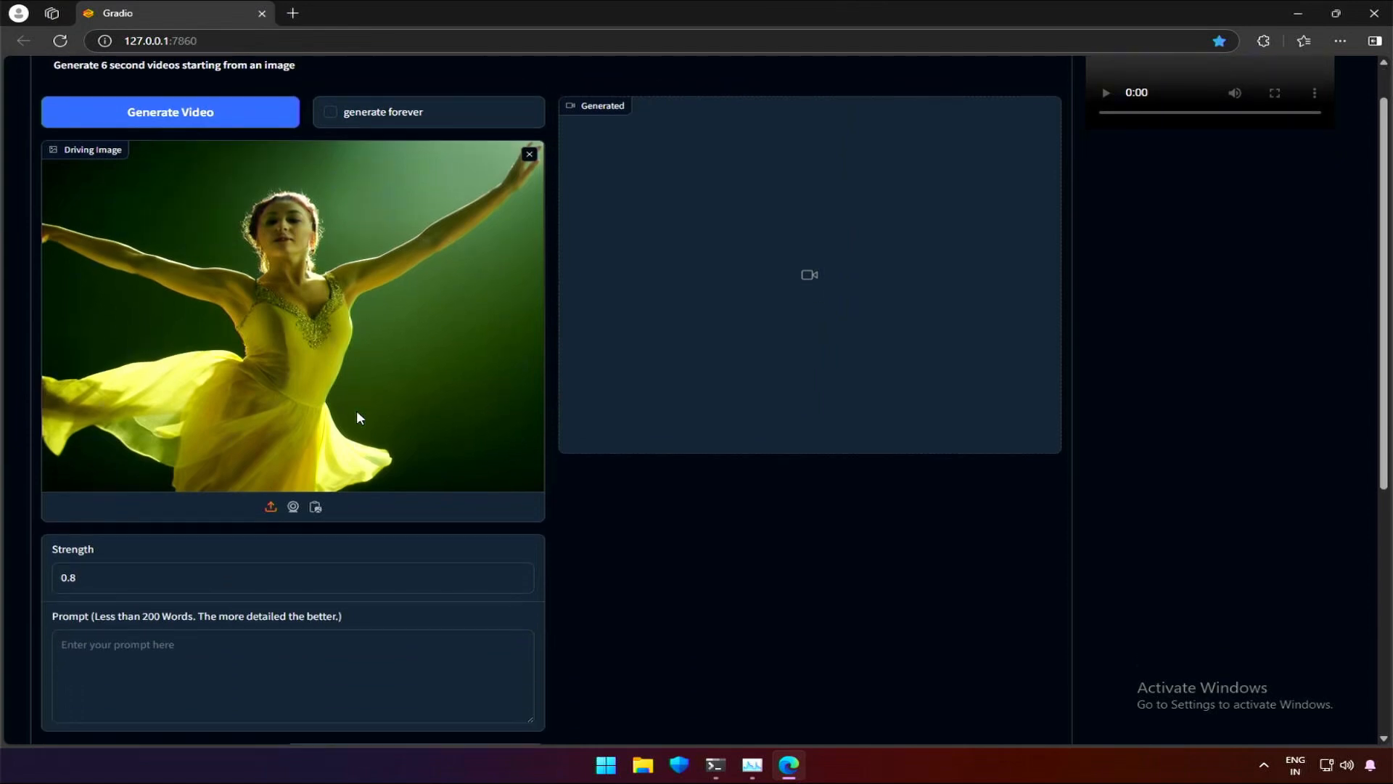
{"action": "scroll", "scroll_direction": "down", "scroll_amount": 3}
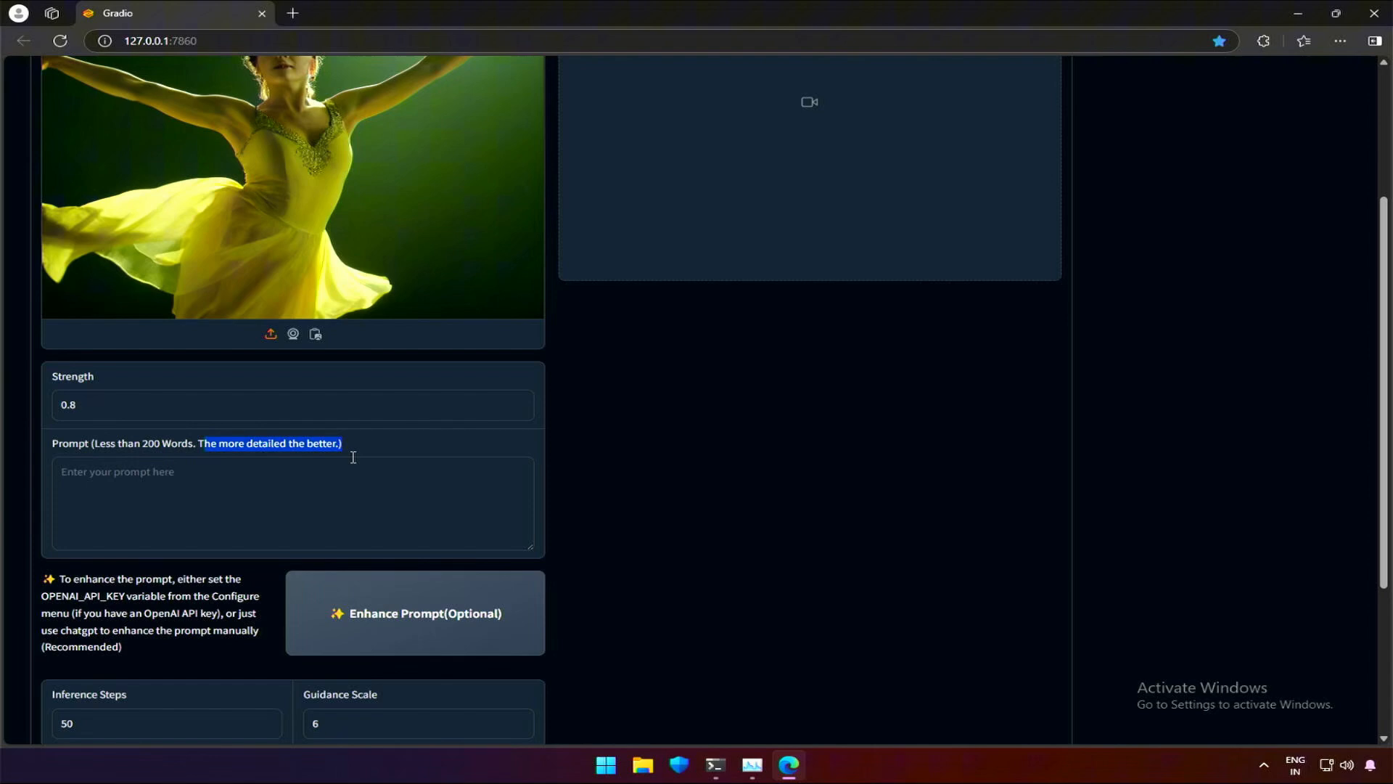
{"action": "left_click", "coordinate": [222, 501]}
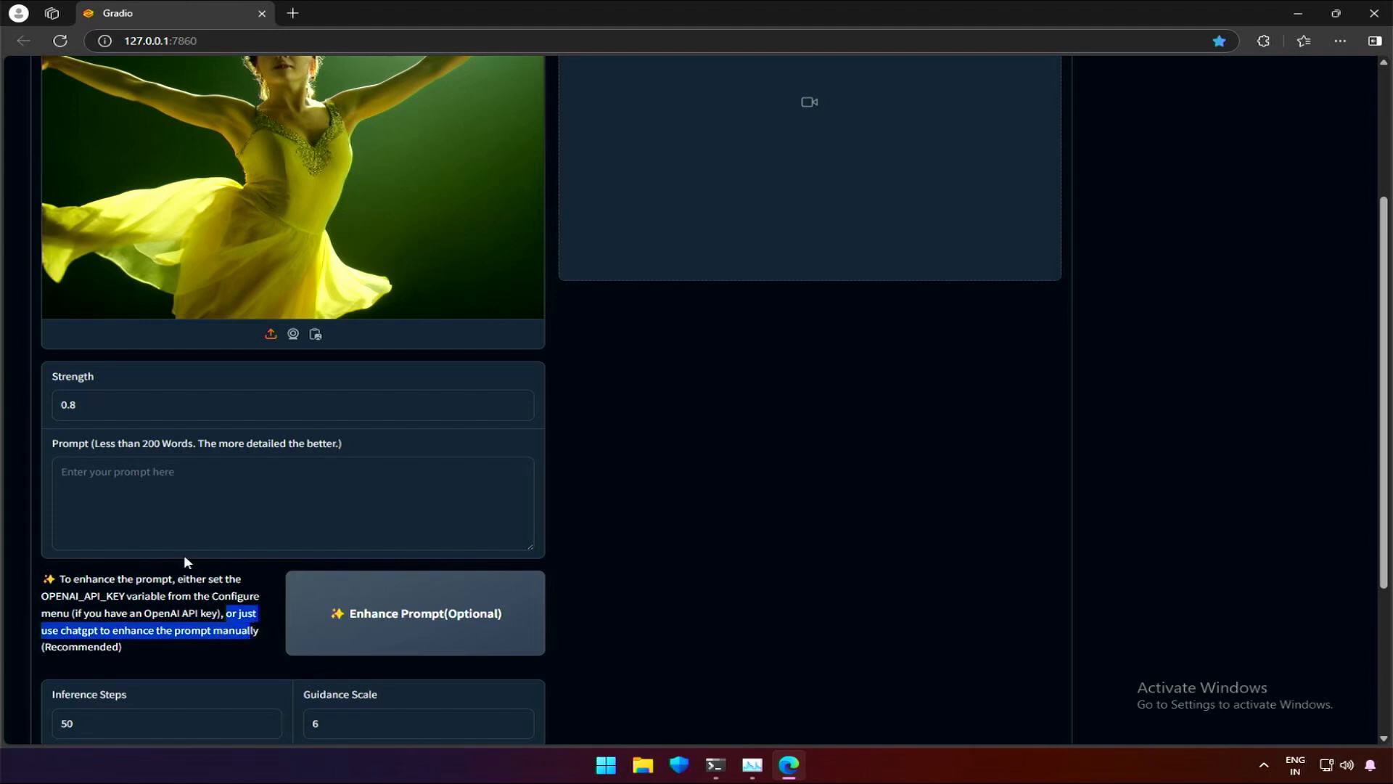
{"action": "scroll", "scroll_direction": "up", "scroll_amount": 3}
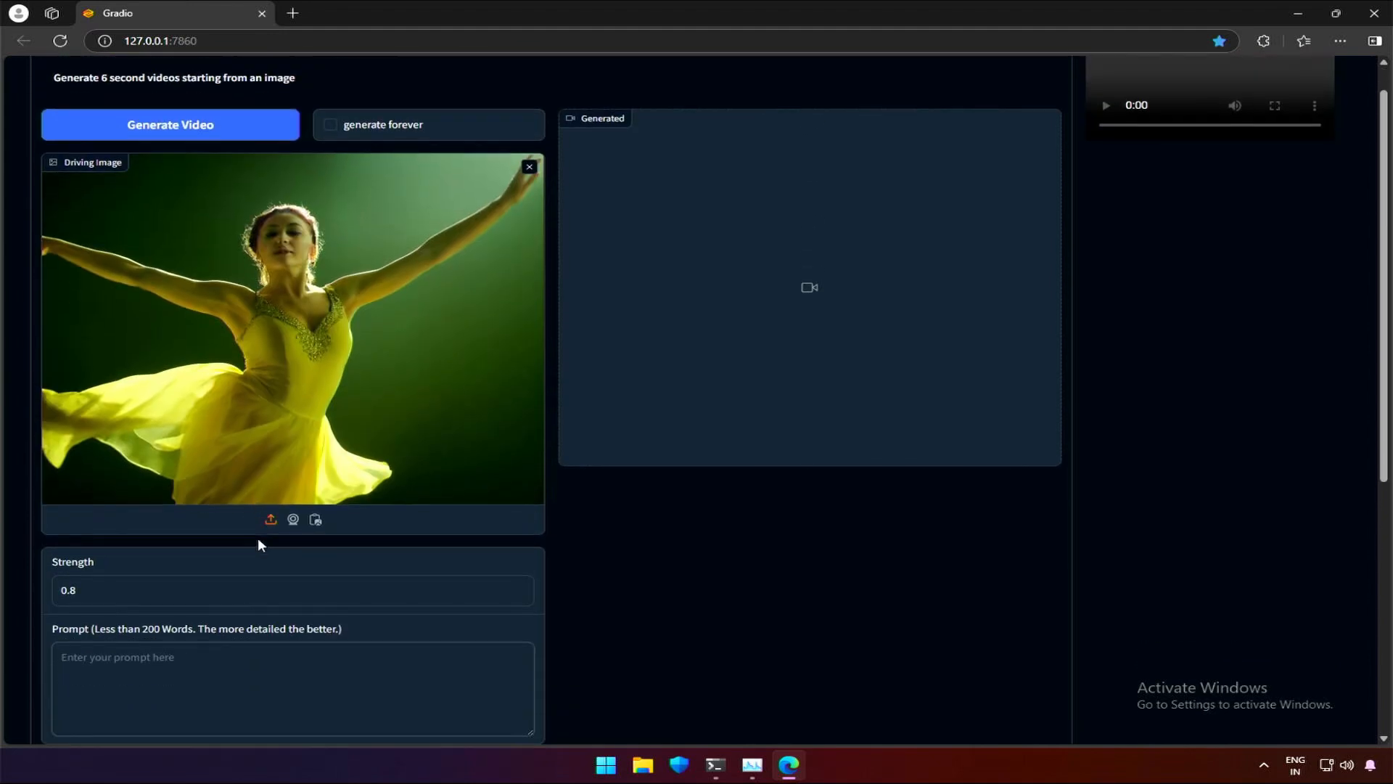
{"action": "scroll", "scroll_direction": "down", "scroll_amount": 3}
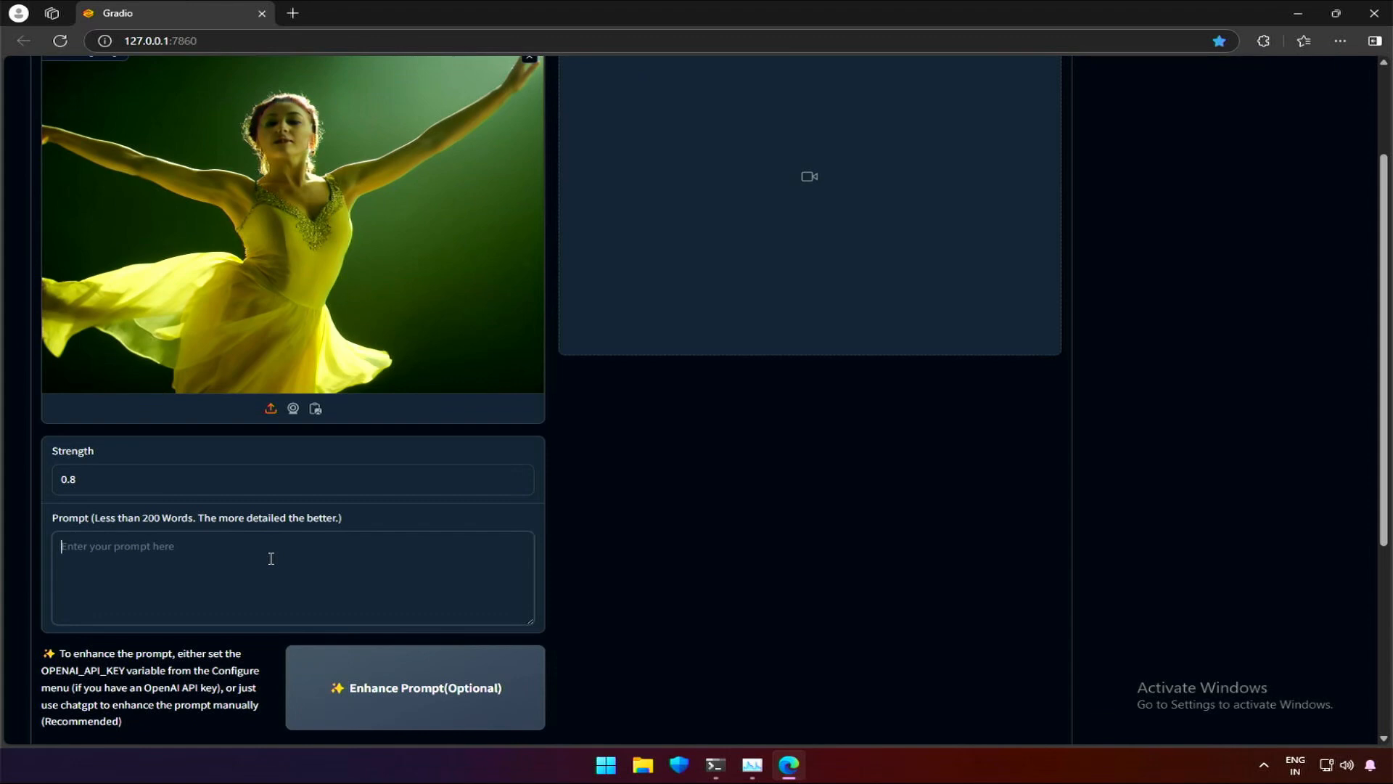
Ask ChatGPT to enhance "a beautiful woman dancing" into a detailed text-to-video prompt.
{"action": "left_click", "coordinate": [373, 13]}
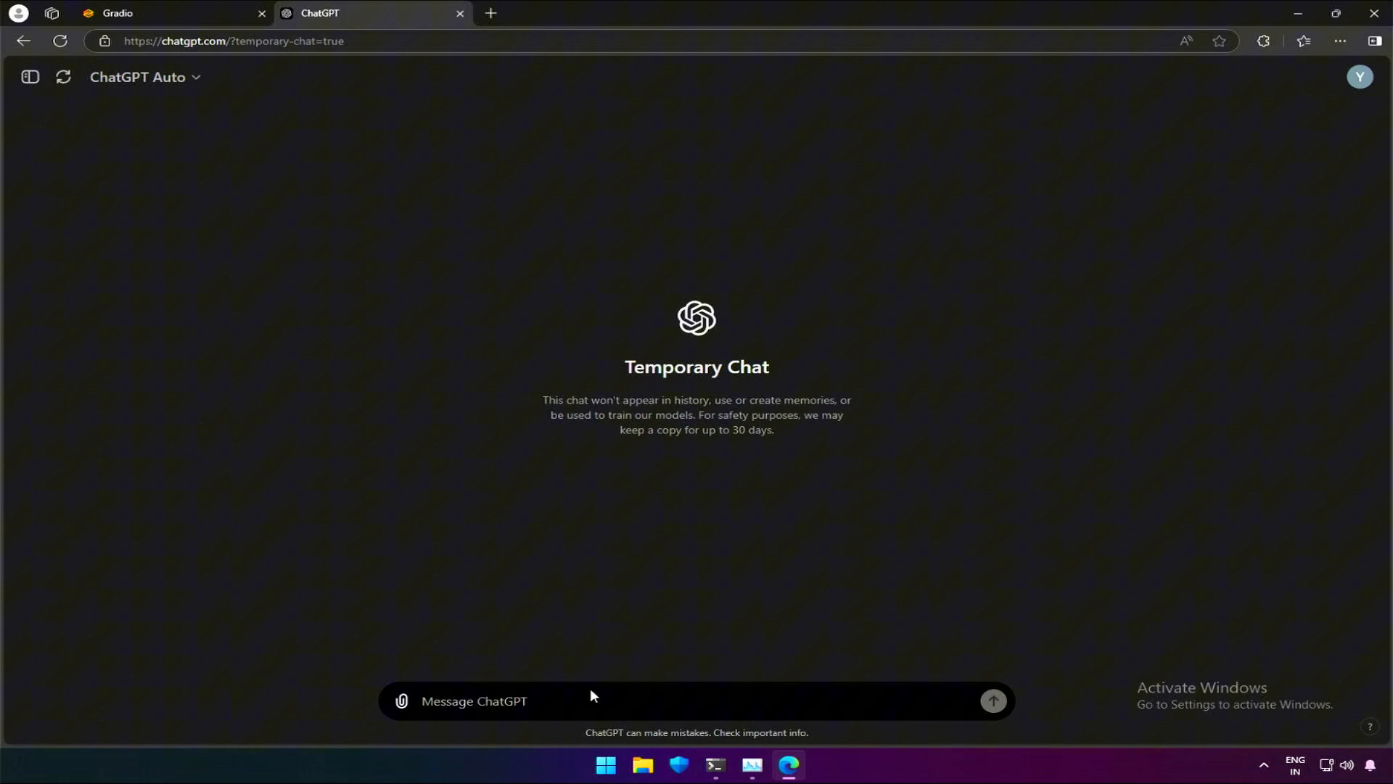
{"action": "type", "text": "Please enhance this prompt"}
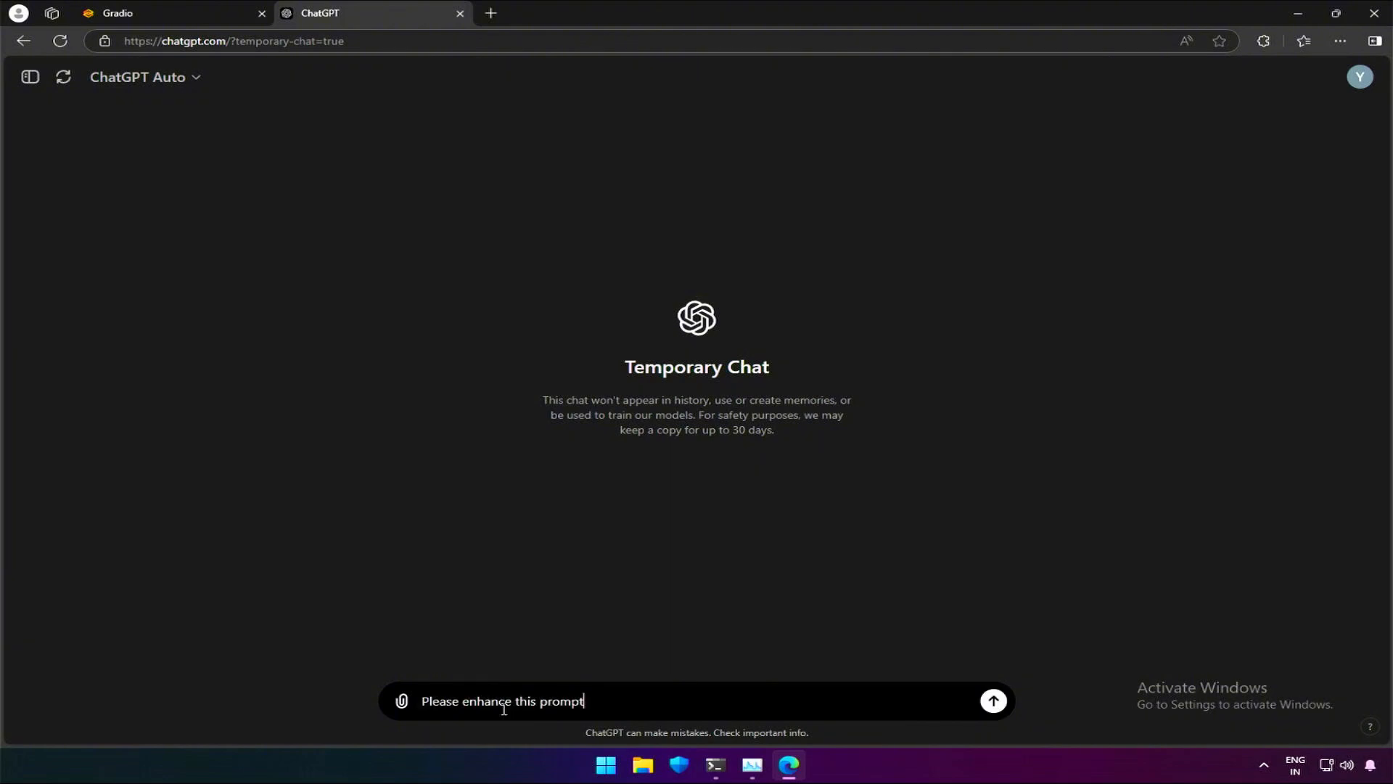
{"action": "type", "text": "\"a beautiful woman dancing\" for my"}
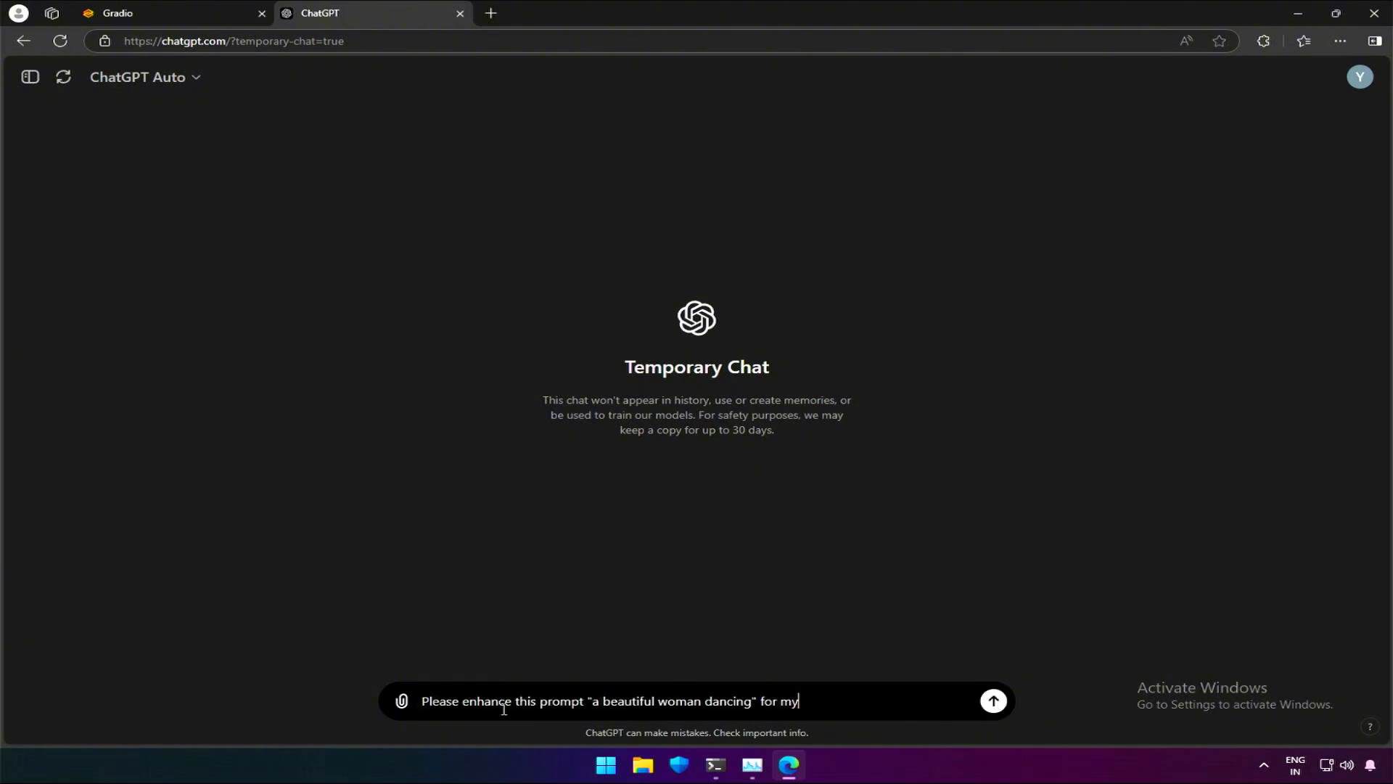
{"action": "type", "text": "text to video image g"}
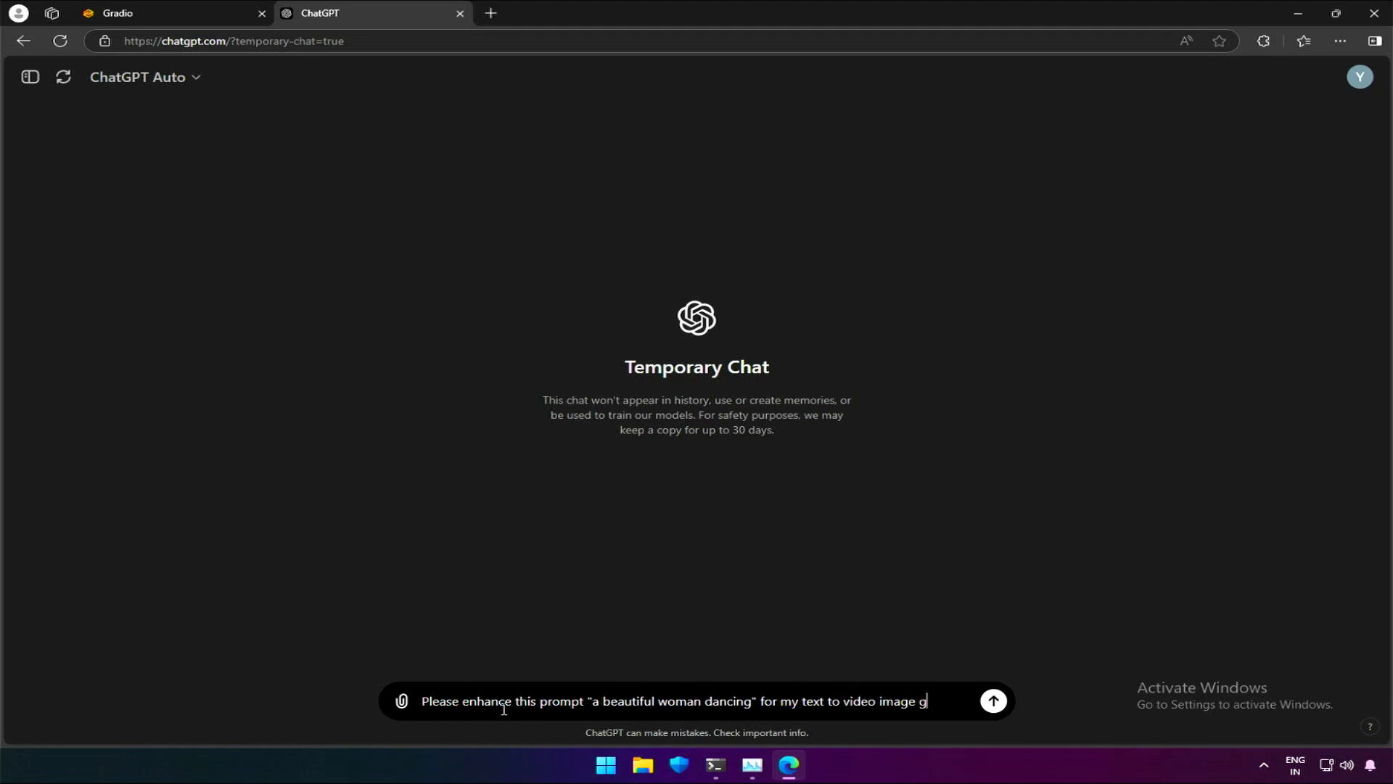
{"action": "left_click", "coordinate": [993, 701]}
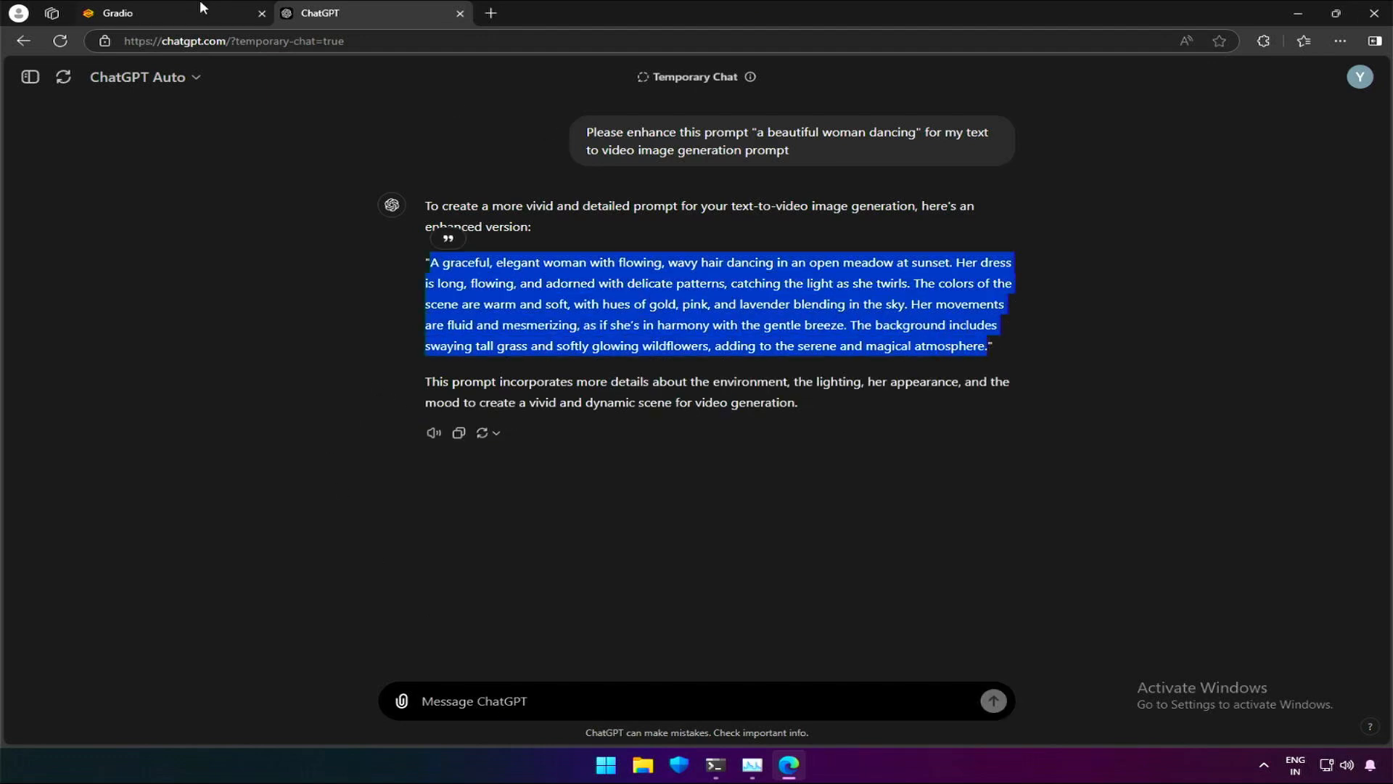
Check the enhanced prompt's length in the word counter and return to the generator.
{"action": "left_click", "coordinate": [116, 13]}
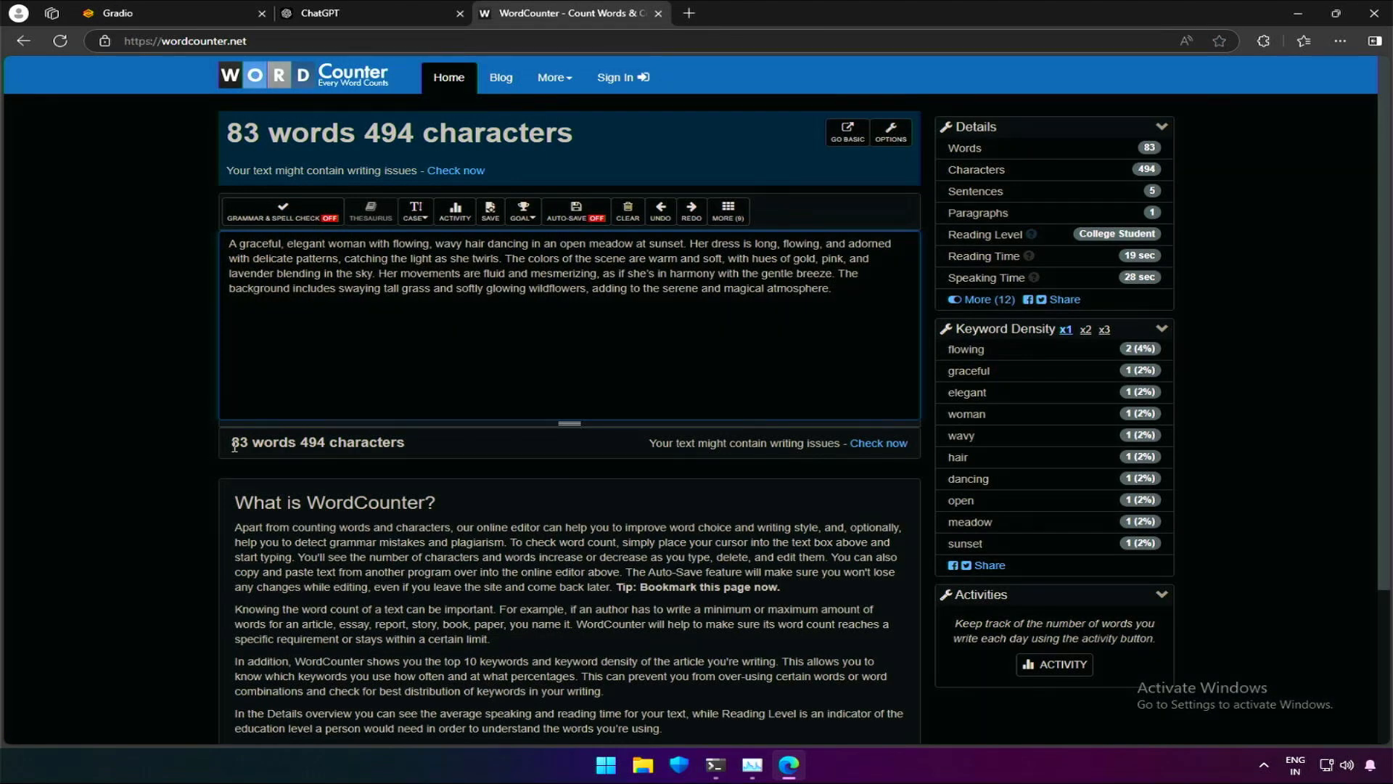
{"action": "left_click", "coordinate": [113, 13]}
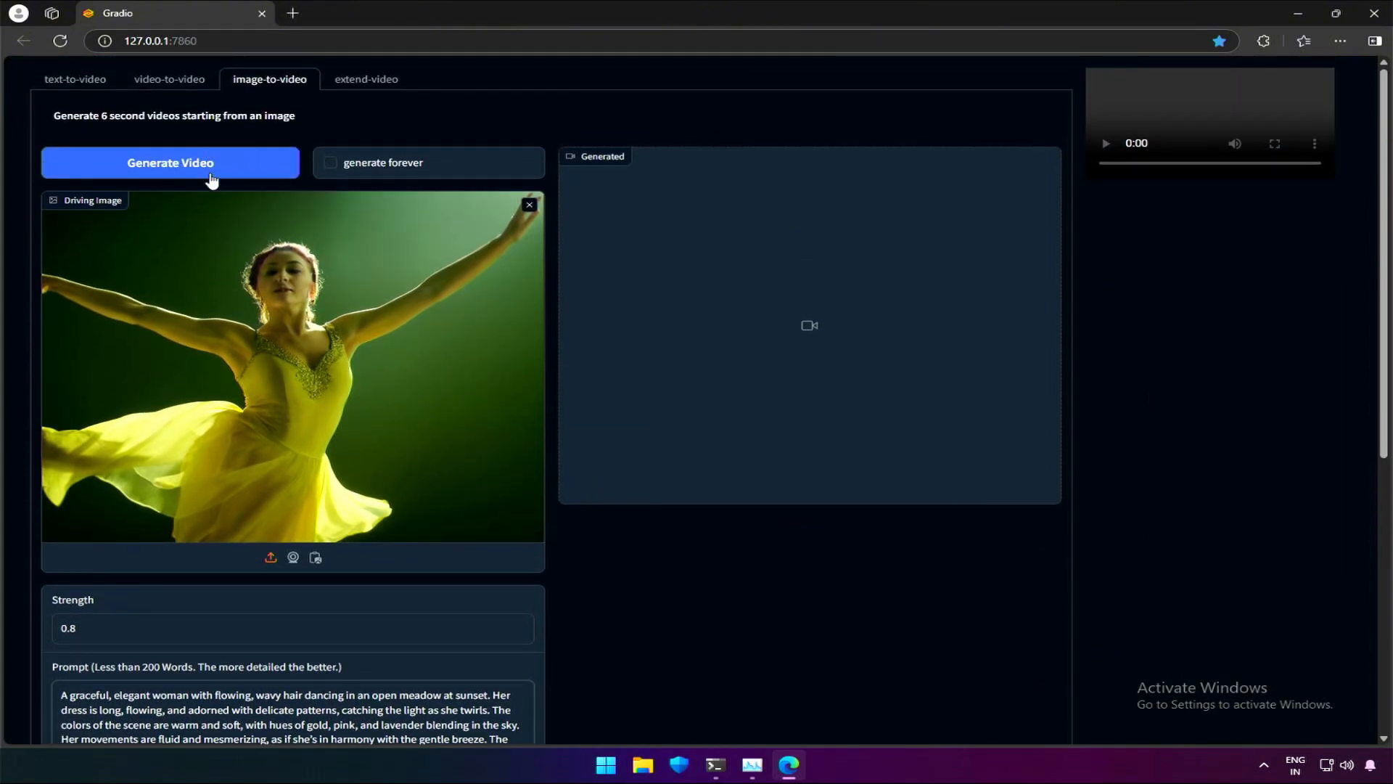
{"action": "mouse_move", "coordinate": [338, 176]}
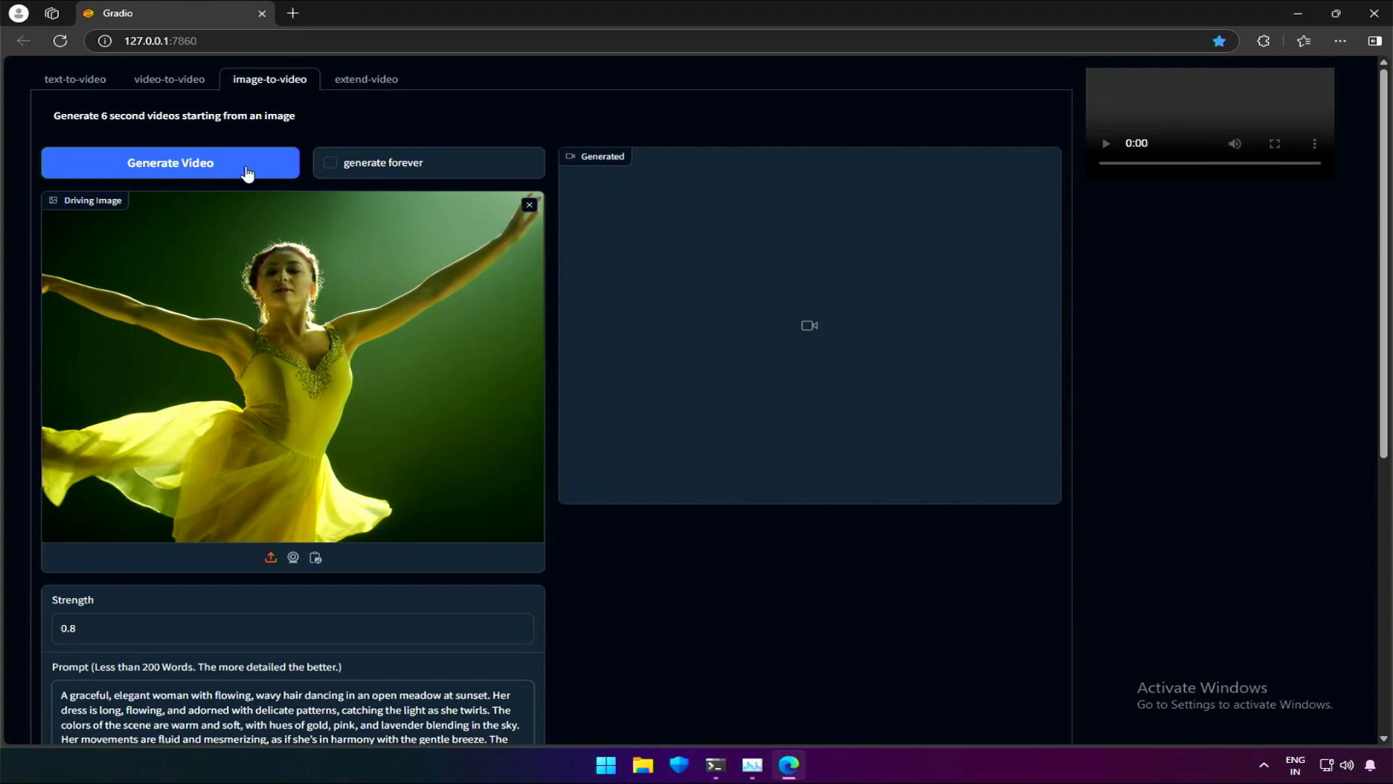
Generate the 6-second yellow-dress dancer video from the image and meadow prompt.
{"action": "left_click", "coordinate": [170, 162]}
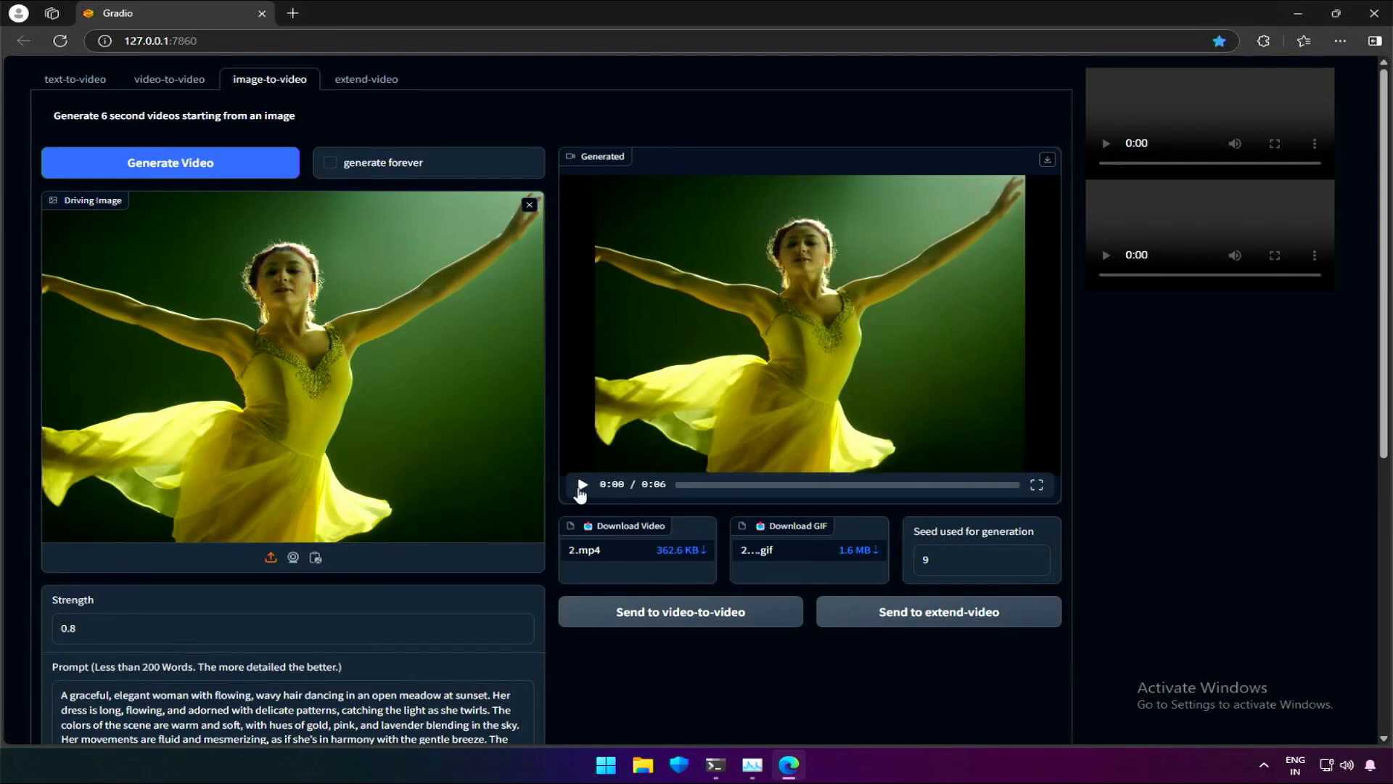
Replay the generated dance video several times and review the result files below it.
{"action": "left_click", "coordinate": [581, 484]}
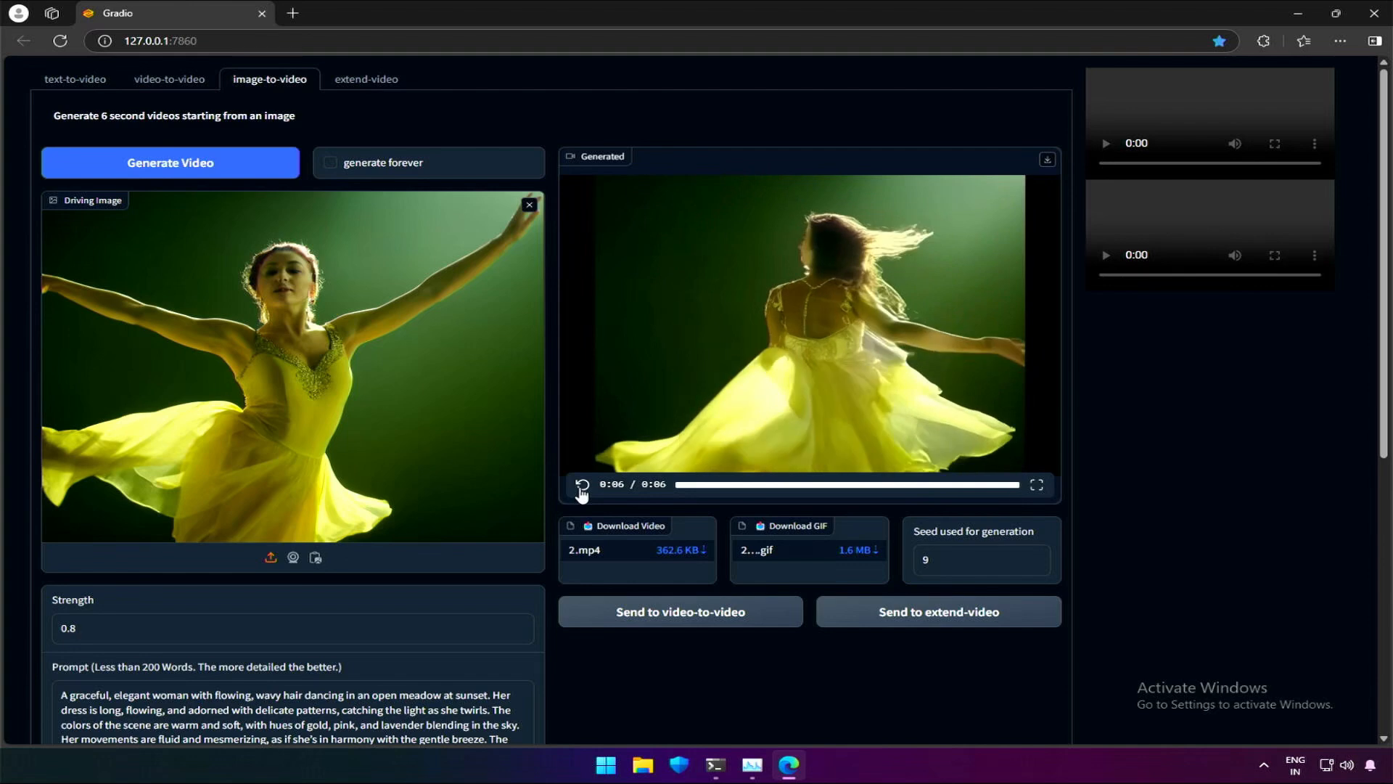
{"action": "left_click", "coordinate": [581, 485]}
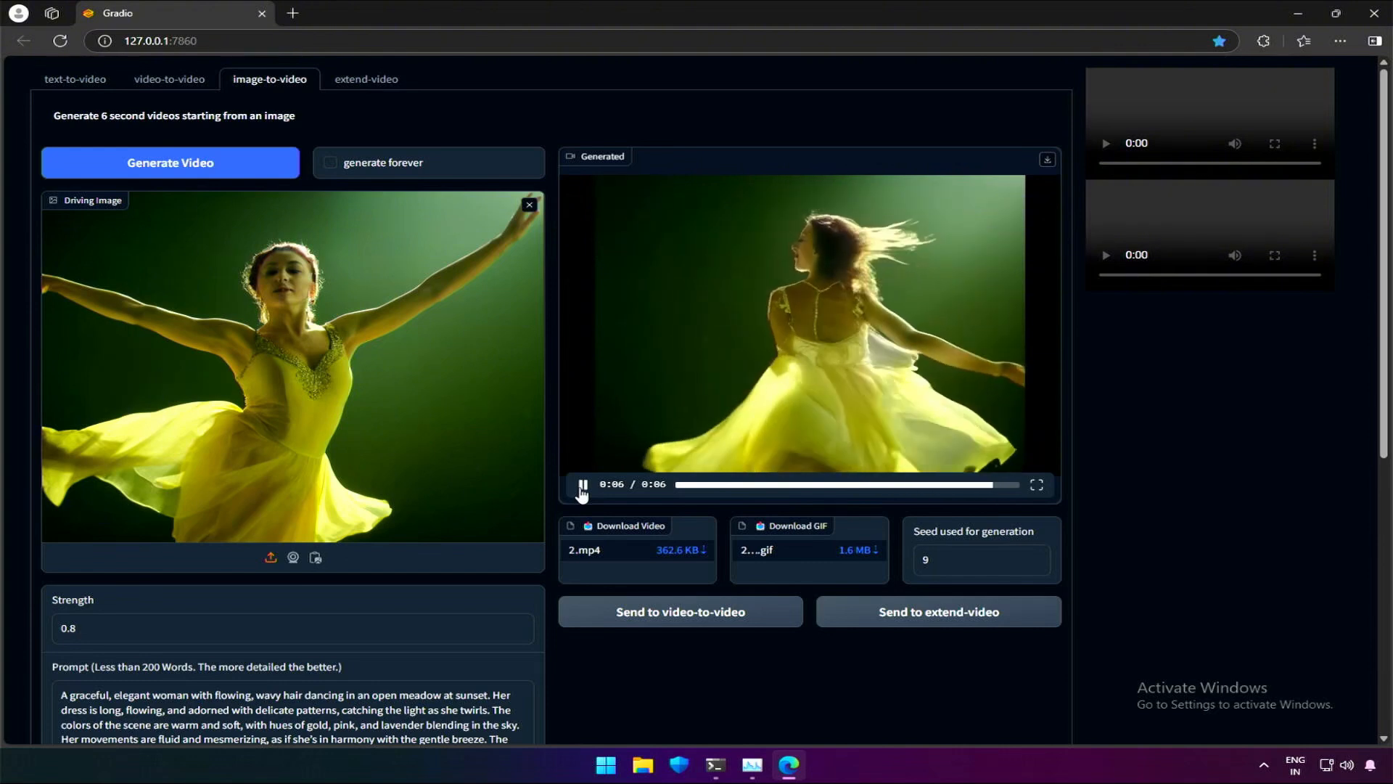
{"action": "left_click", "coordinate": [581, 485]}
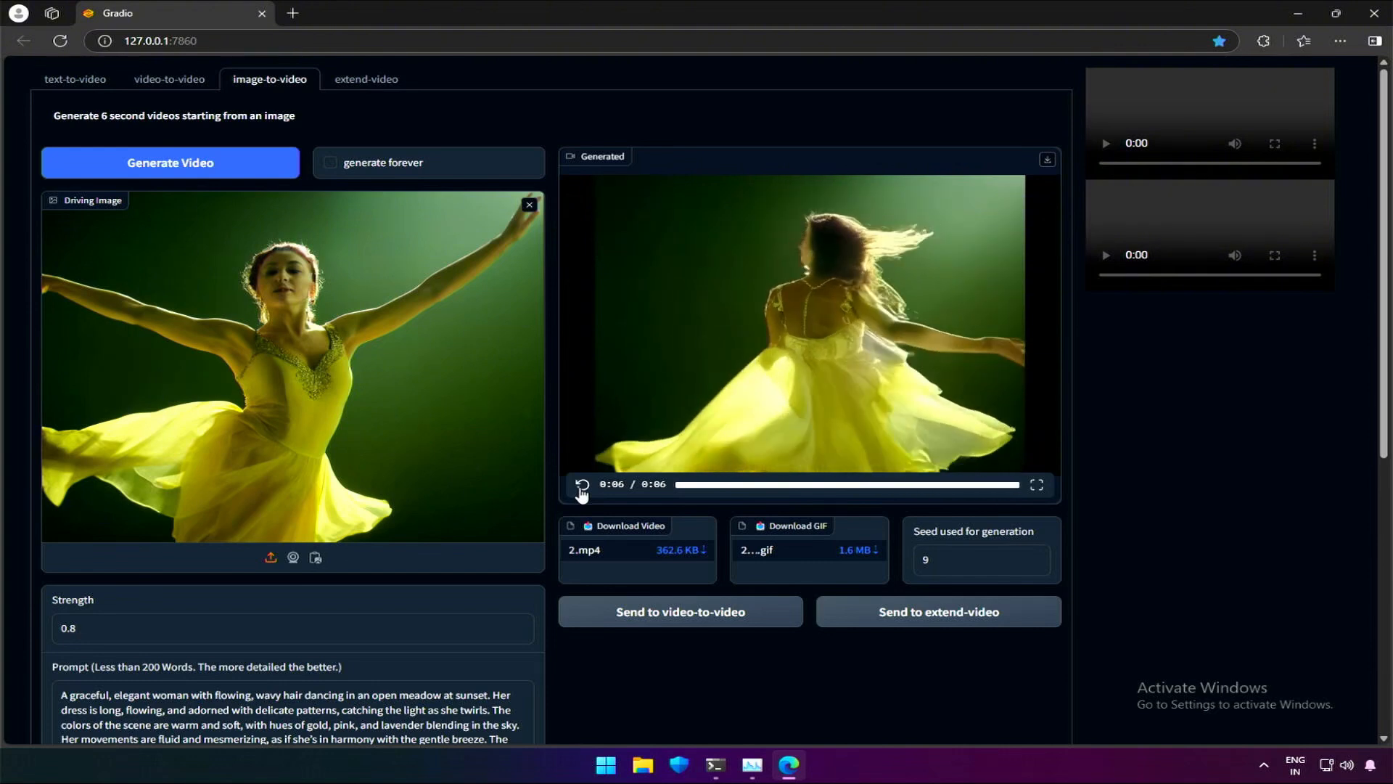
{"action": "left_click", "coordinate": [581, 484]}
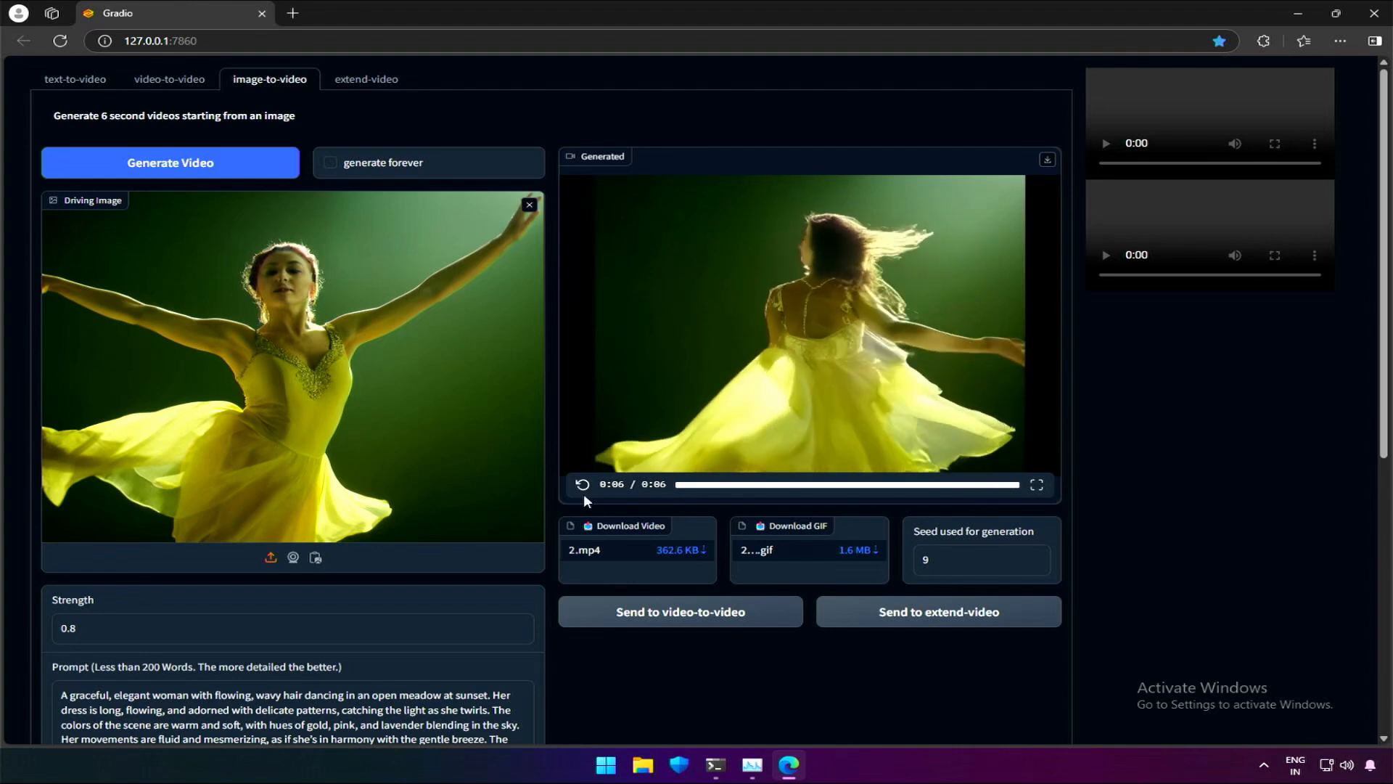
{"action": "scroll", "scroll_direction": "down", "scroll_amount": 3}
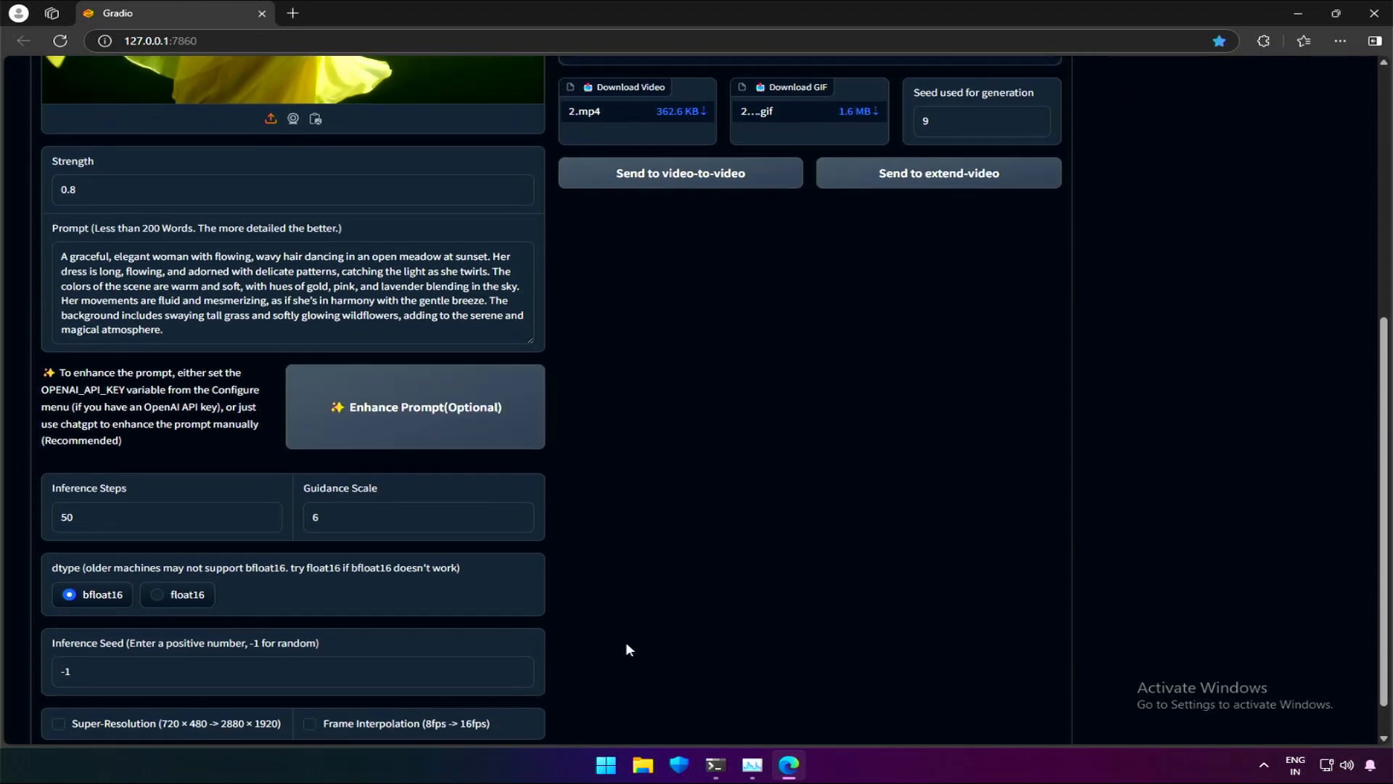
{"action": "scroll", "scroll_direction": "down", "scroll_amount": 3}
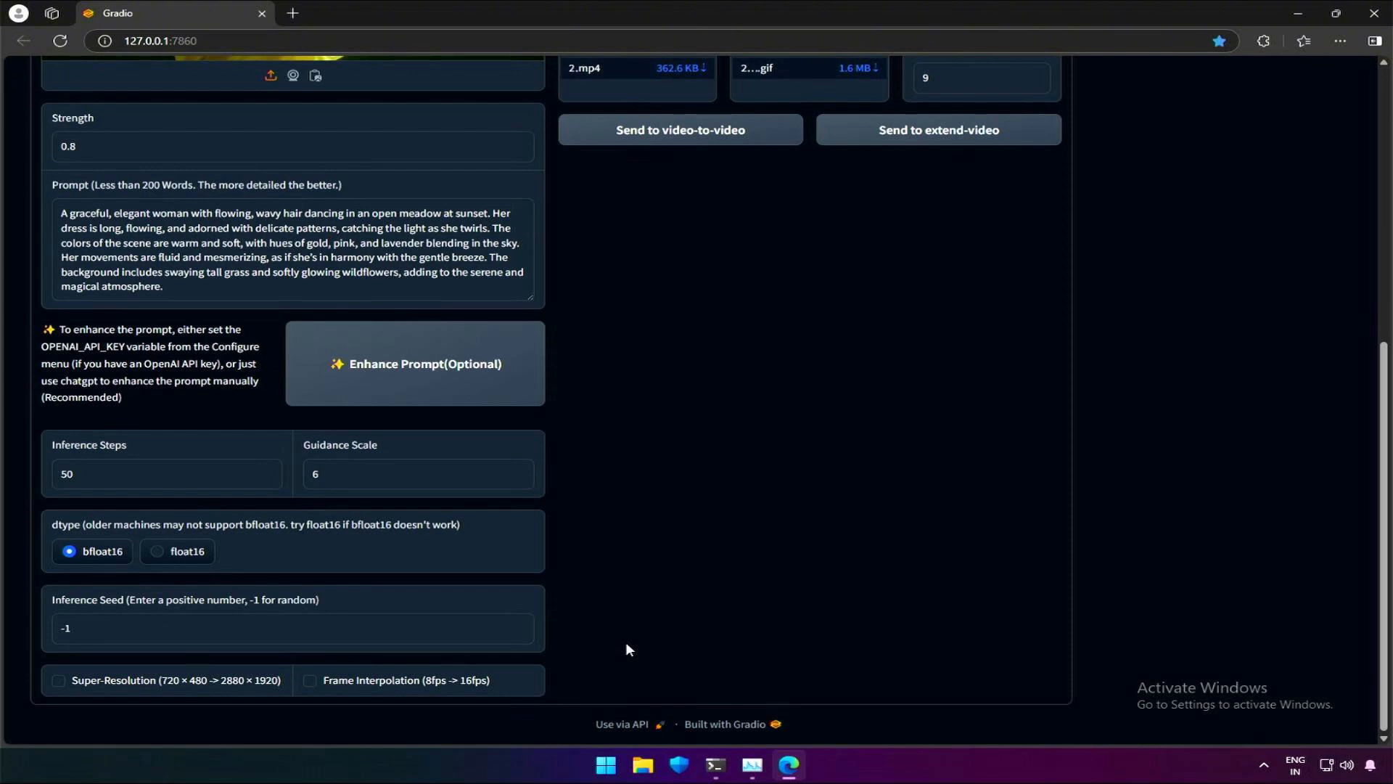
{"action": "scroll", "scroll_direction": "up", "scroll_amount": 3}
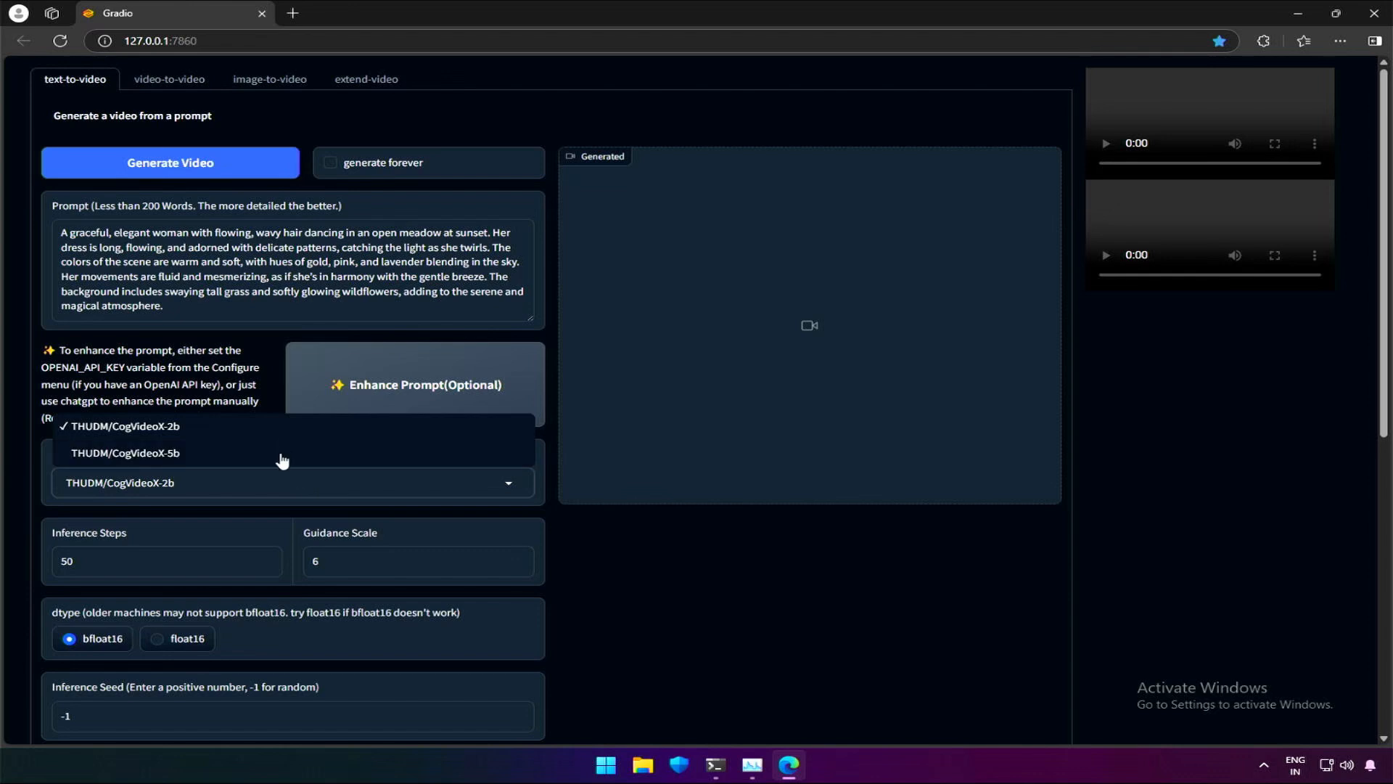
Select the THUDM/CogVideoX-5b model and start generating the meadow dancer video.
{"action": "left_click", "coordinate": [124, 453]}
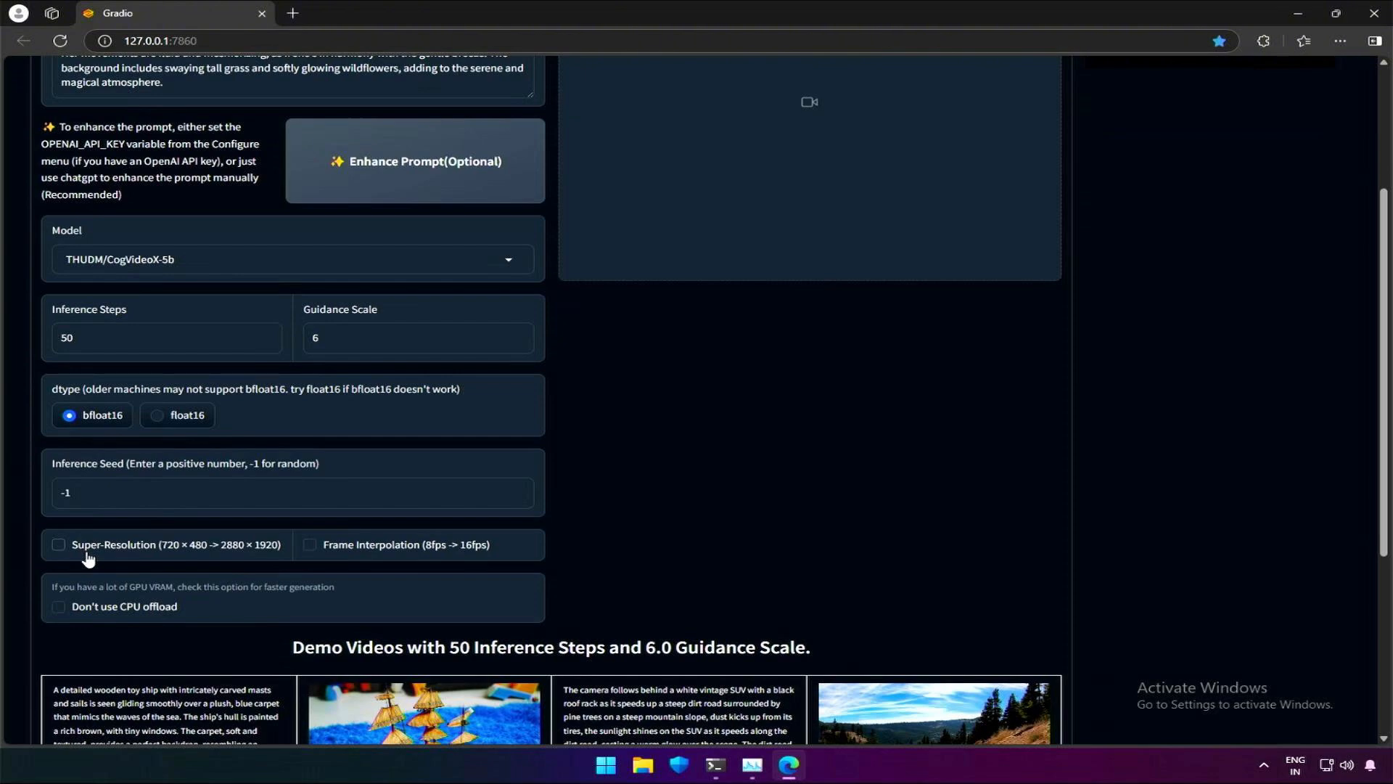
{"action": "mouse_move", "coordinate": [102, 618]}
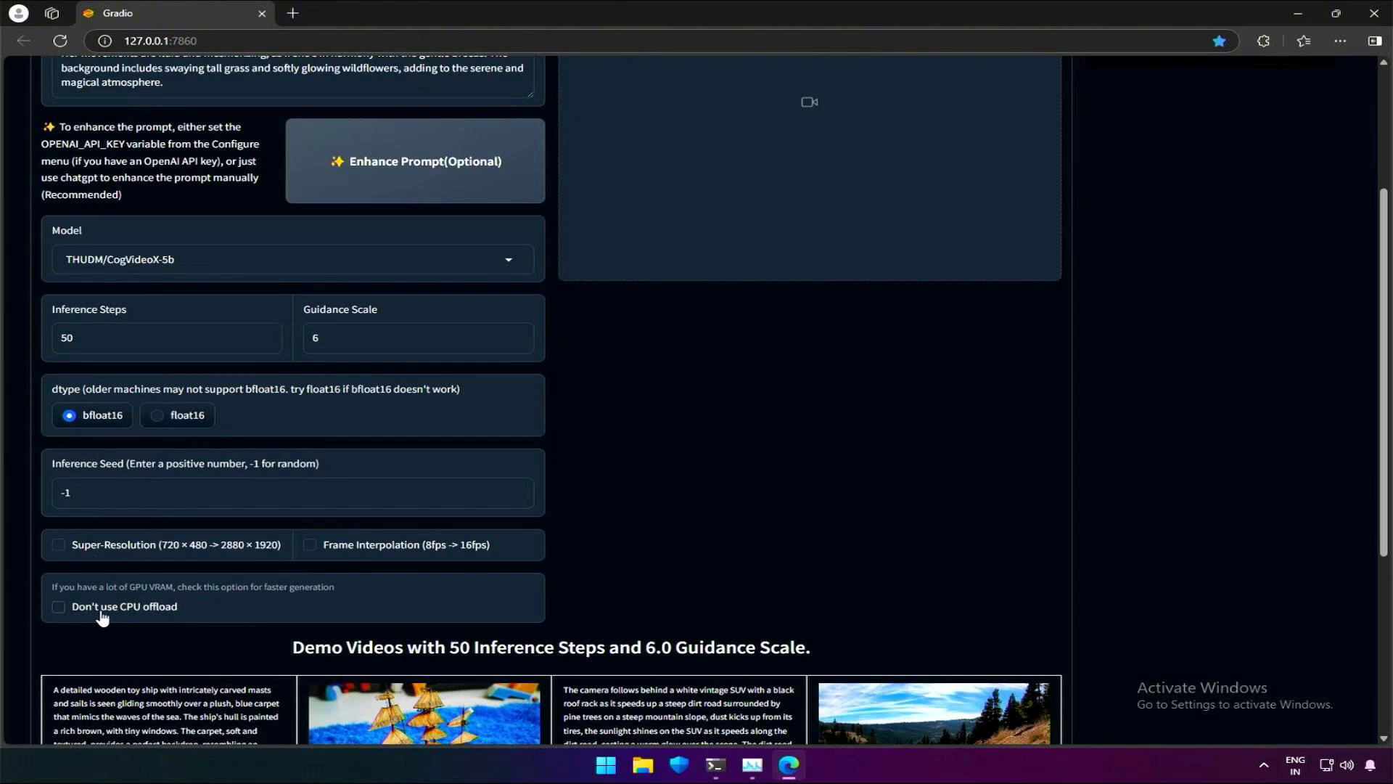
{"action": "scroll", "scroll_direction": "down", "scroll_amount": 3}
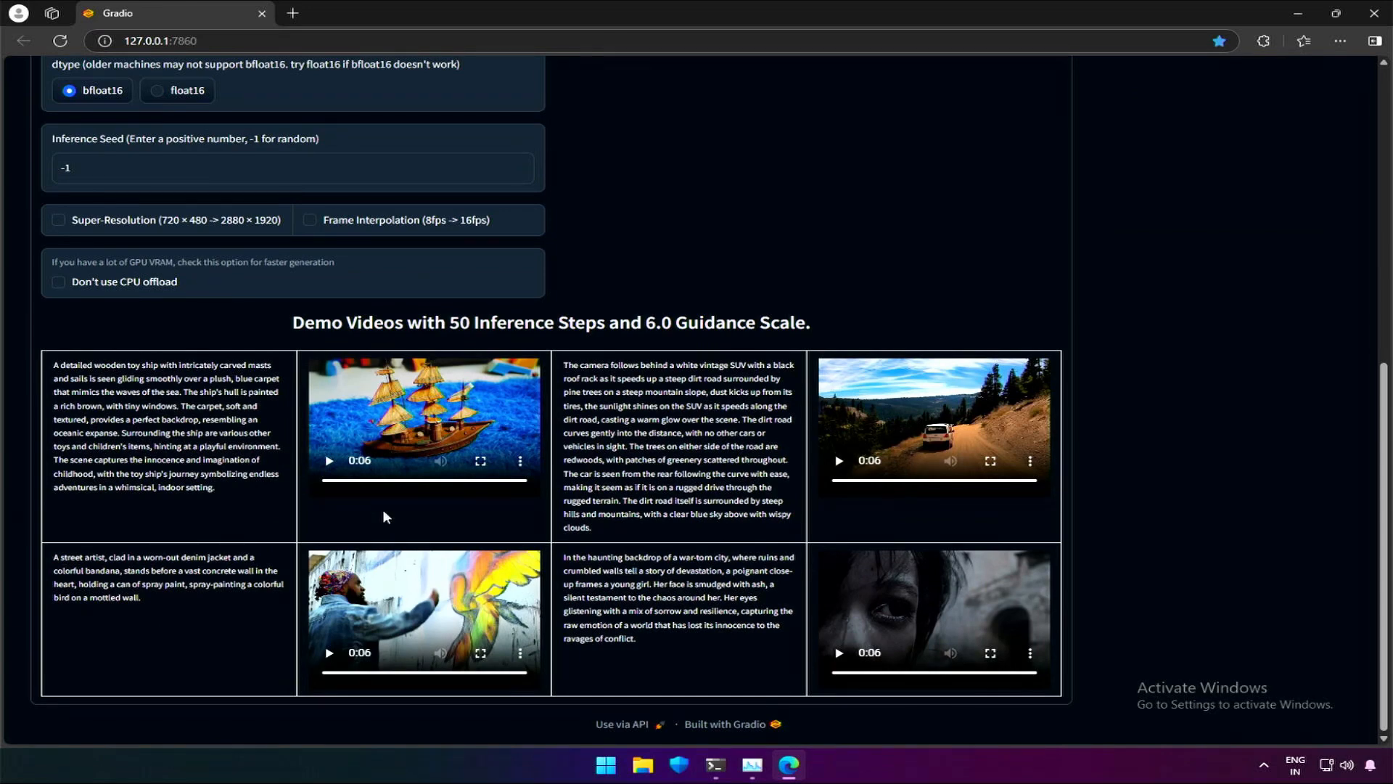
{"action": "scroll", "scroll_direction": "up", "scroll_amount": 3}
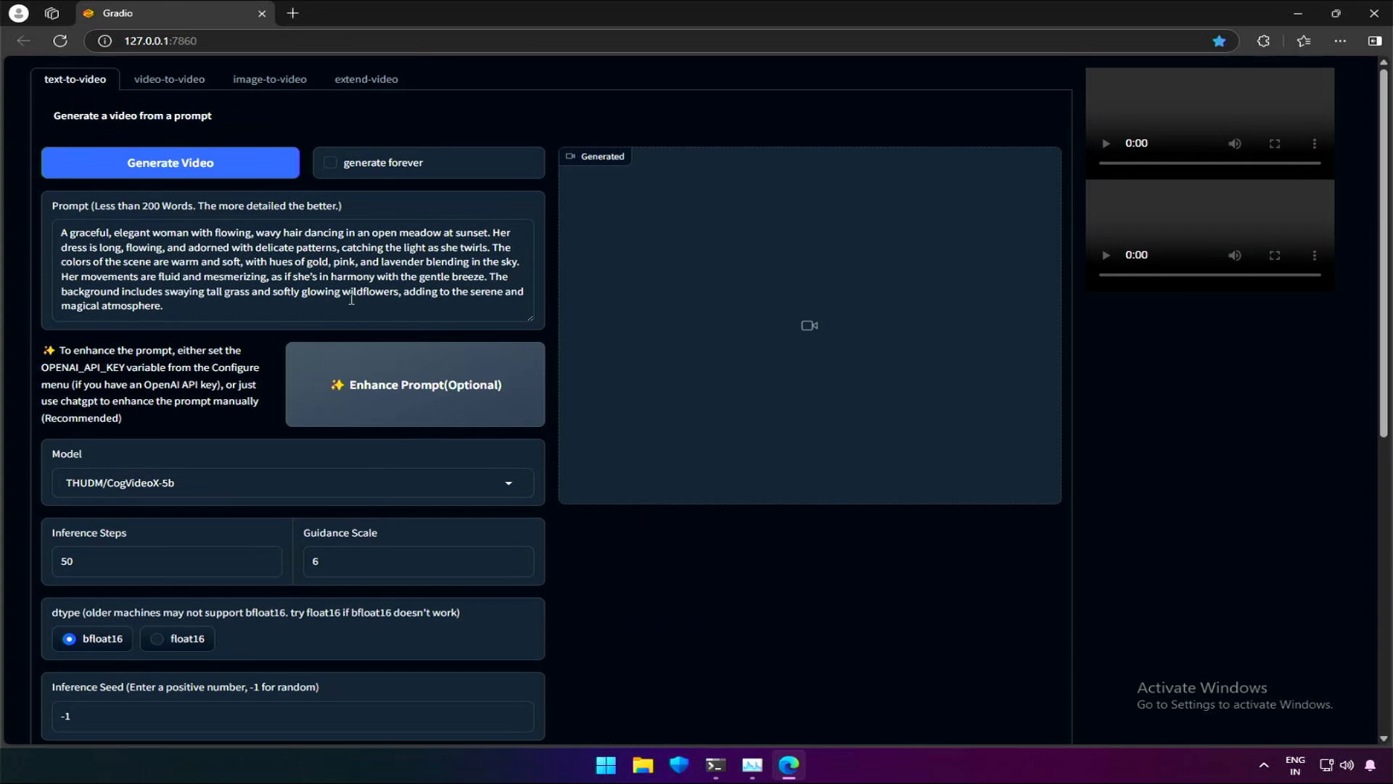
{"action": "left_click", "coordinate": [169, 161]}
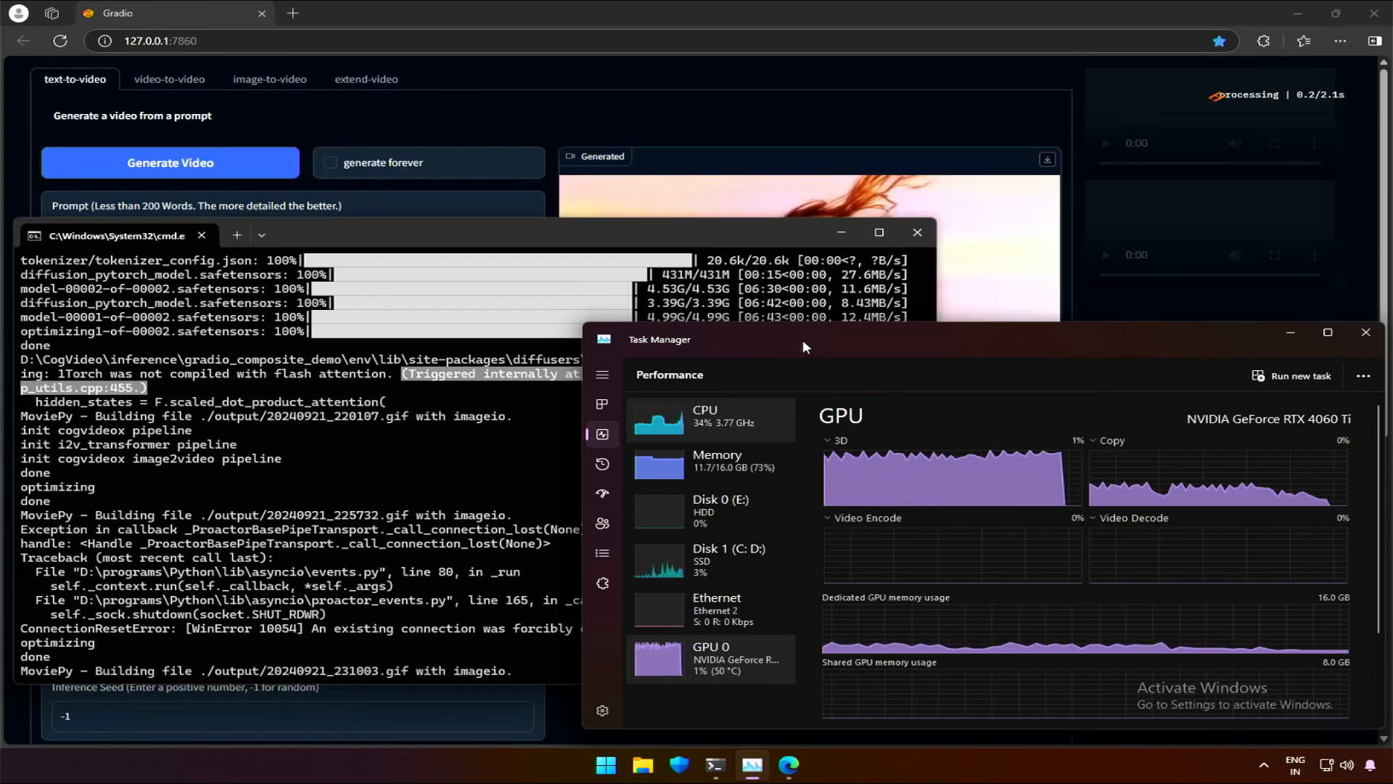
Play the finished sunset meadow dancer video and move down to the demo prompts.
{"action": "left_click", "coordinate": [1366, 331]}
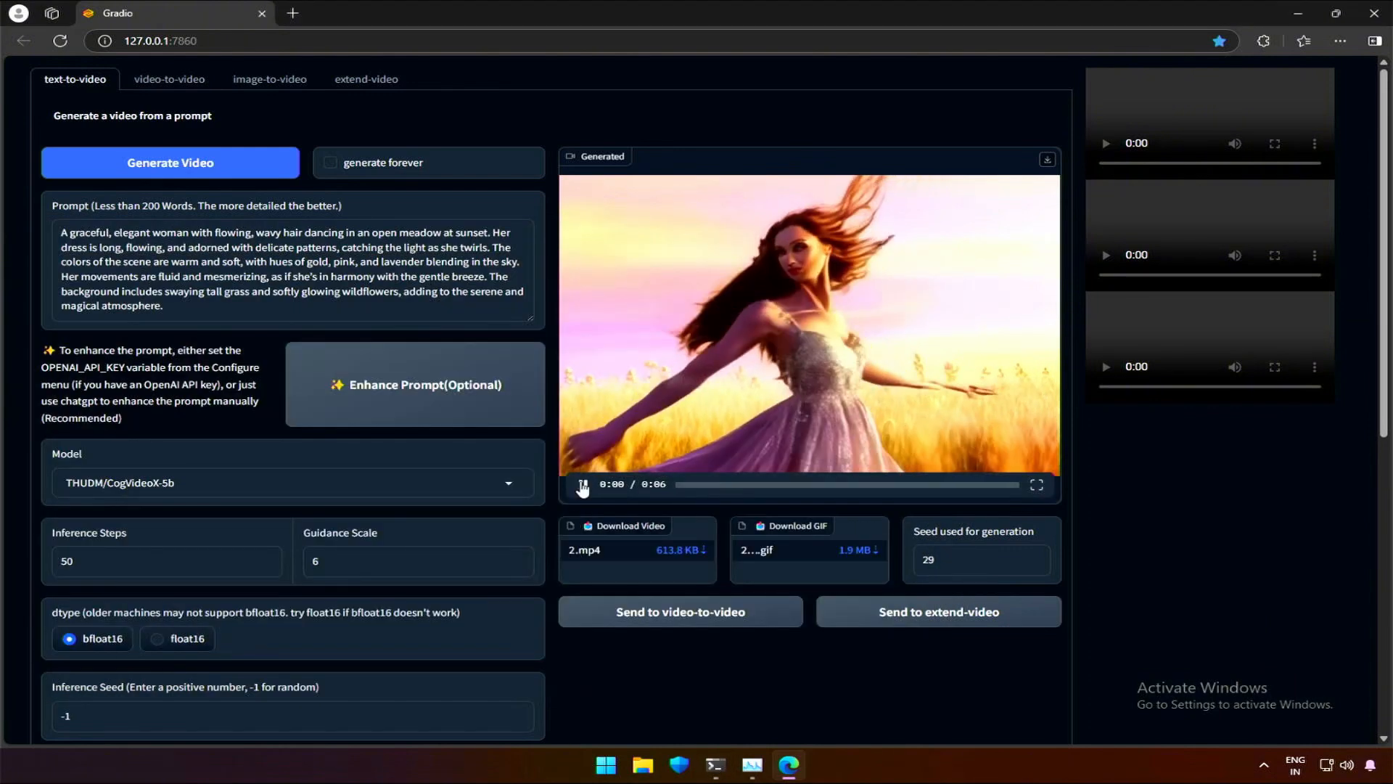
{"action": "left_click", "coordinate": [583, 484]}
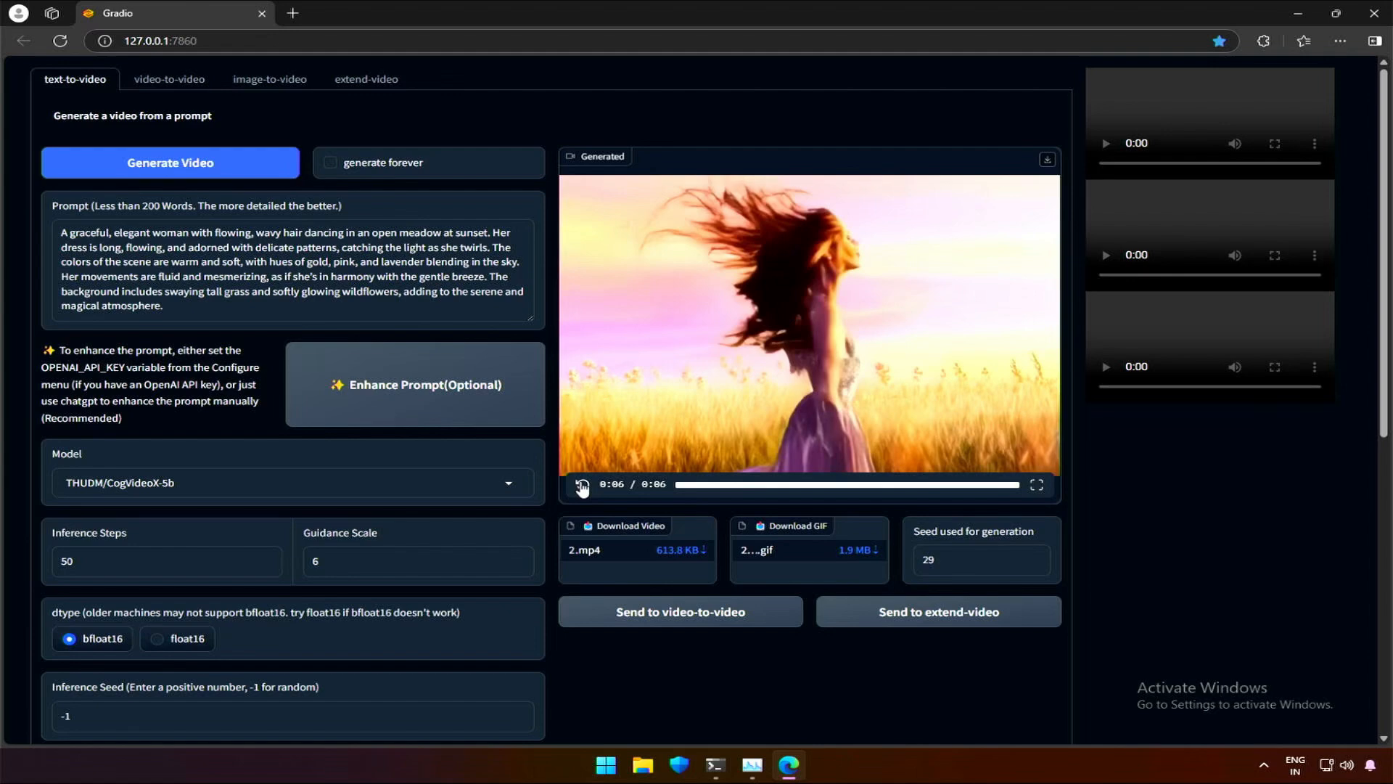
{"action": "scroll", "scroll_direction": "down", "scroll_amount": 3}
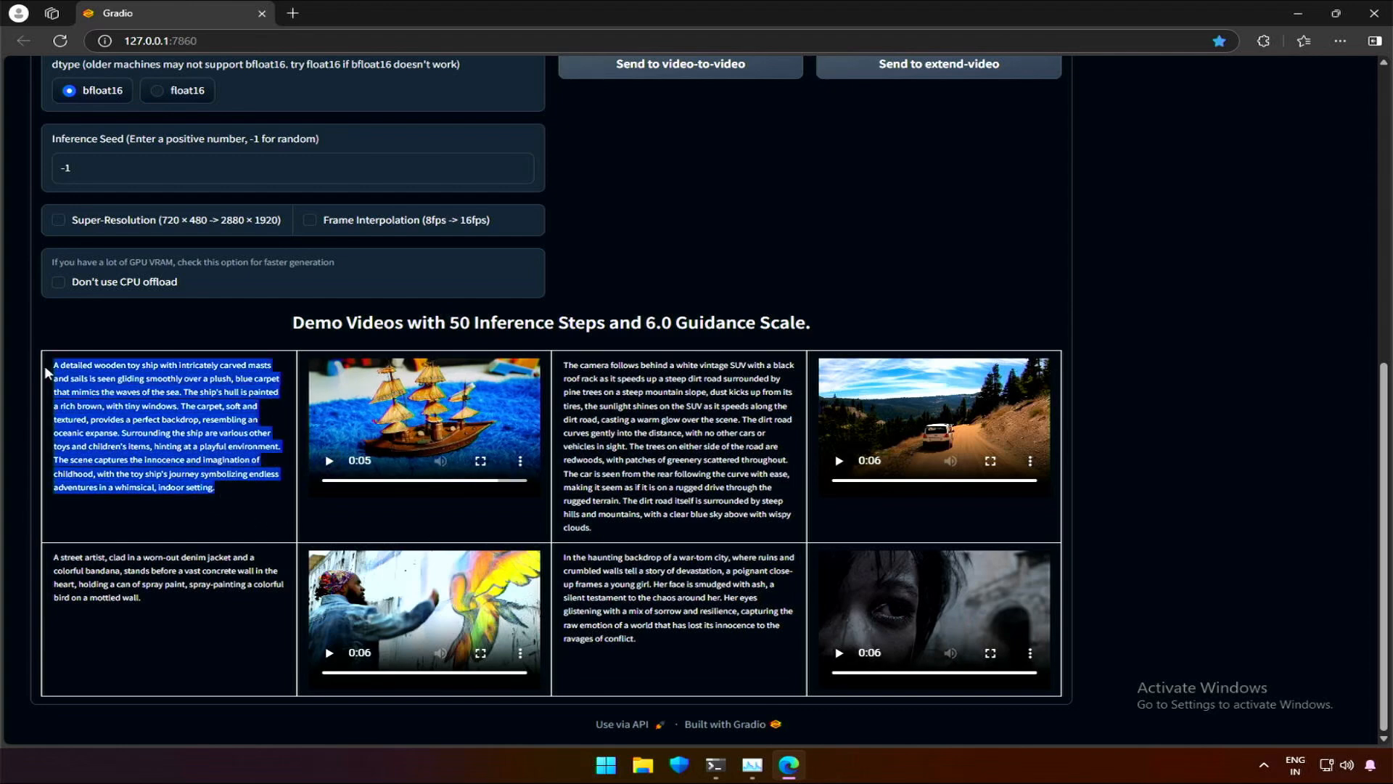
Generate the toy ship on blue carpet video and play it from the start.
{"action": "scroll", "scroll_direction": "up", "scroll_amount": 3}
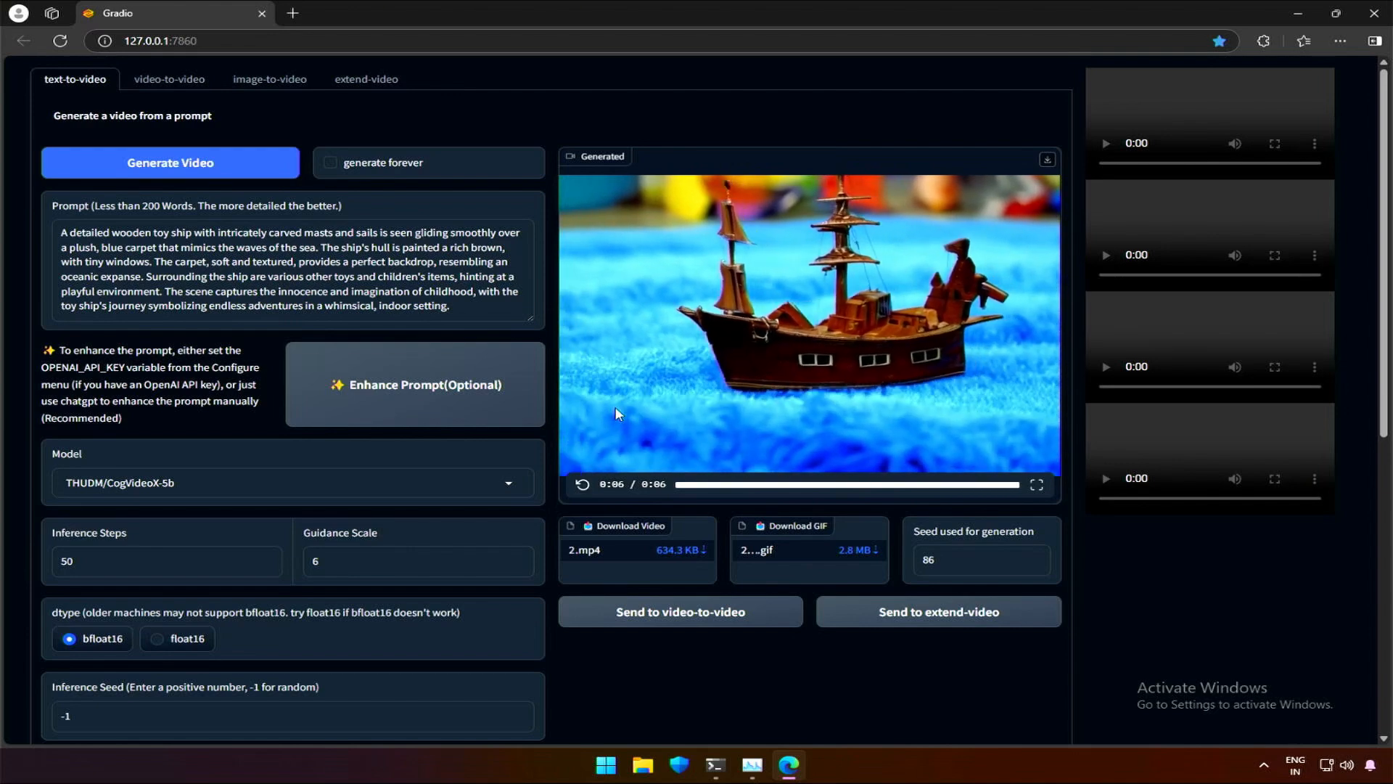
{"action": "mouse_move", "coordinate": [568, 430]}
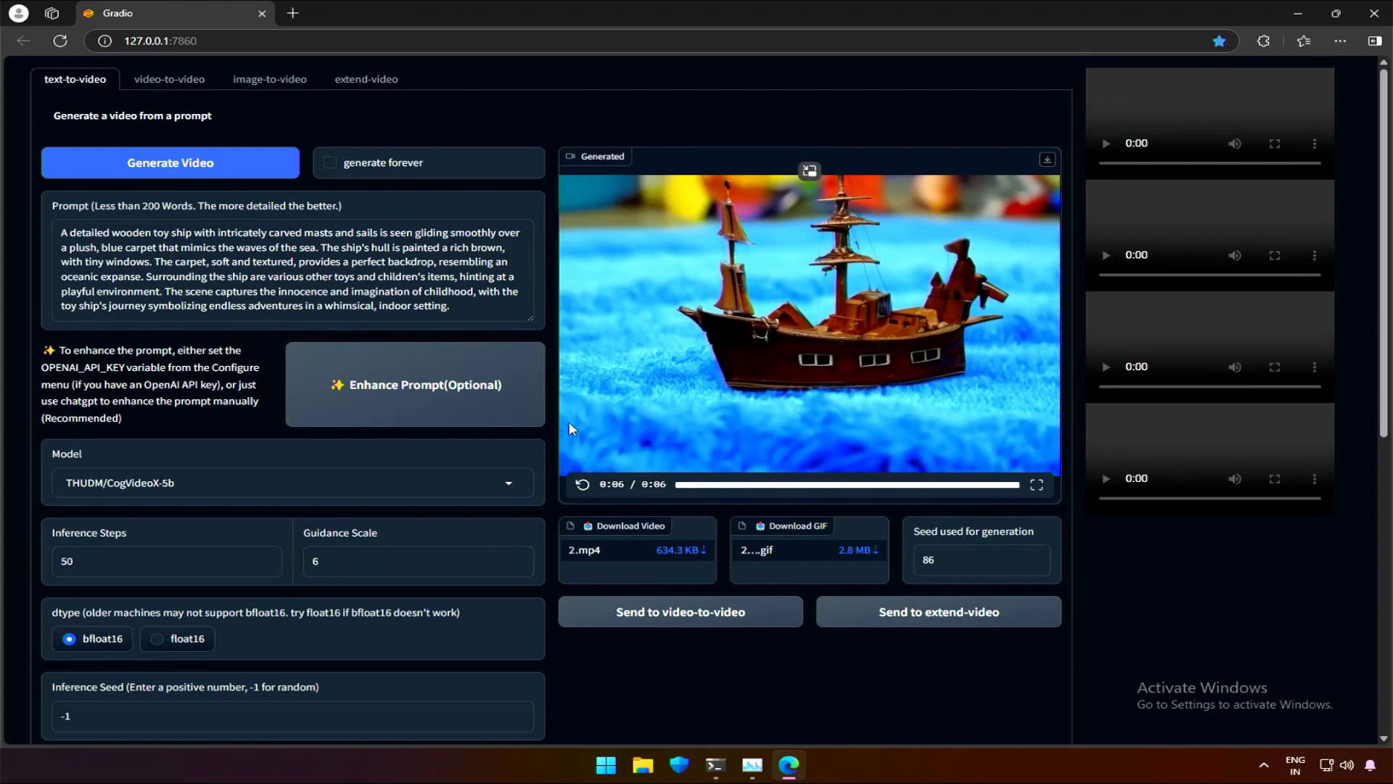
{"action": "scroll", "scroll_direction": "down", "scroll_amount": 3}
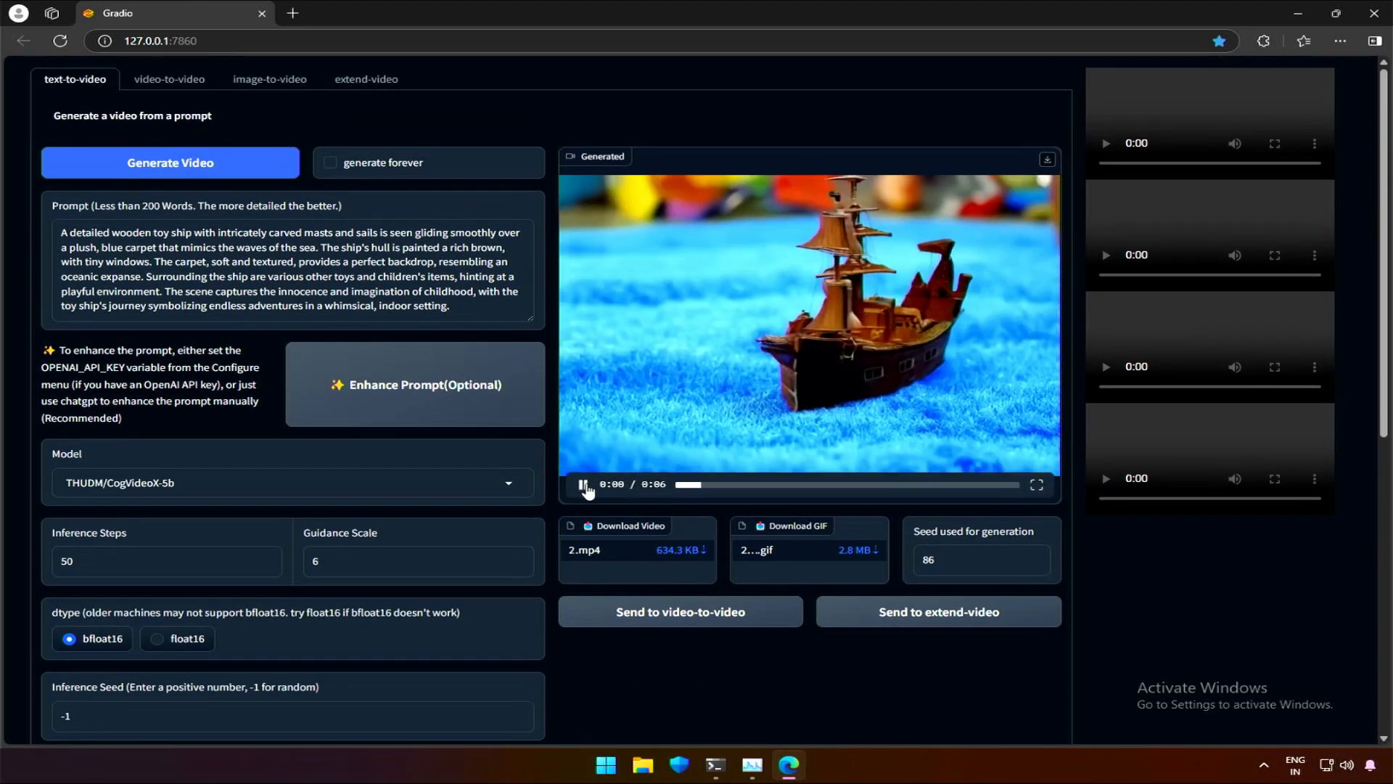
{"action": "left_click", "coordinate": [583, 484]}
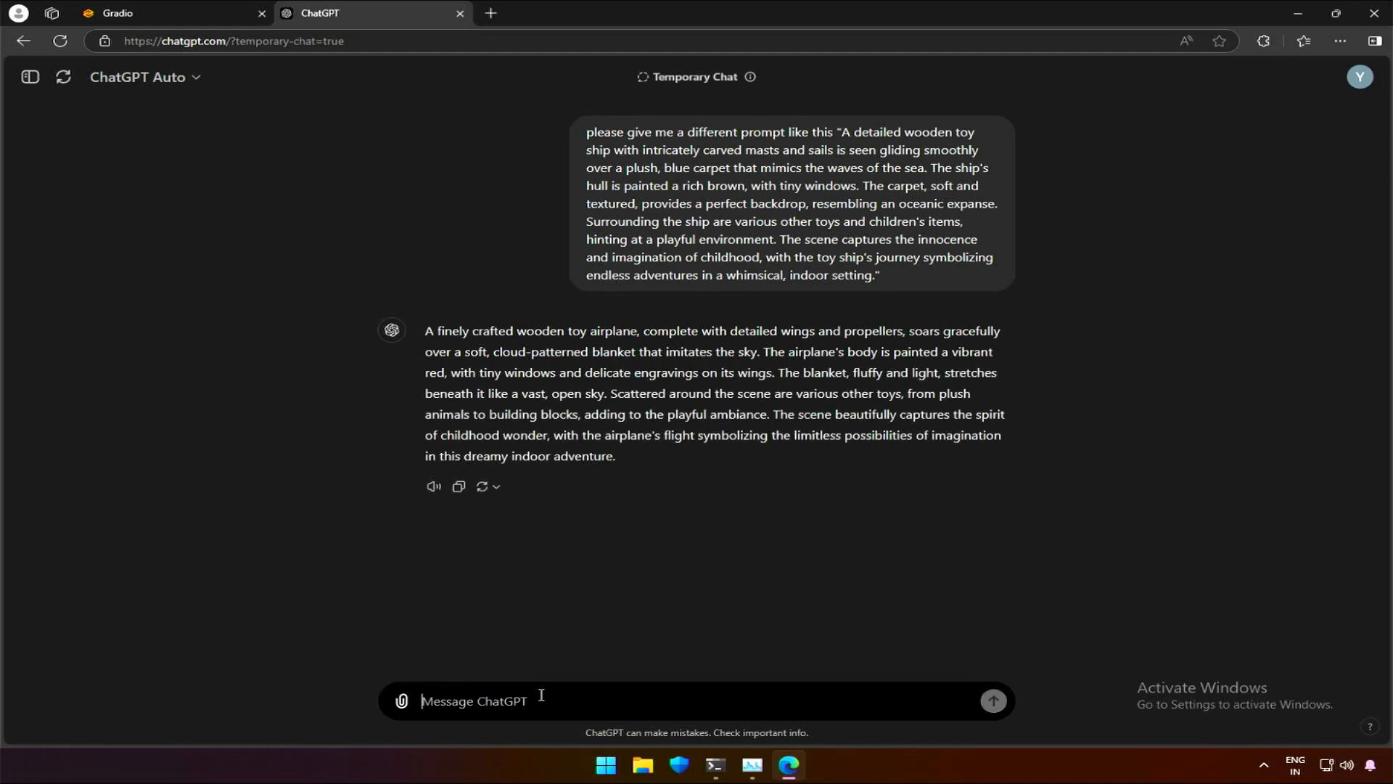
Bring ChatGPT's red toy airplane prompt into CogVideoX and generate its video.
{"action": "left_click", "coordinate": [168, 13]}
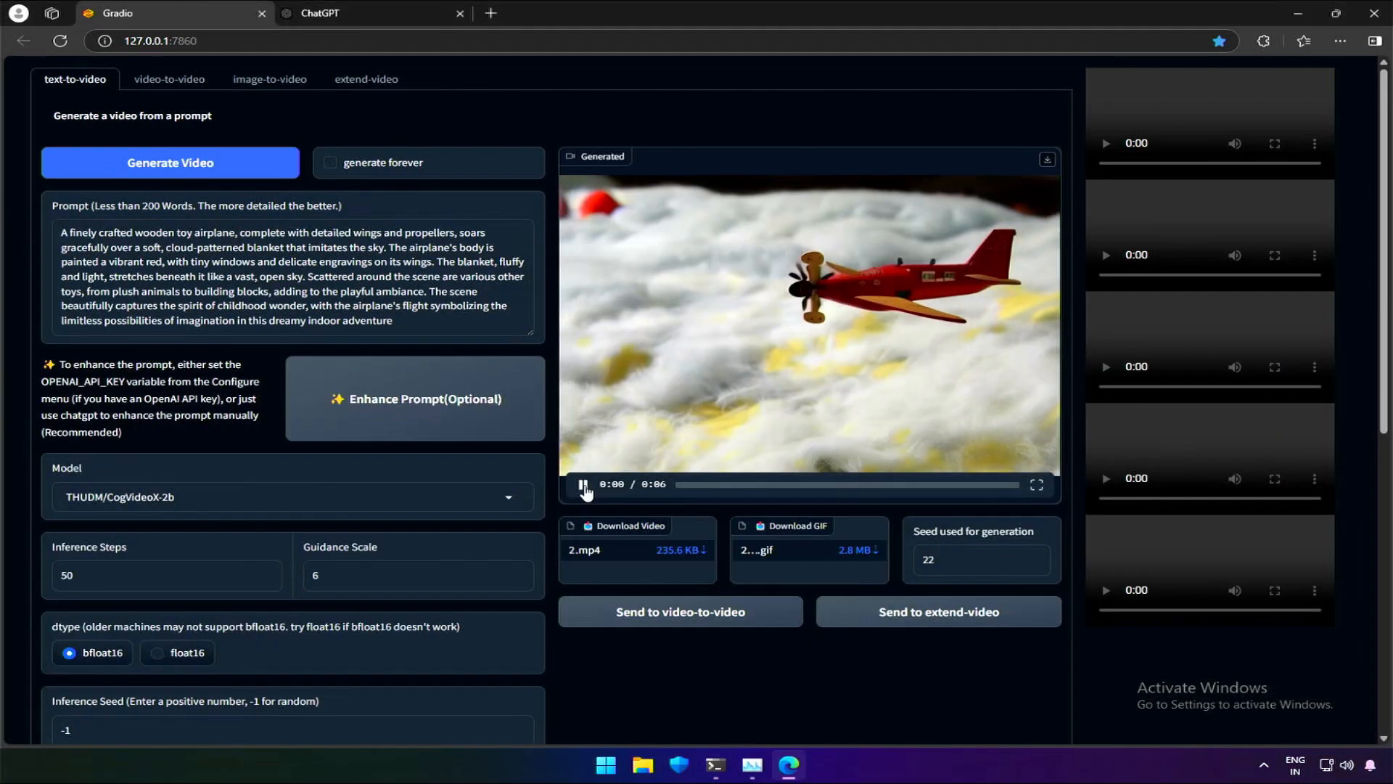
Play the red toy airplane video, then switch to video-to-video generation.
{"action": "left_click", "coordinate": [583, 484]}
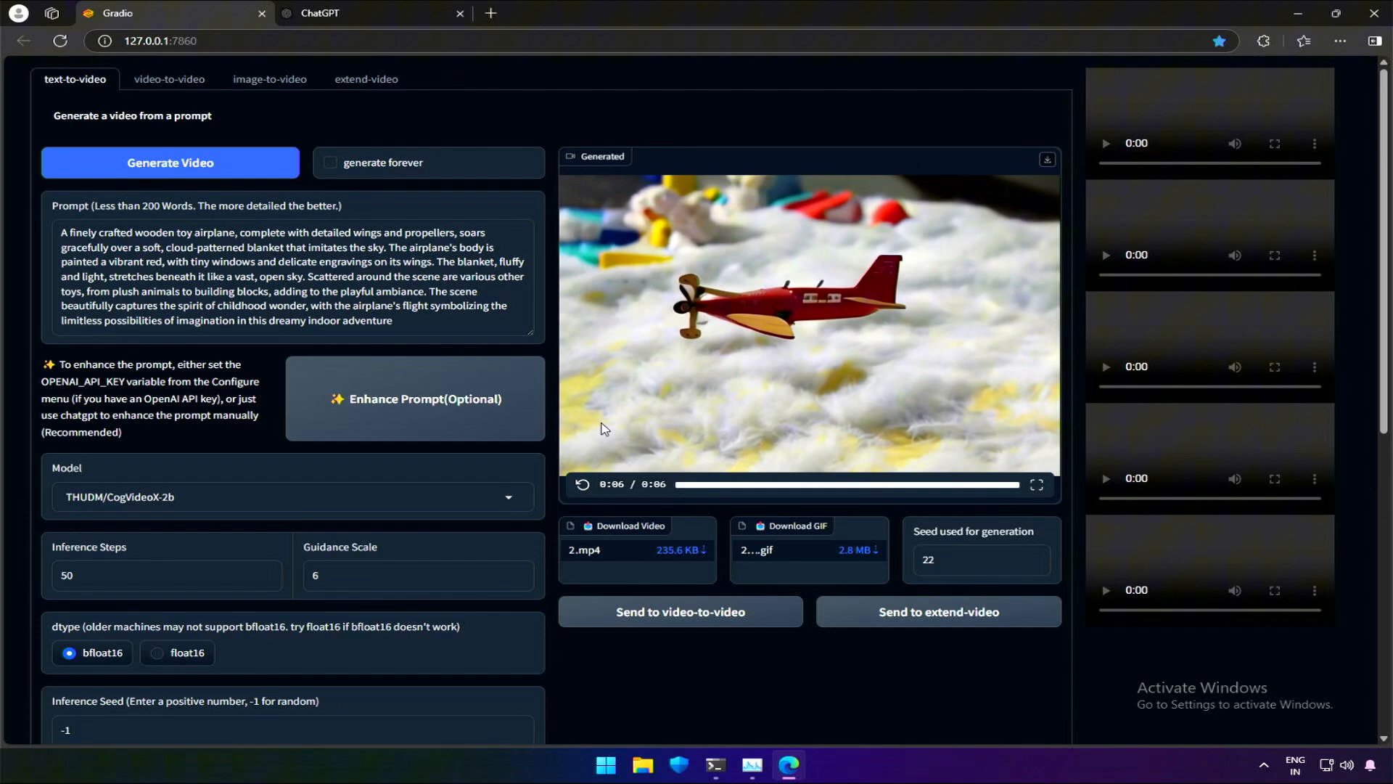
{"action": "left_click", "coordinate": [582, 485]}
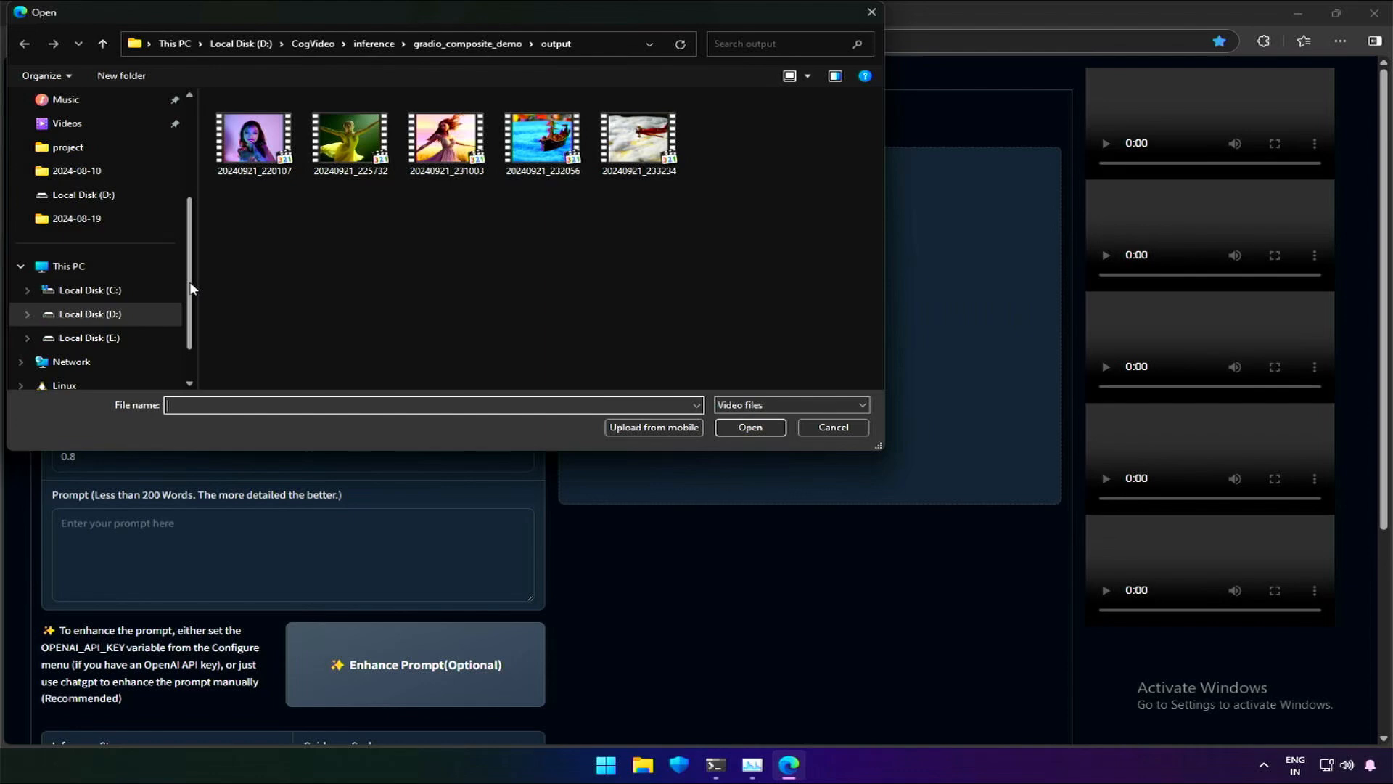
Browse the output folder of generated clips, then generate the man-riding-motorbike video.
{"action": "left_click", "coordinate": [637, 142]}
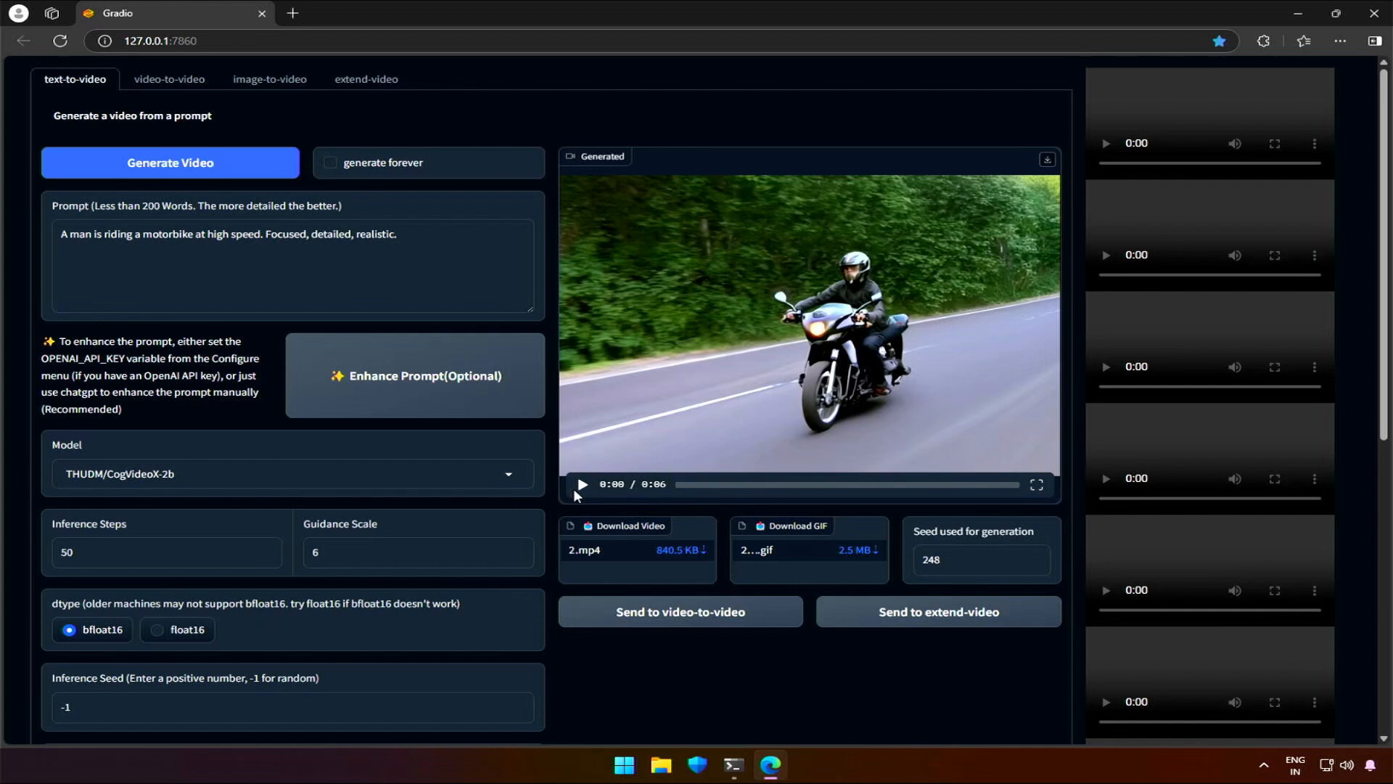
Generate another motorbike clip with seed 34 and replay it from the start.
{"action": "left_click", "coordinate": [582, 485]}
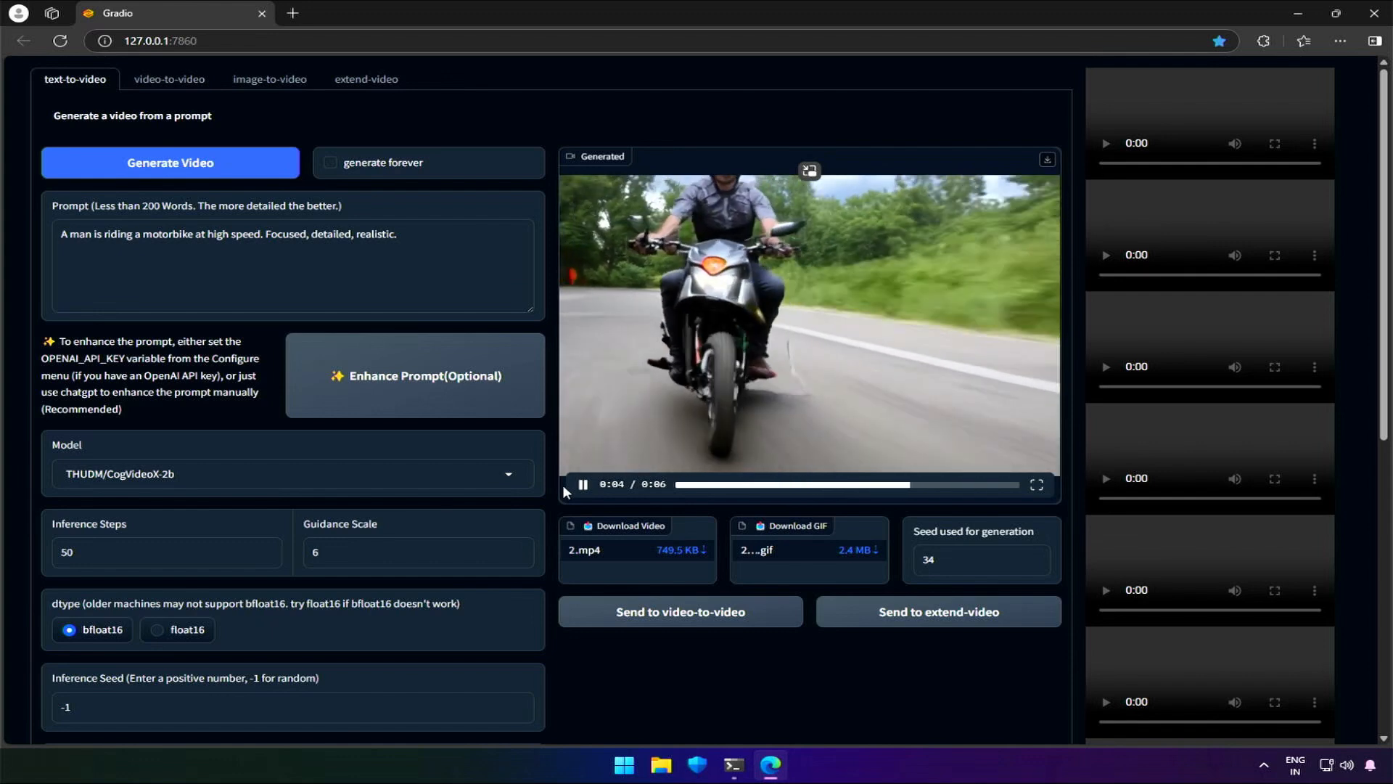
{"action": "left_click", "coordinate": [583, 485]}
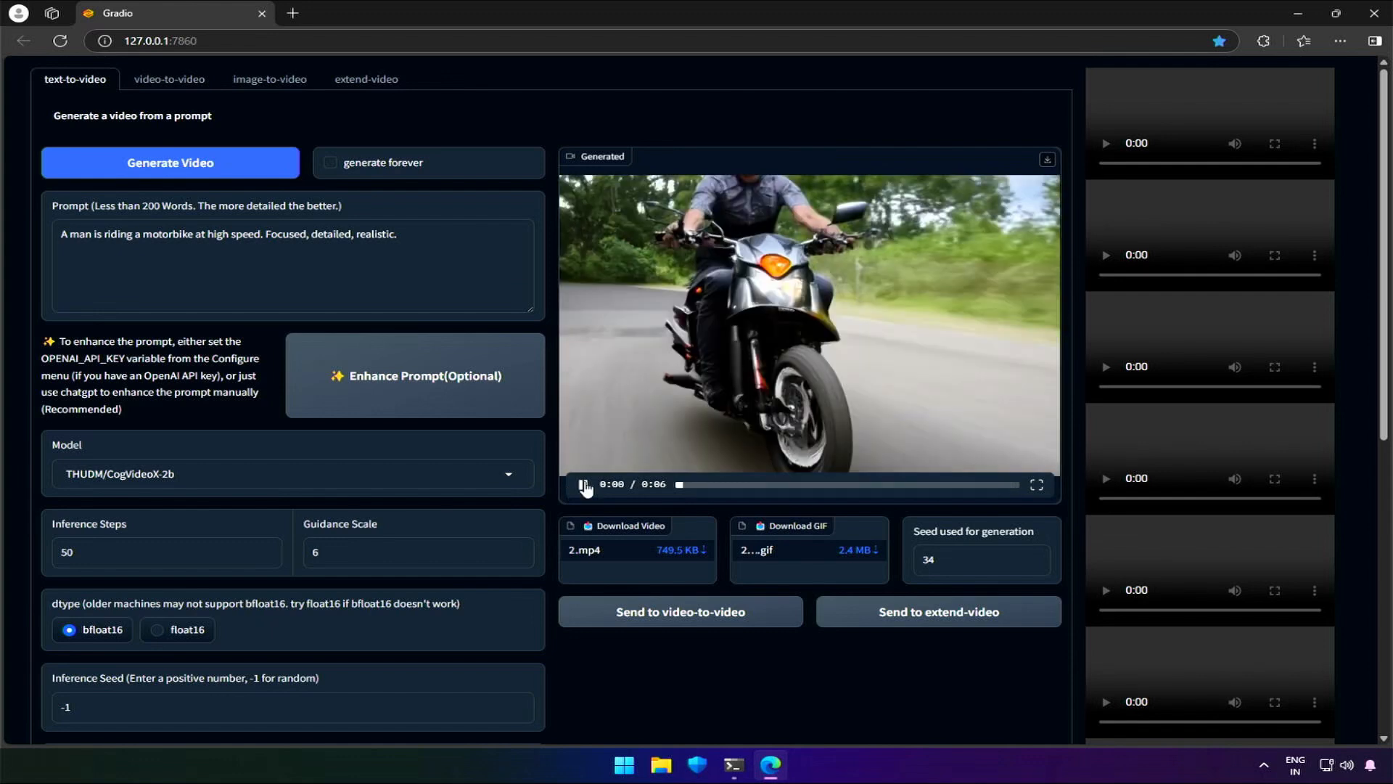
{"action": "left_click", "coordinate": [583, 485]}
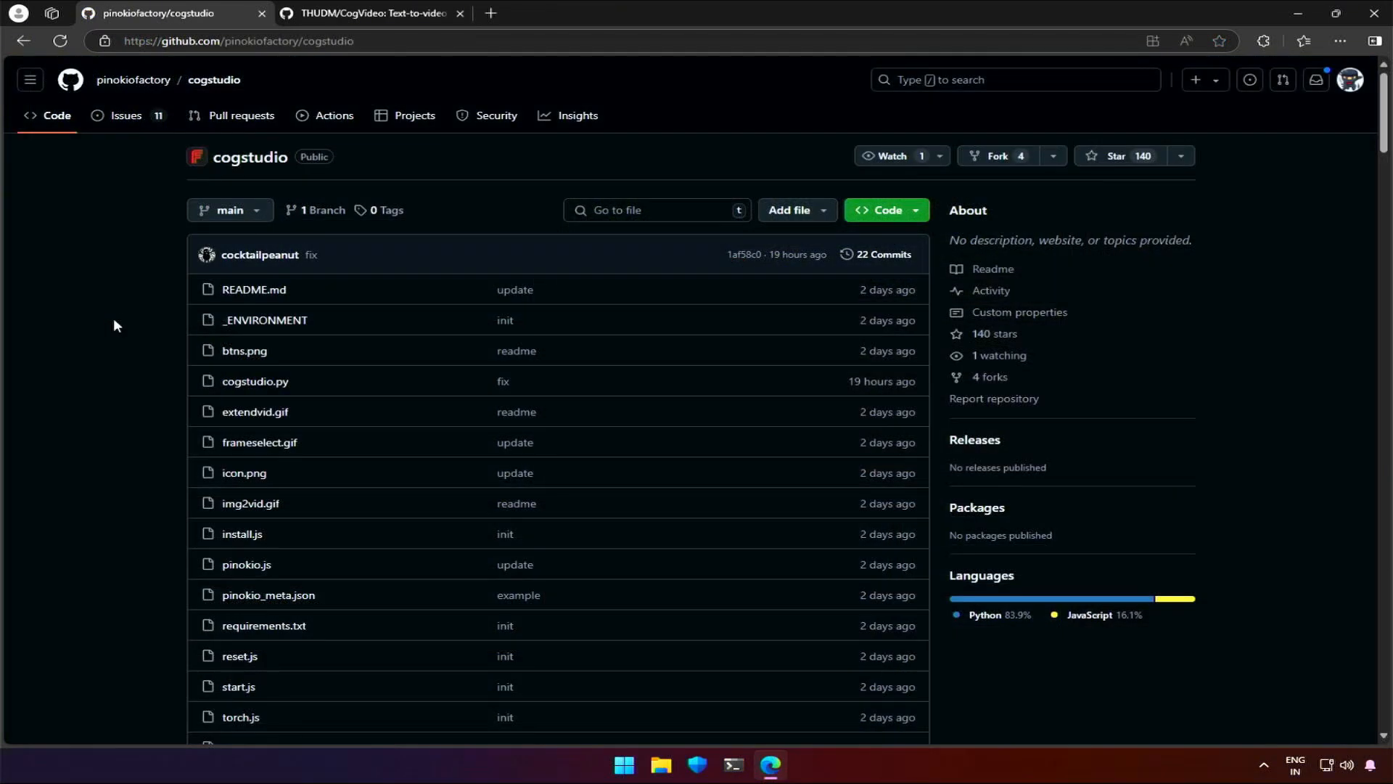
{"action": "mouse_move", "coordinate": [184, 129]}
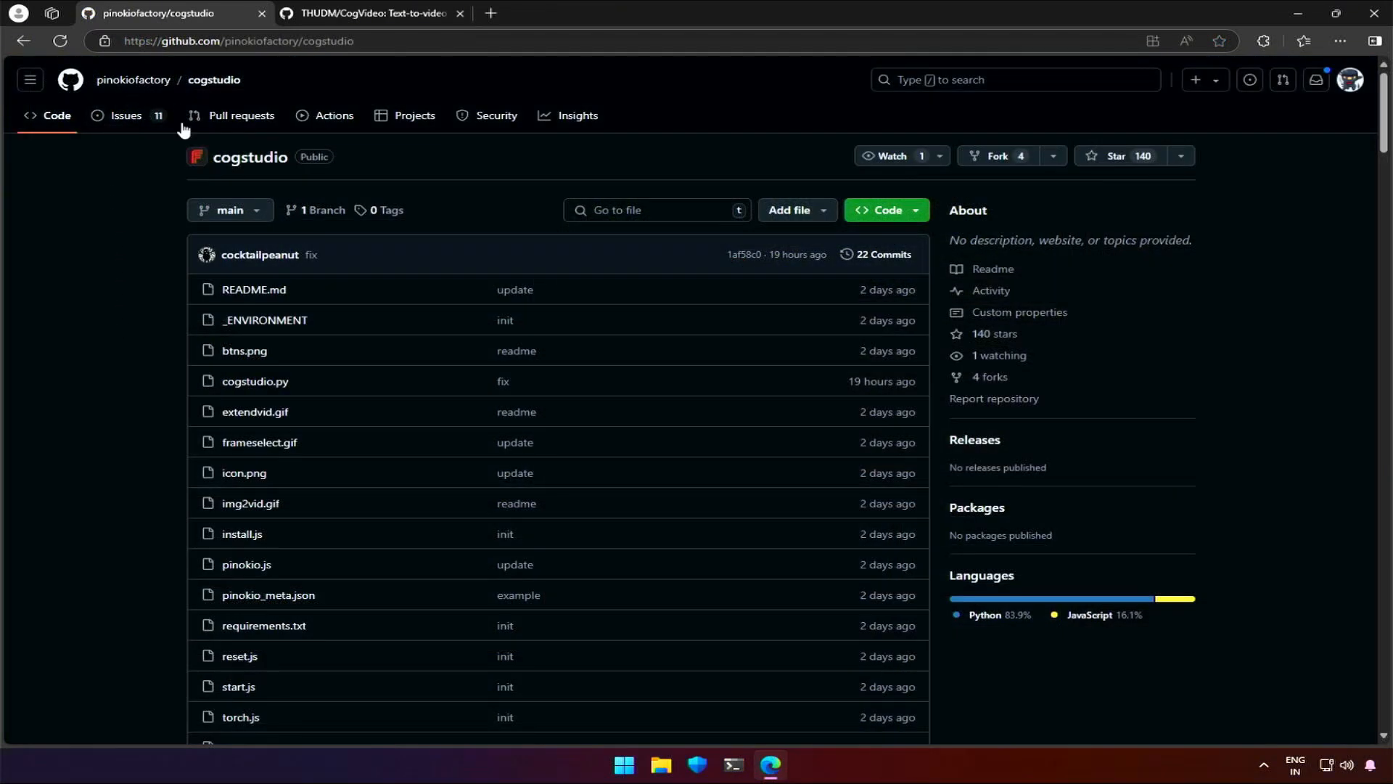
Read the cogstudio README down to the Install section, then go to the THUDM/CogVideo repository.
{"action": "scroll", "scroll_direction": "down", "scroll_amount": 3}
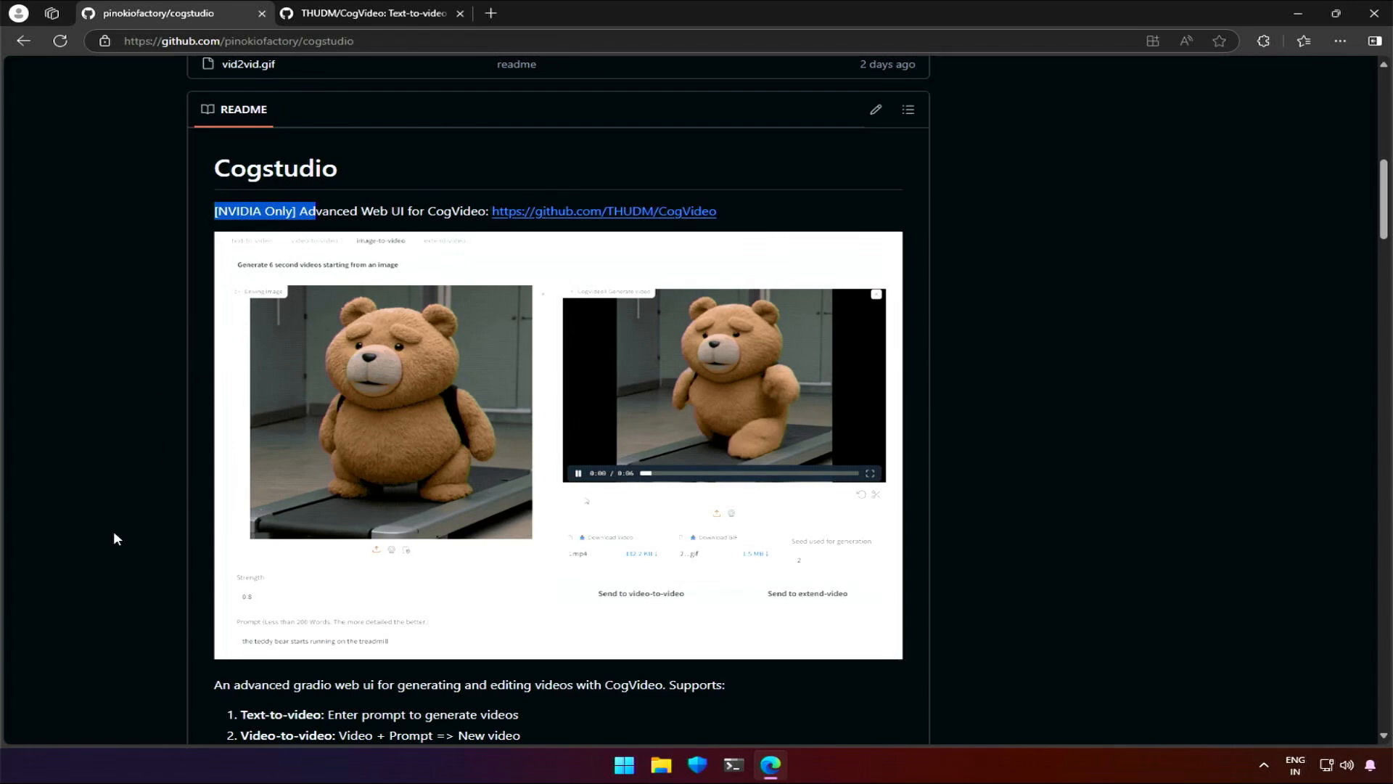
{"action": "scroll", "scroll_direction": "down", "scroll_amount": 3}
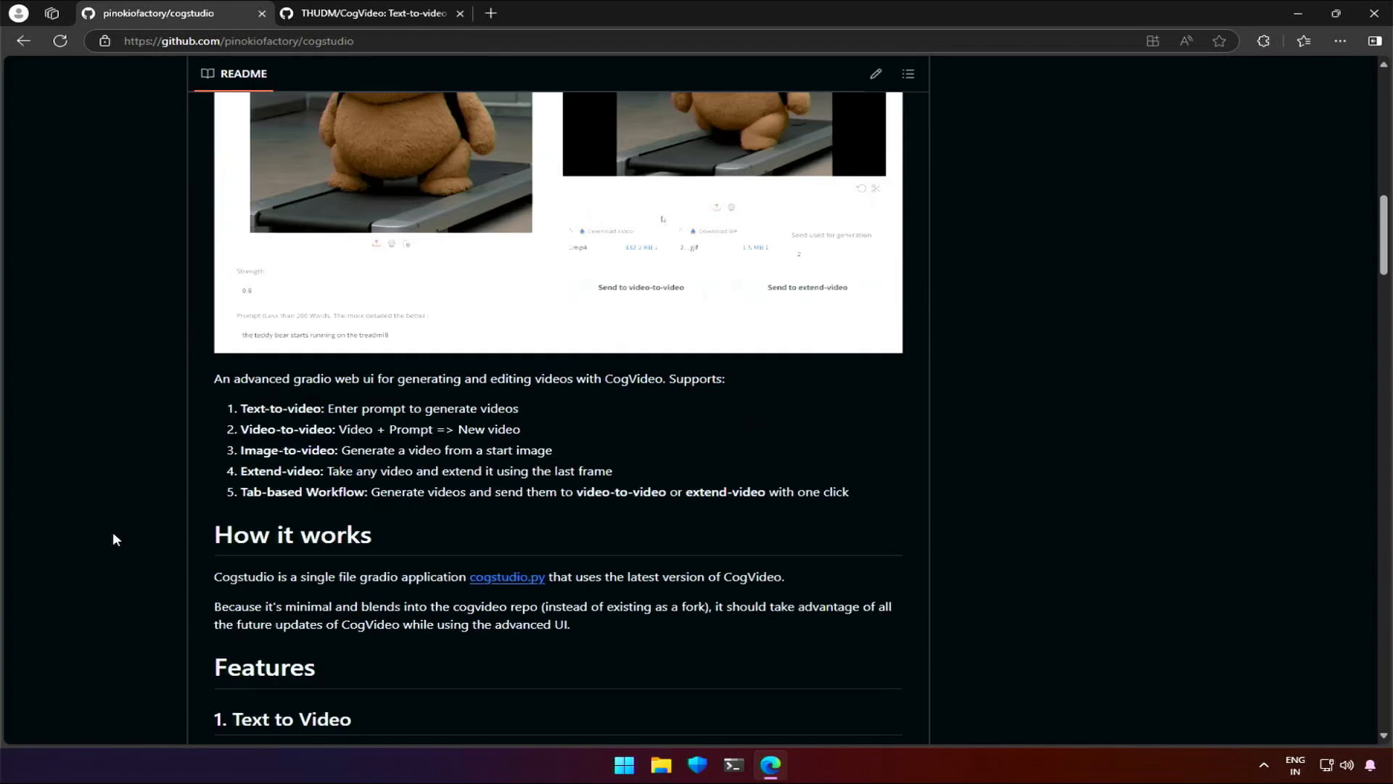
{"action": "scroll", "scroll_direction": "down", "scroll_amount": 3}
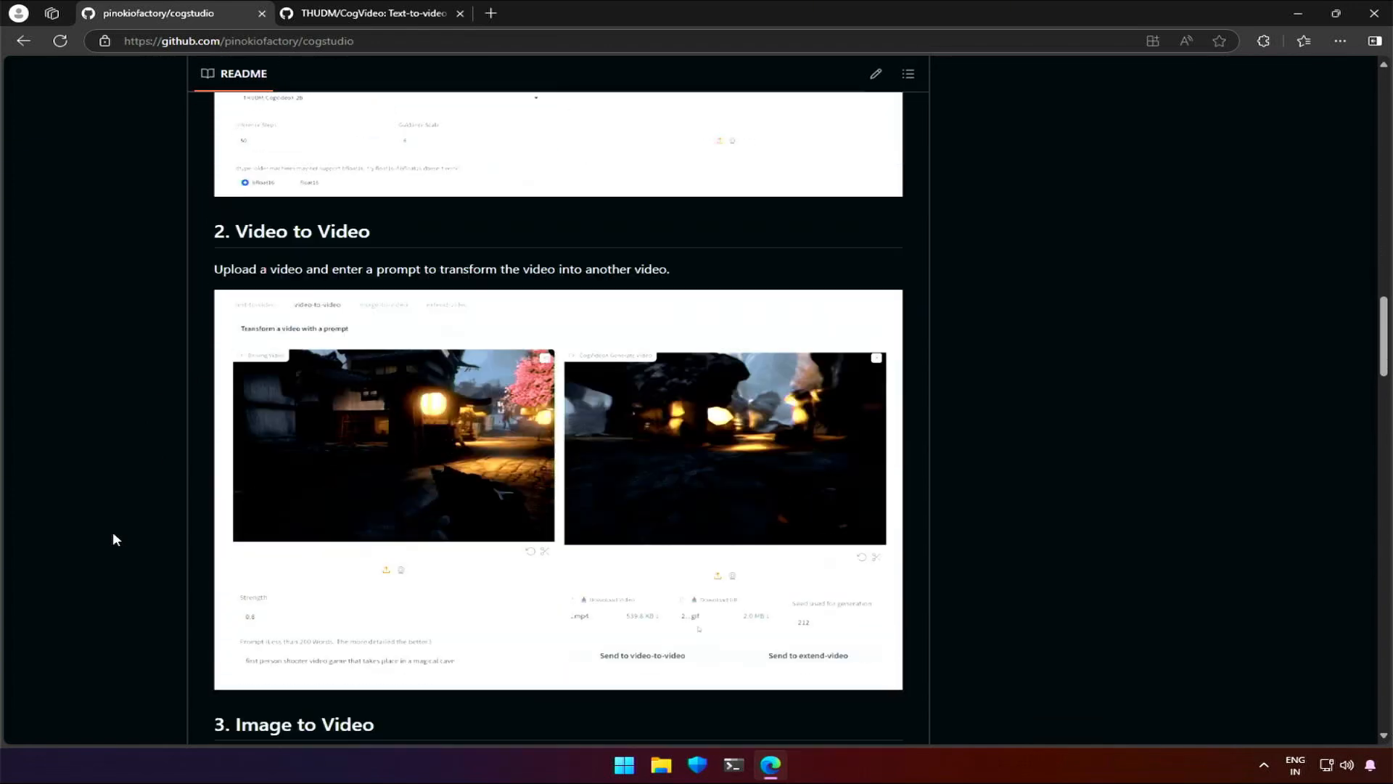
{"action": "scroll", "scroll_direction": "down", "scroll_amount": 3}
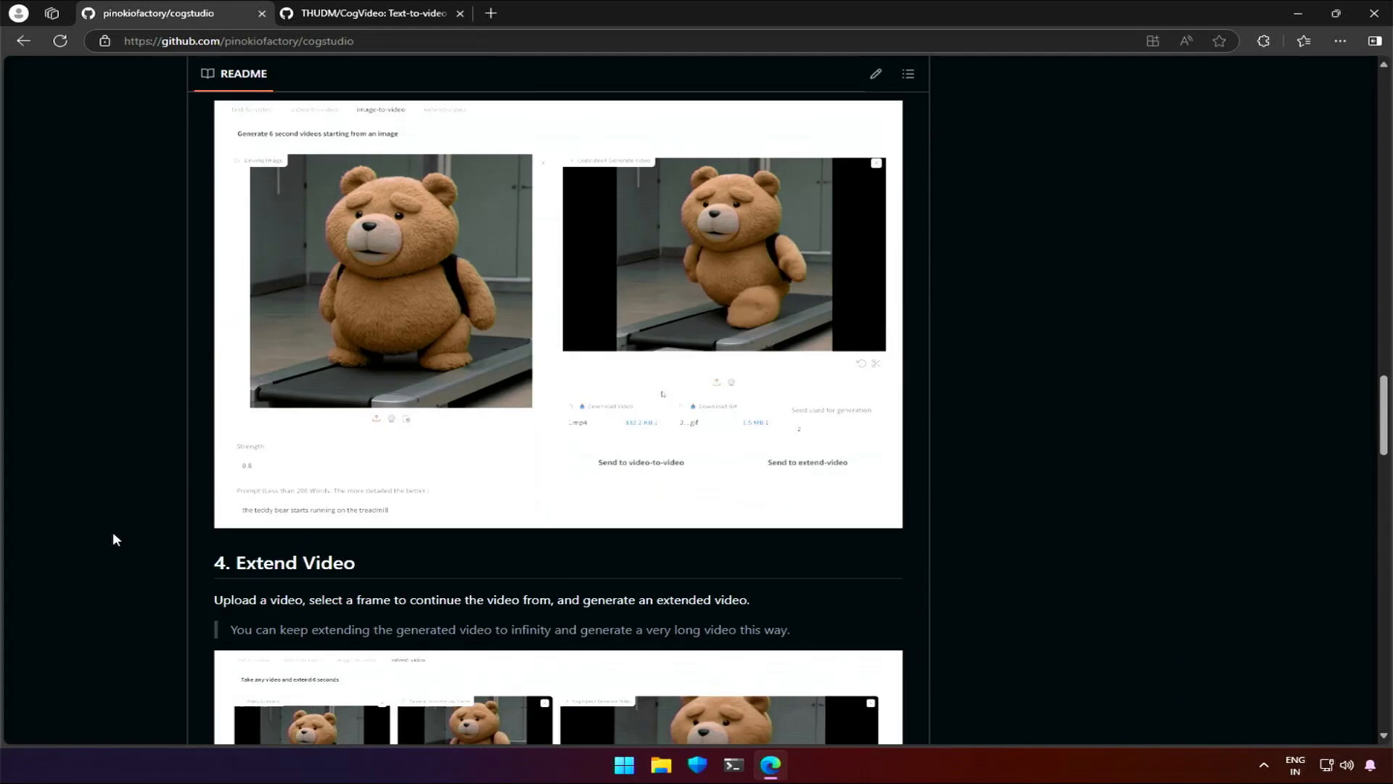
{"action": "scroll", "scroll_direction": "down", "scroll_amount": 3}
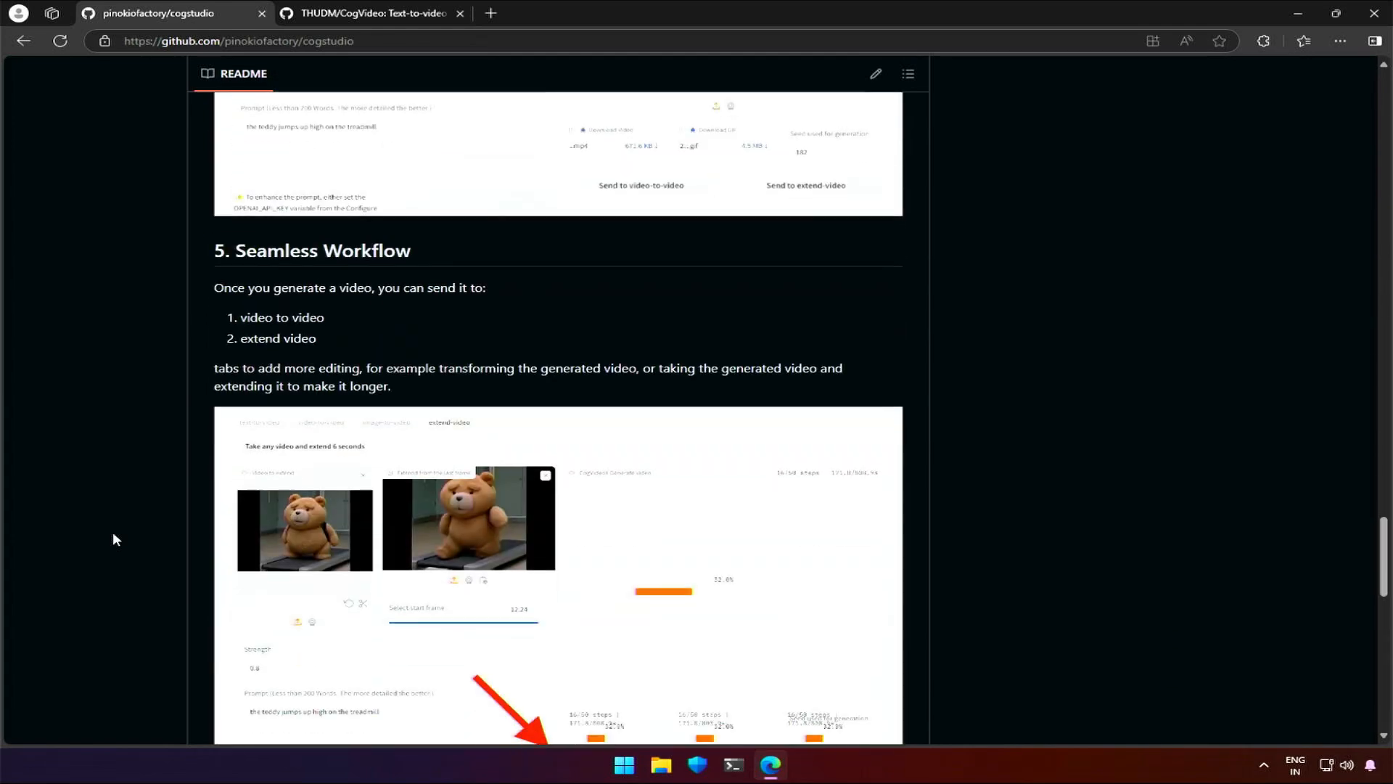
{"action": "scroll", "scroll_direction": "down", "scroll_amount": 3}
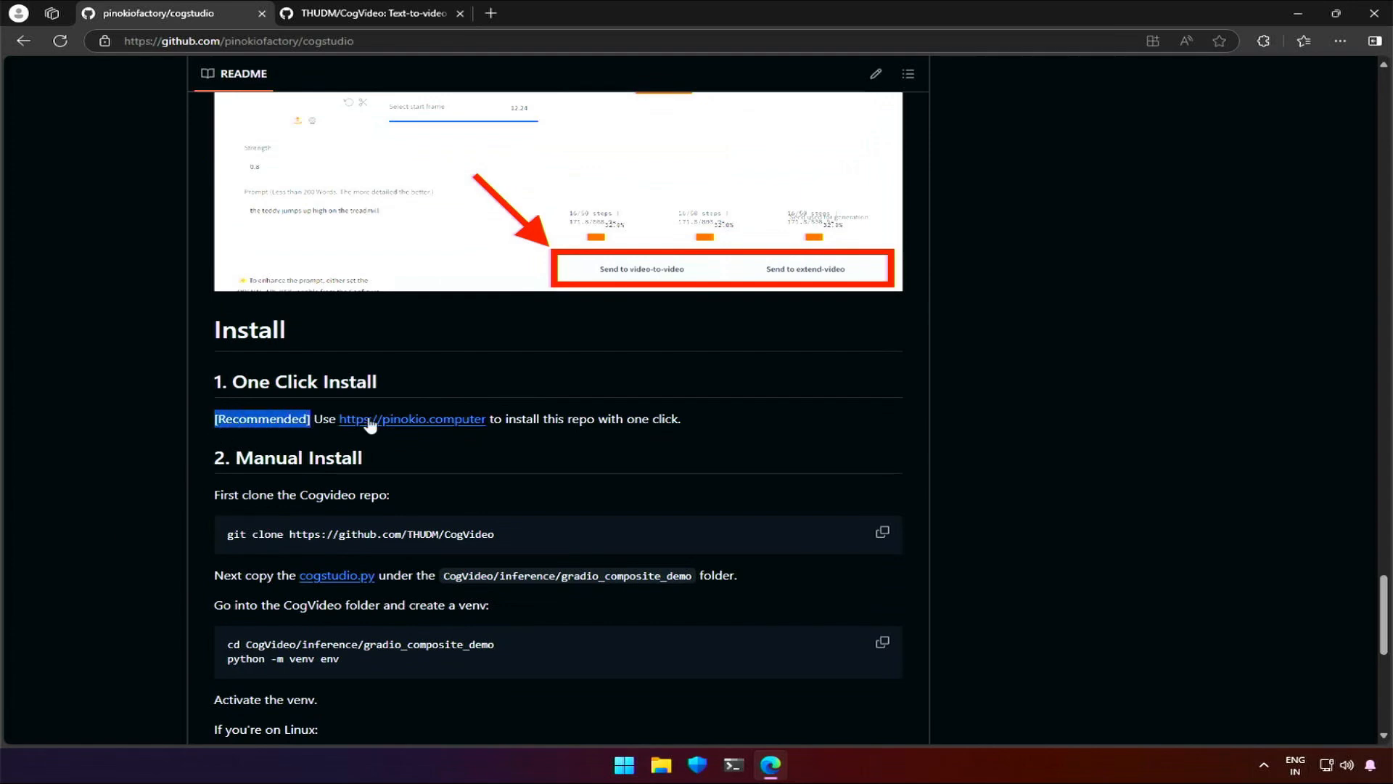
{"action": "left_click", "coordinate": [411, 418]}
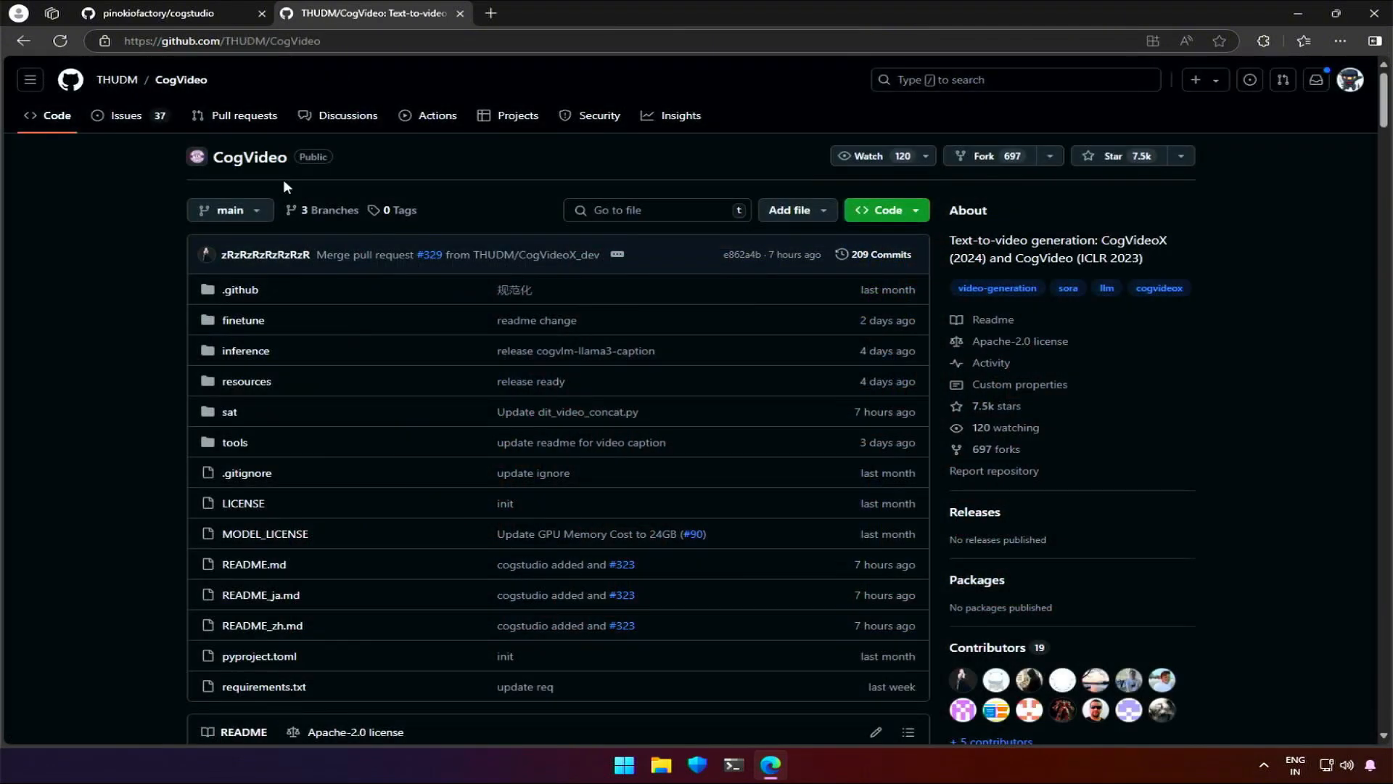
{"action": "mouse_move", "coordinate": [180, 78]}
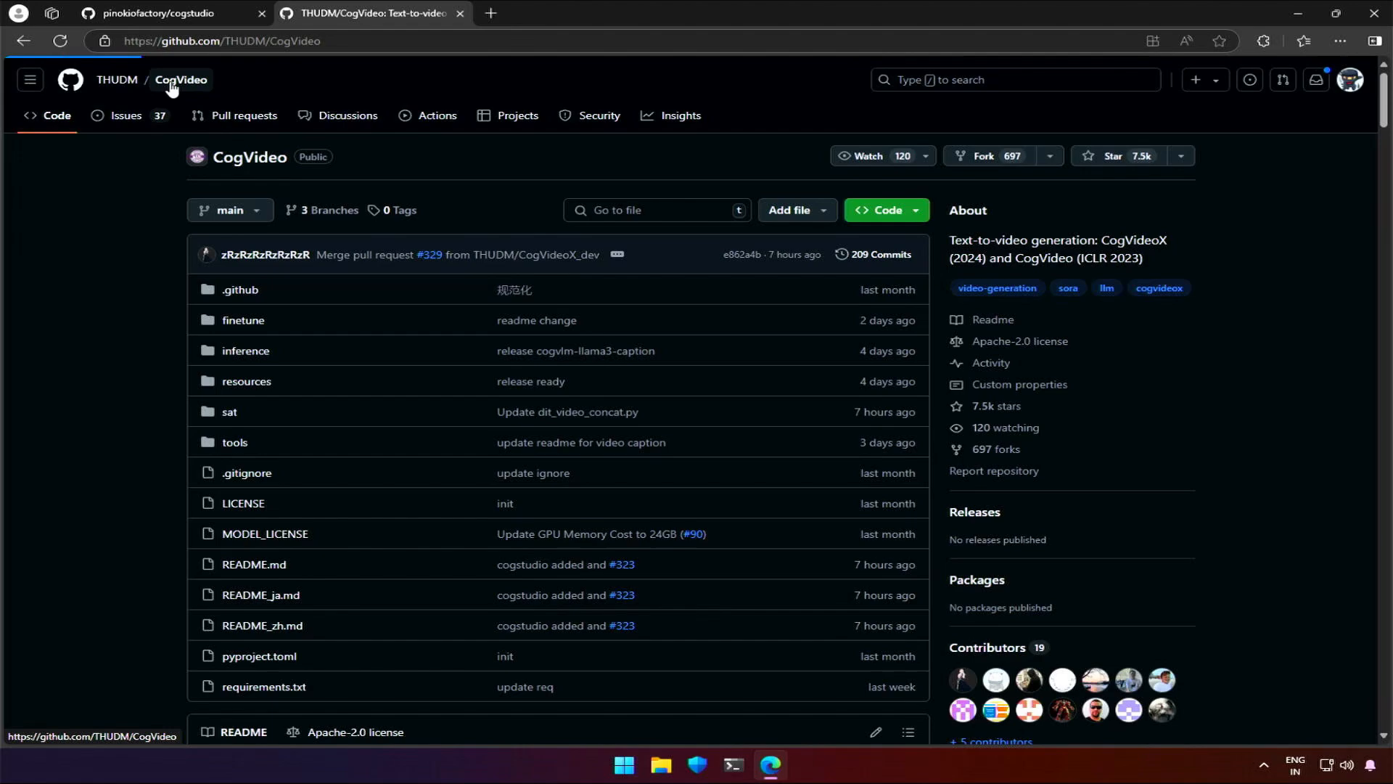
Browse the CogVideo README gallery and demo tools list, then switch to File Explorer on D:.
{"action": "scroll", "scroll_direction": "down", "scroll_amount": 3}
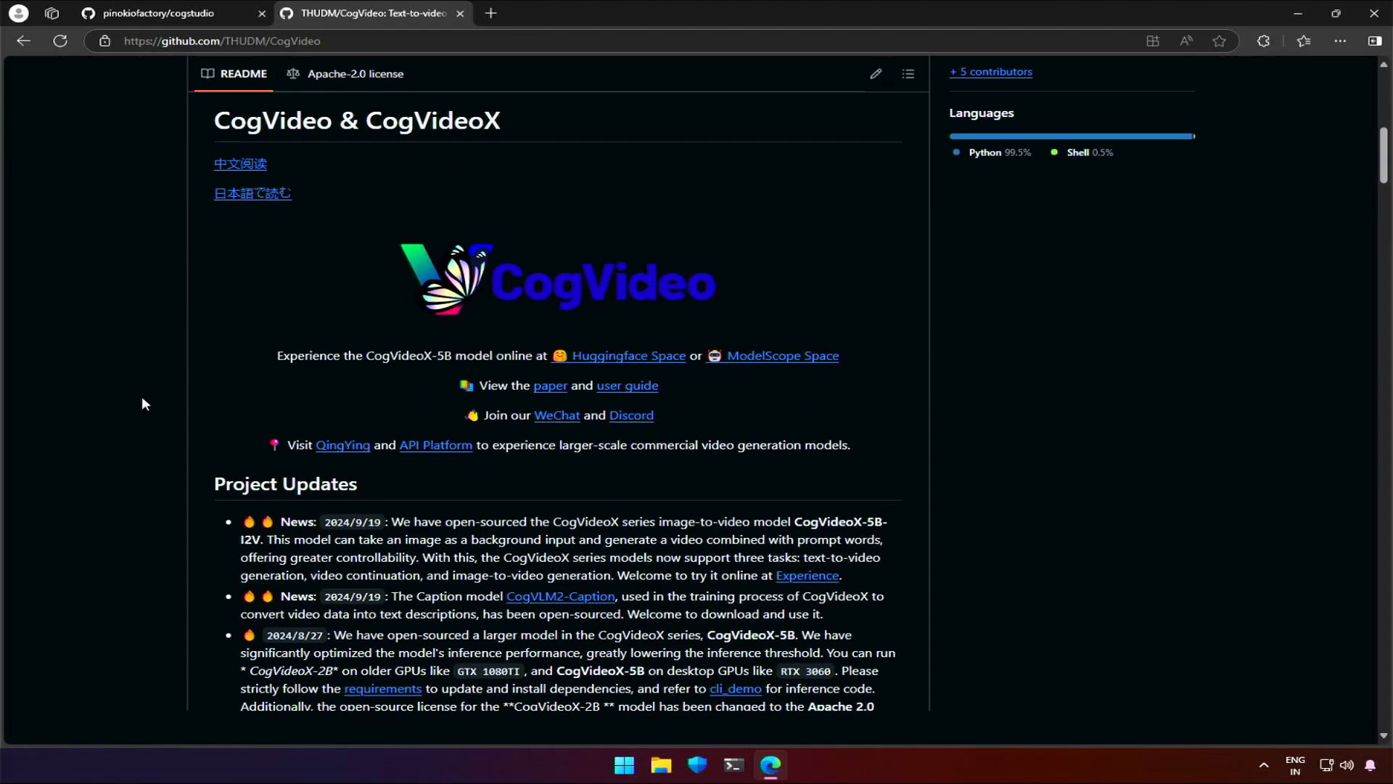
{"action": "scroll", "scroll_direction": "down", "scroll_amount": 3}
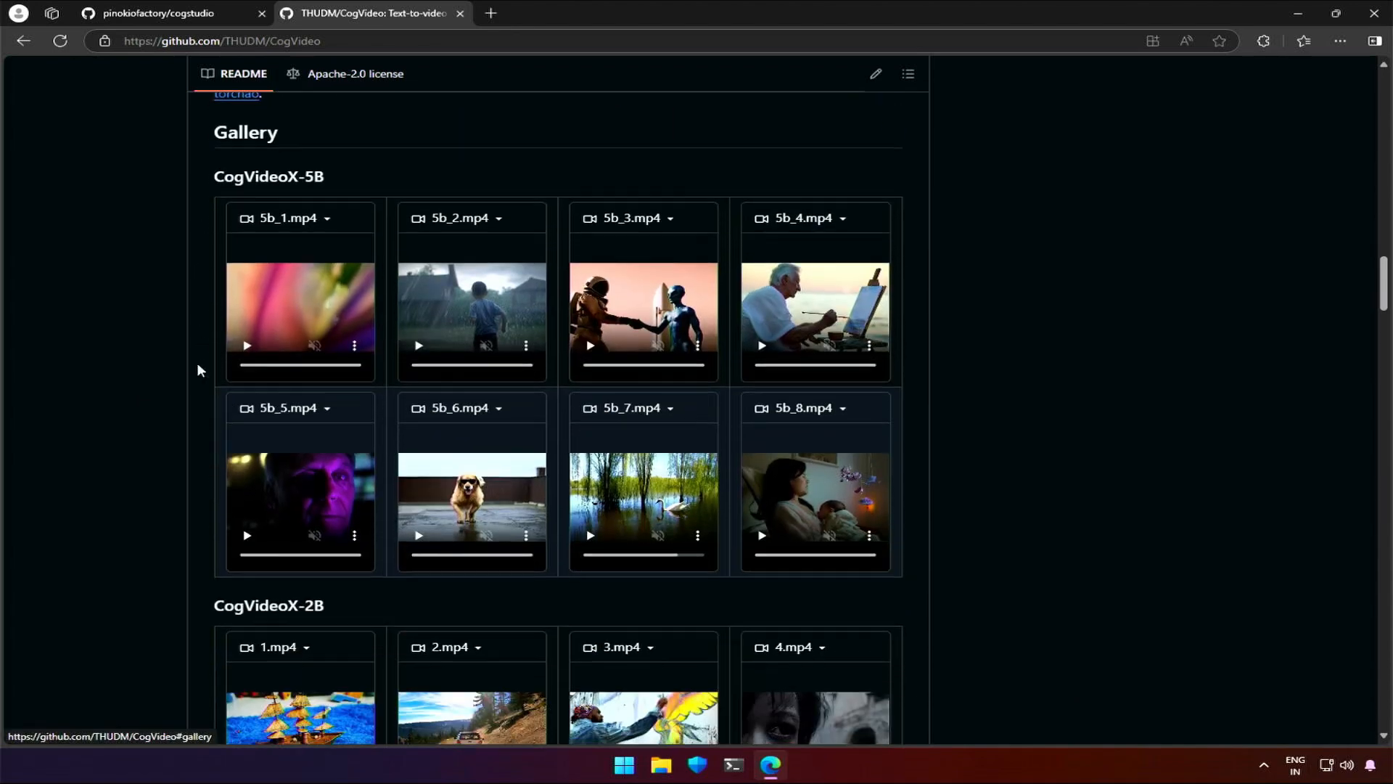
{"action": "scroll", "scroll_direction": "up", "scroll_amount": 3}
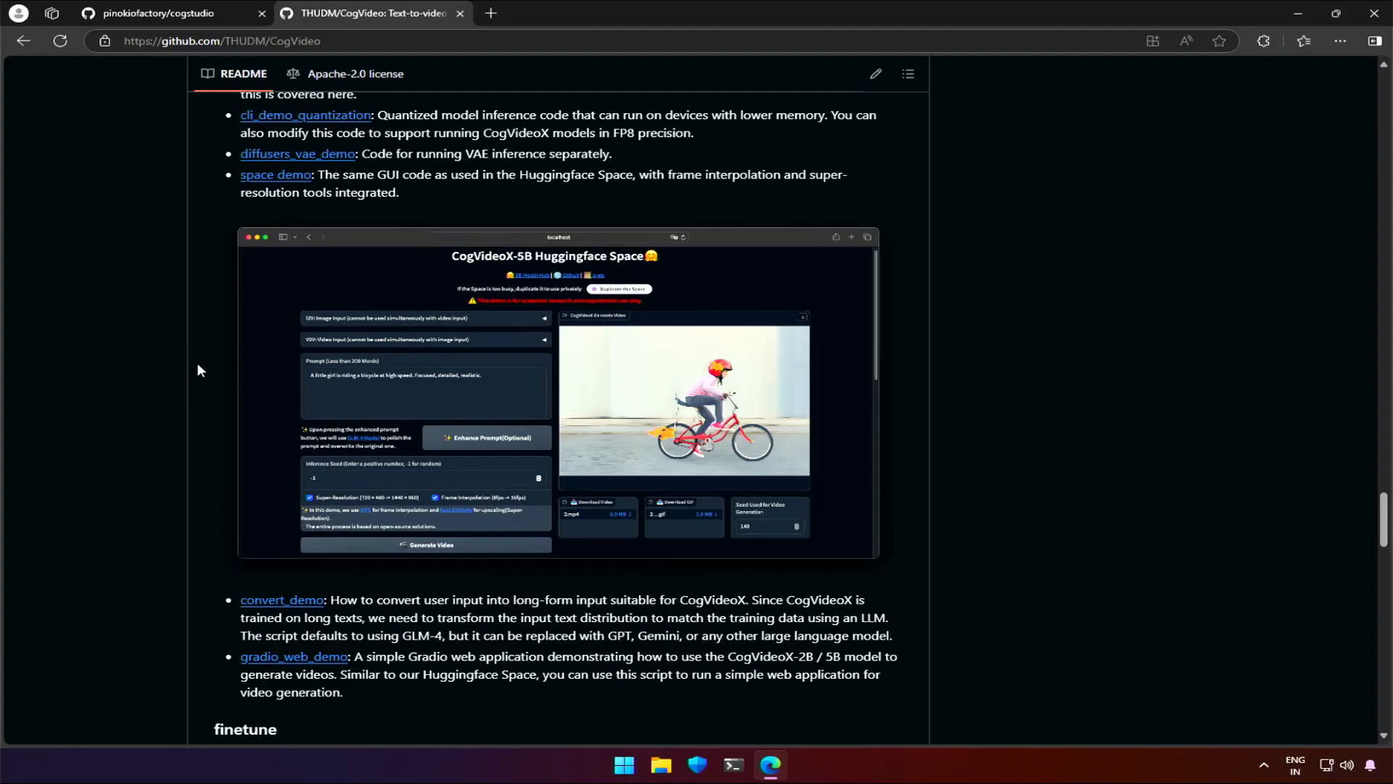
{"action": "left_click", "coordinate": [158, 13]}
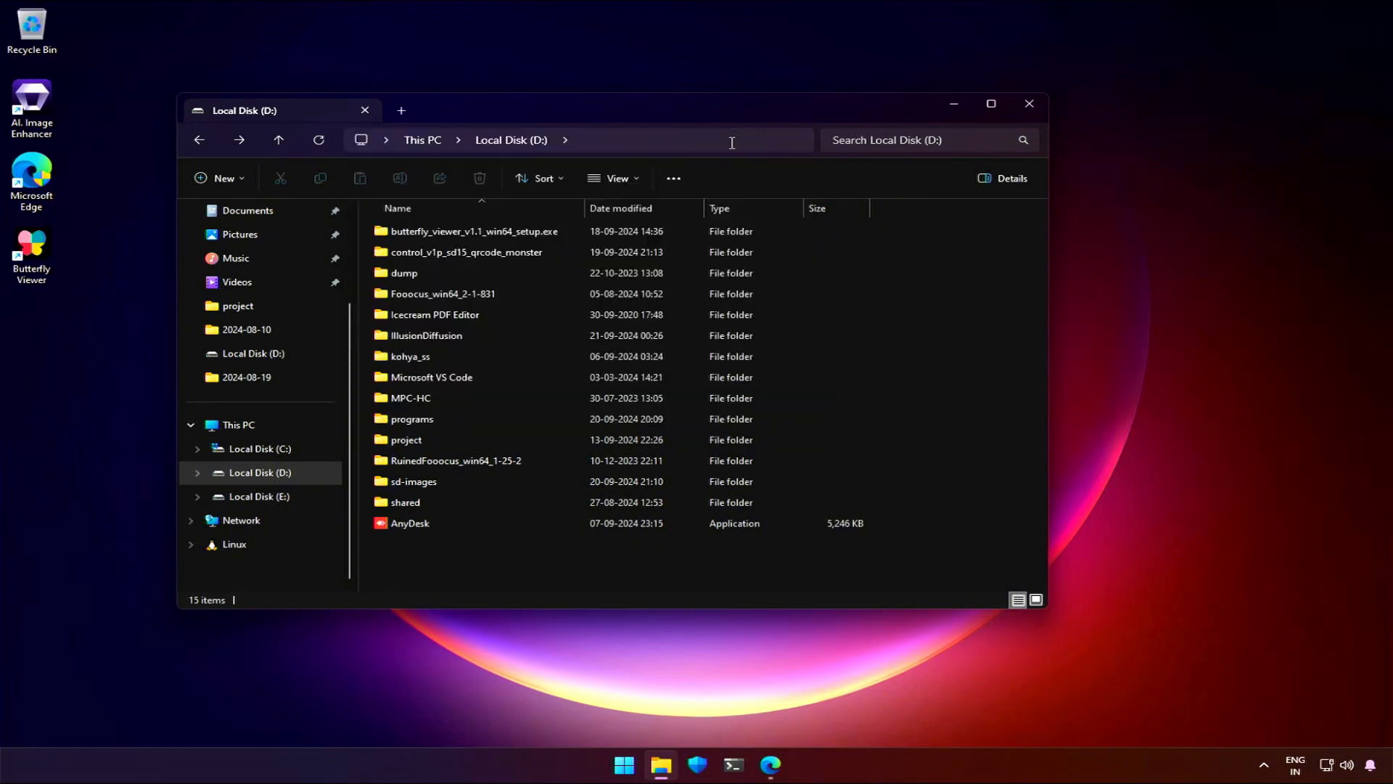
{"action": "left_click", "coordinate": [770, 765]}
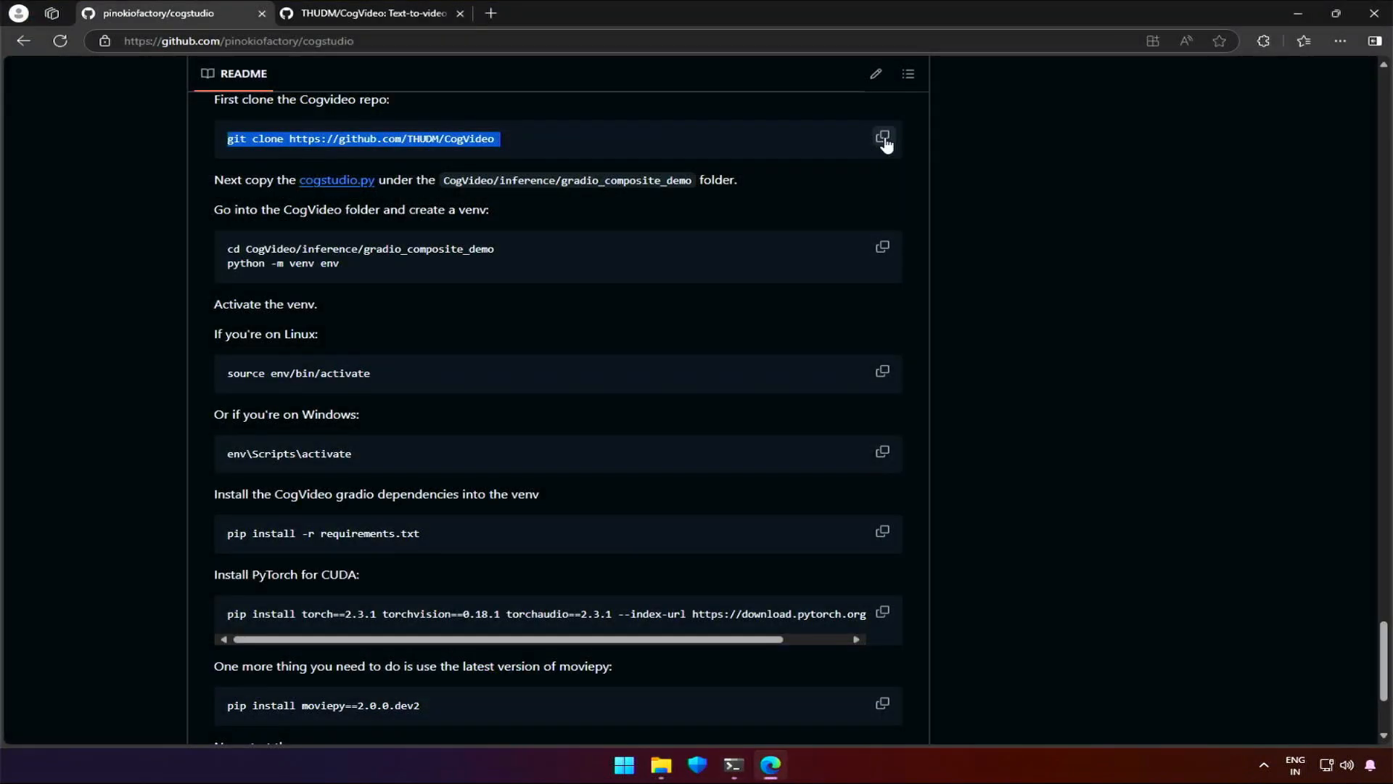
{"action": "left_click", "coordinate": [882, 136]}
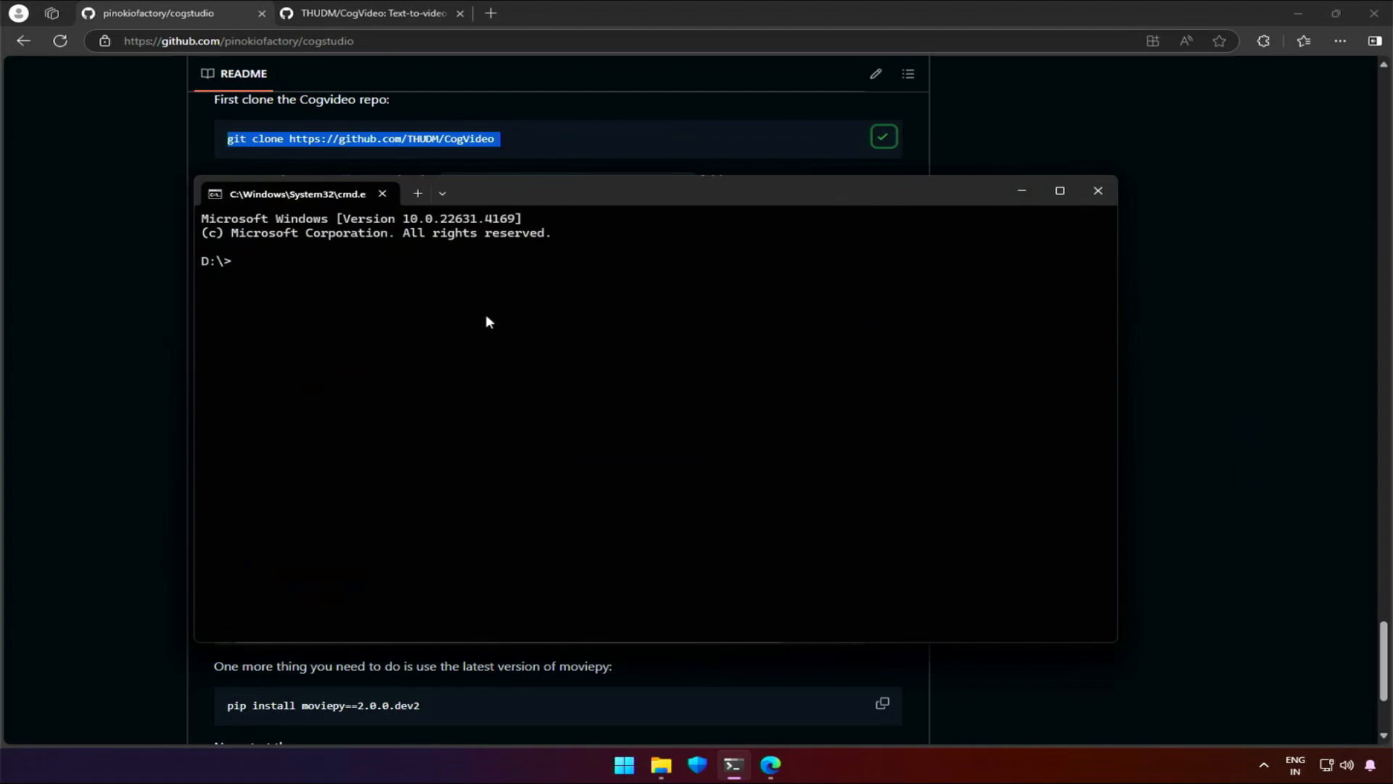
{"action": "type", "text": "git clone https://github.com/THUDM/CogVideo"}
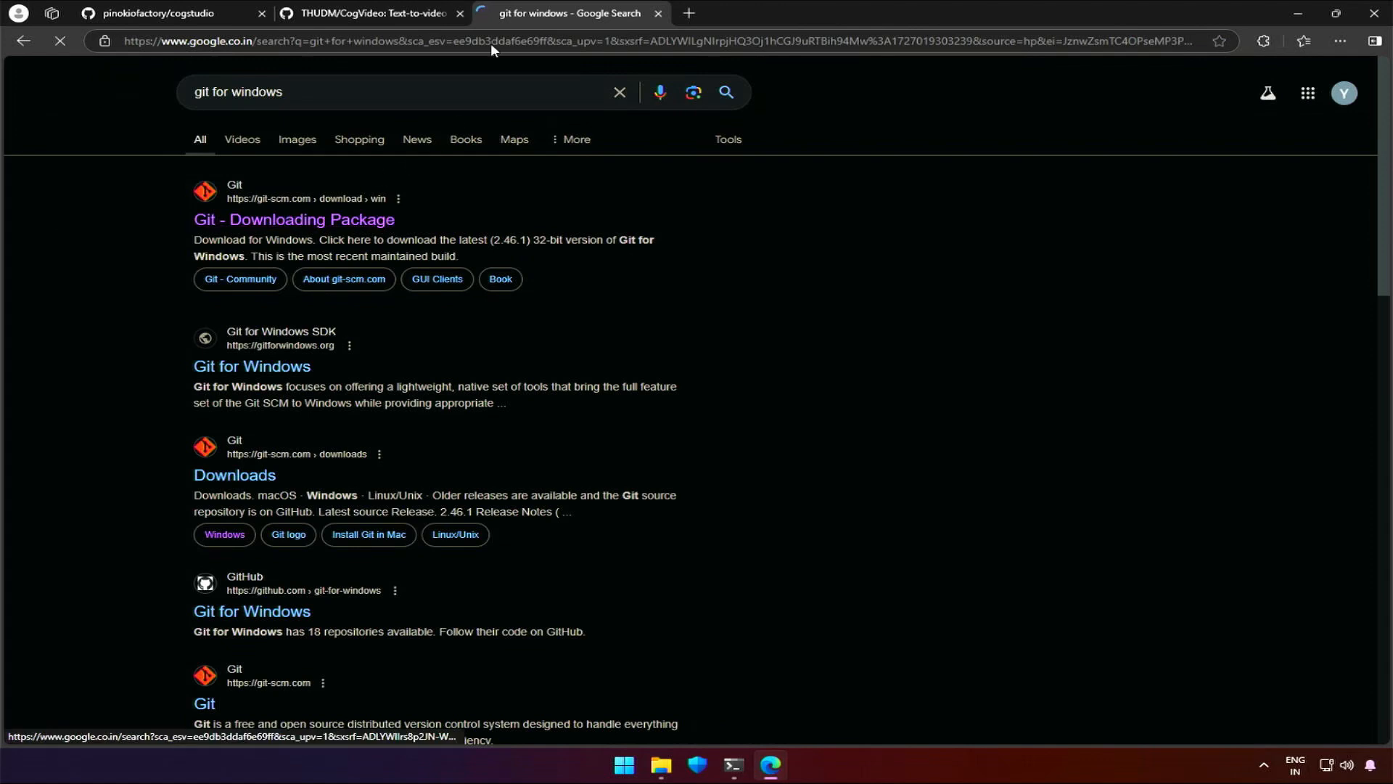
{"action": "left_click", "coordinate": [295, 219]}
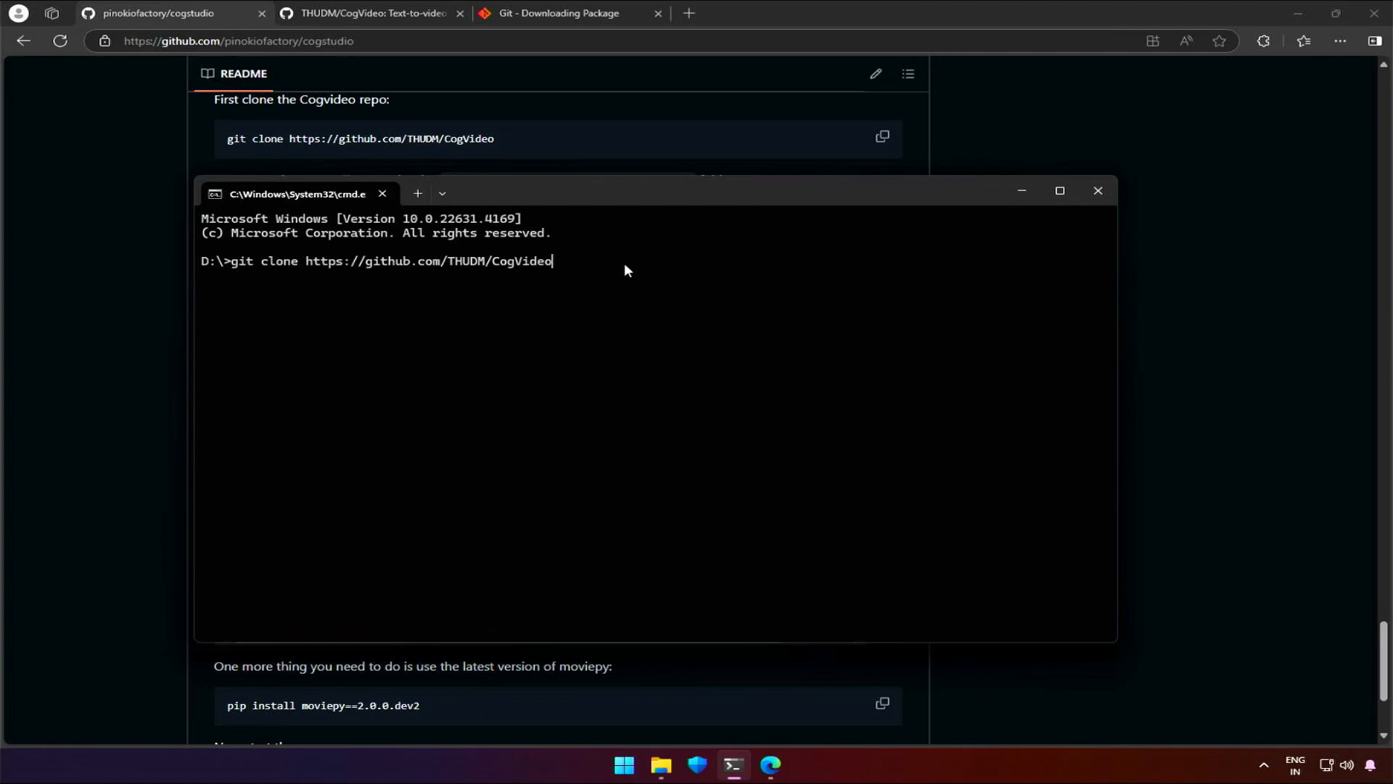
{"action": "key", "text": "Return"}
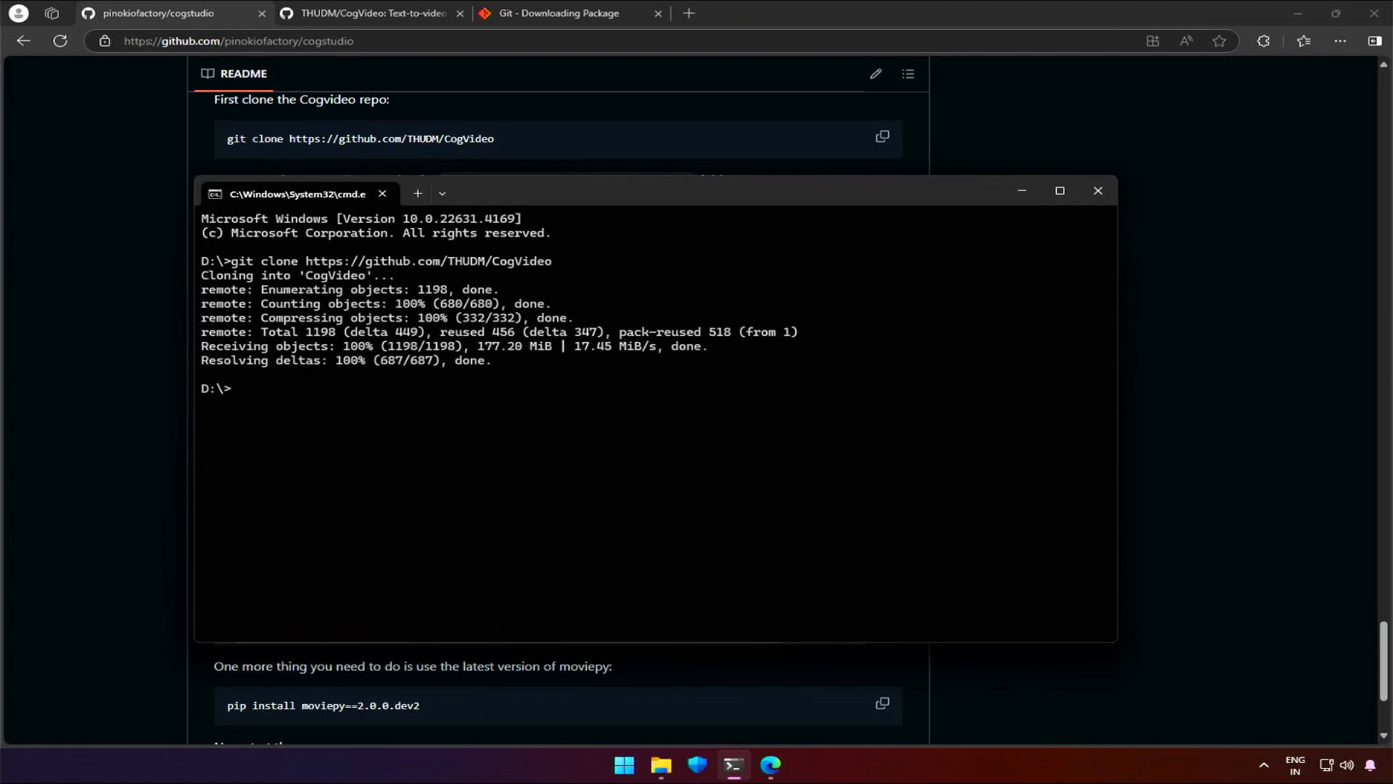
{"action": "left_click", "coordinate": [659, 770]}
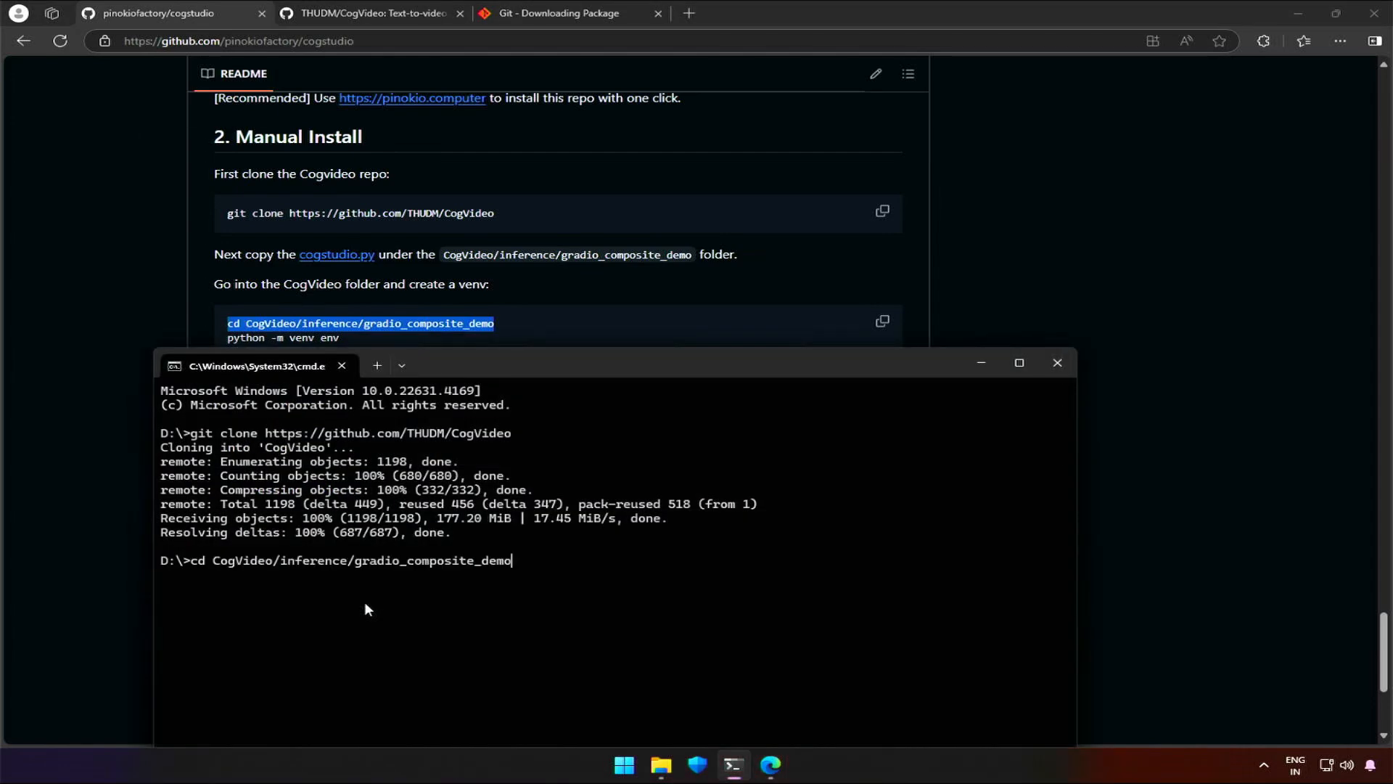
Enter CogVideo/inference/gradio_composite_demo, create venv 'env' with 'python -m venv env' and activate it via env\Scripts\activate.
{"action": "key", "text": "Return"}
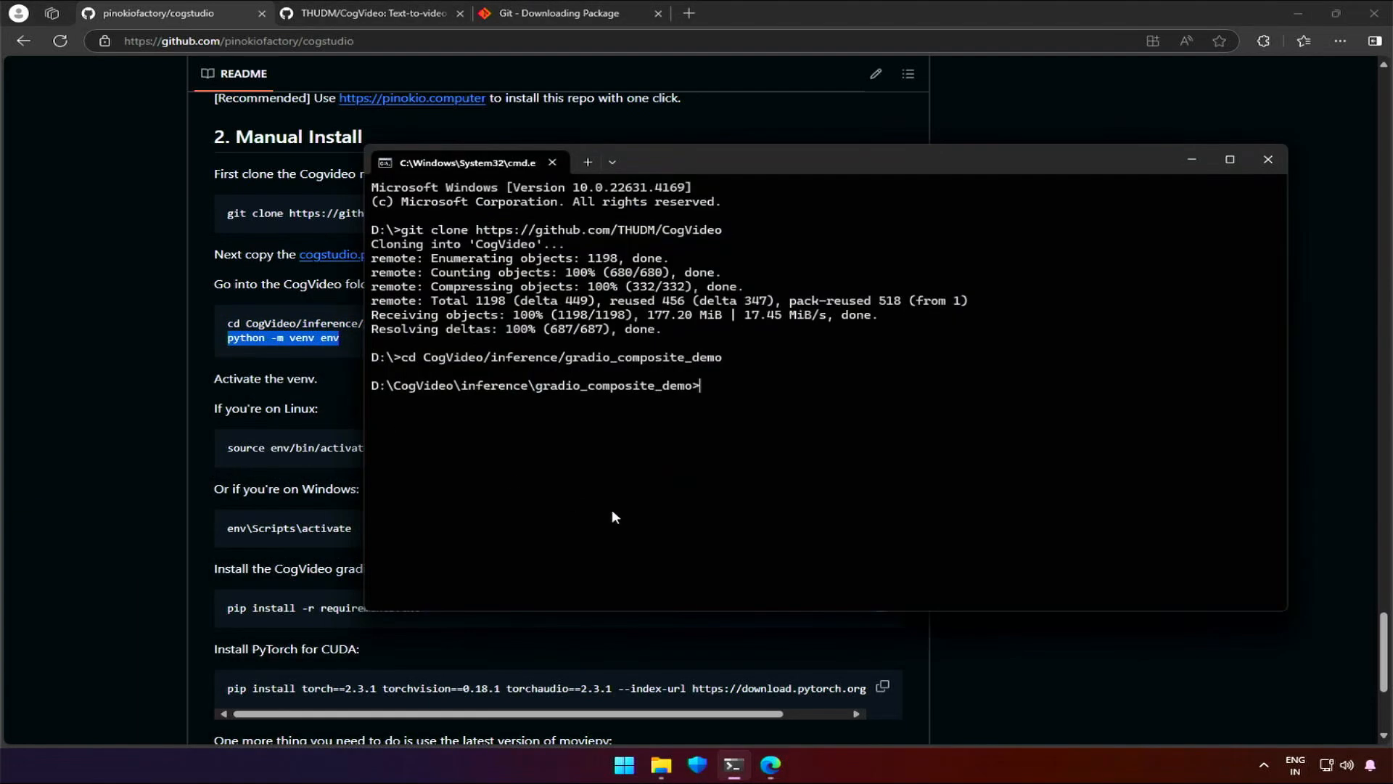
{"action": "type", "text": "python -m venv env"}
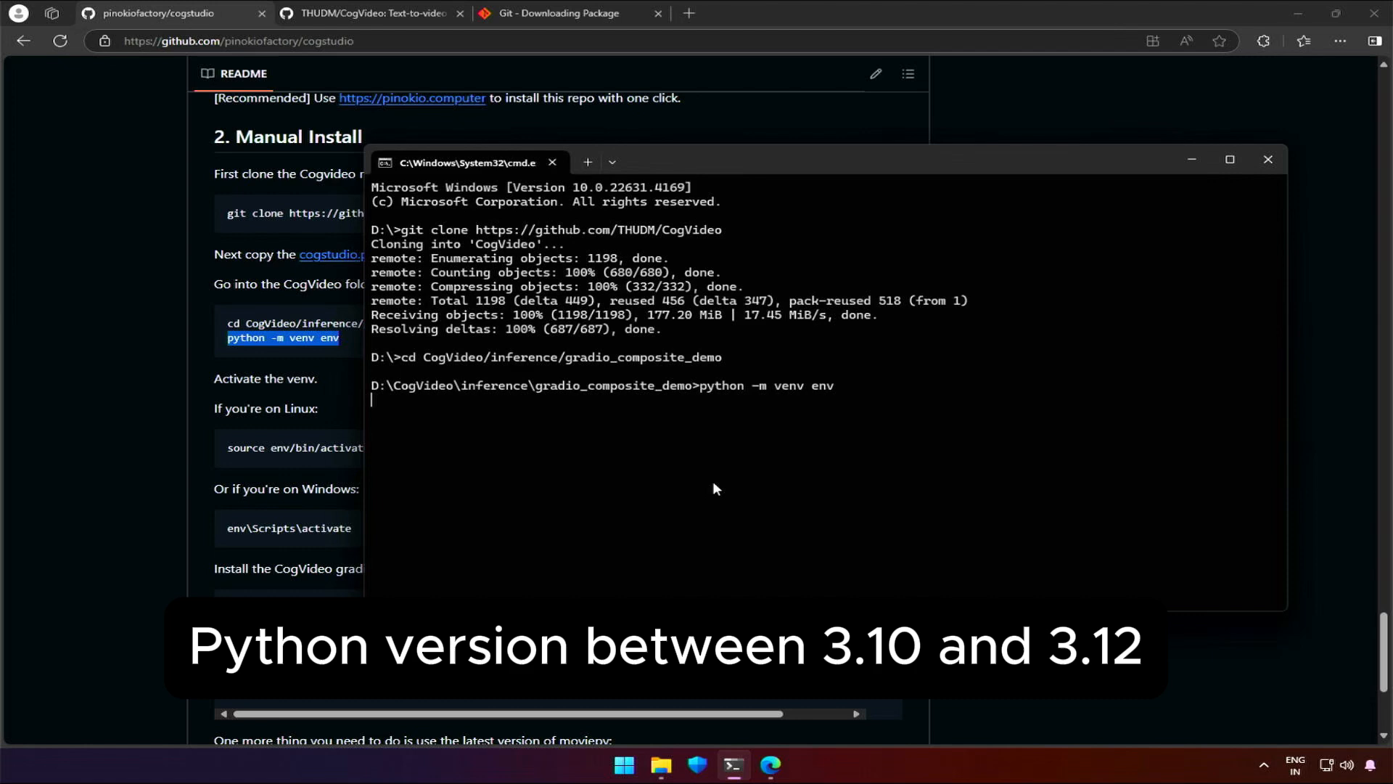
{"action": "mouse_move", "coordinate": [684, 495]}
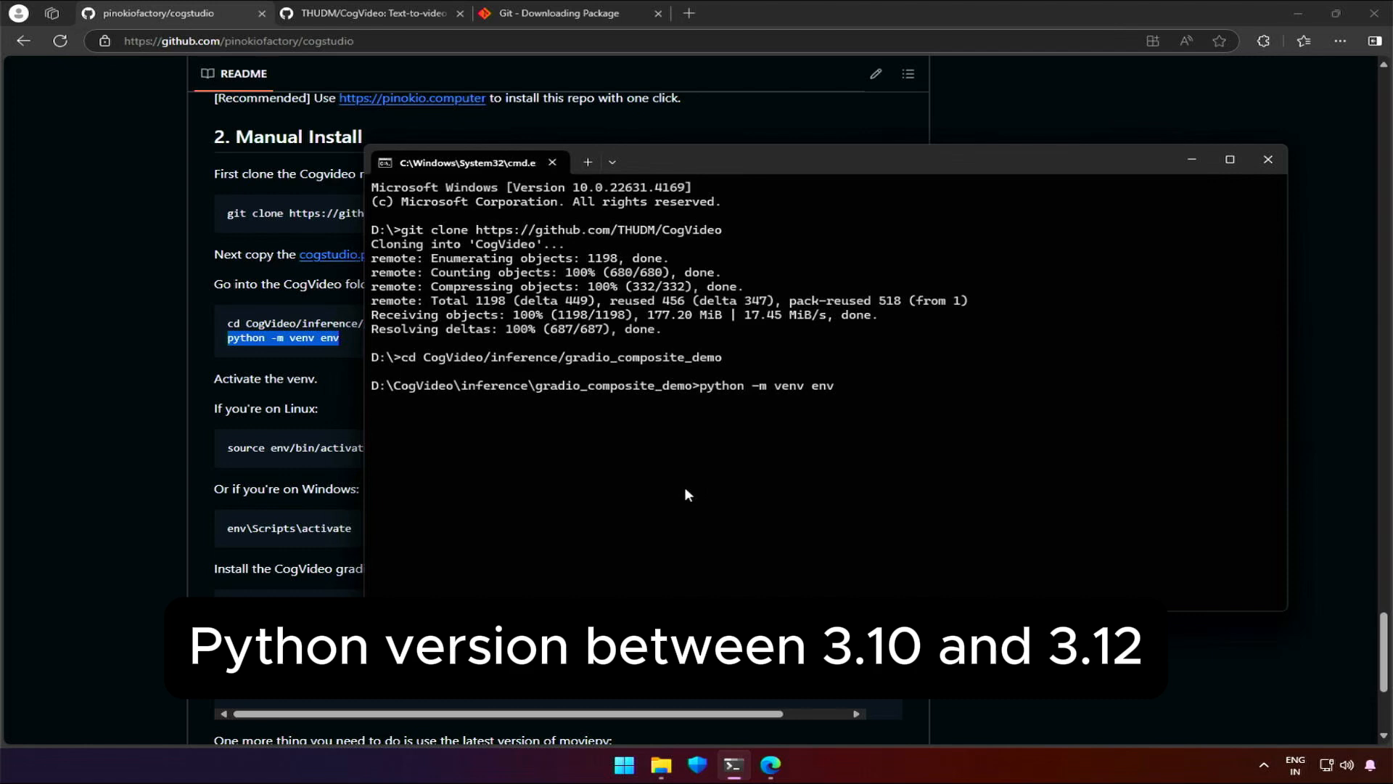
{"action": "key", "text": "Return"}
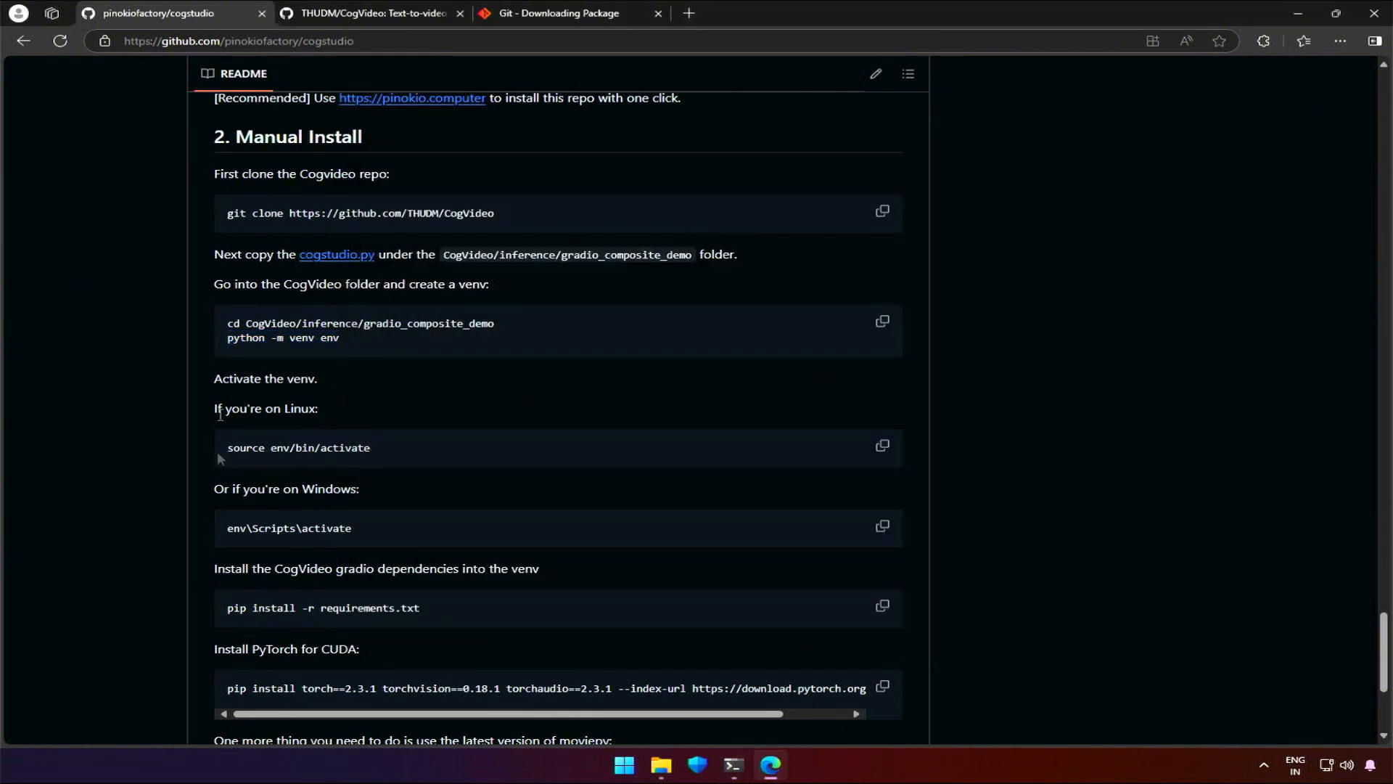
{"action": "double_click", "coordinate": [289, 527]}
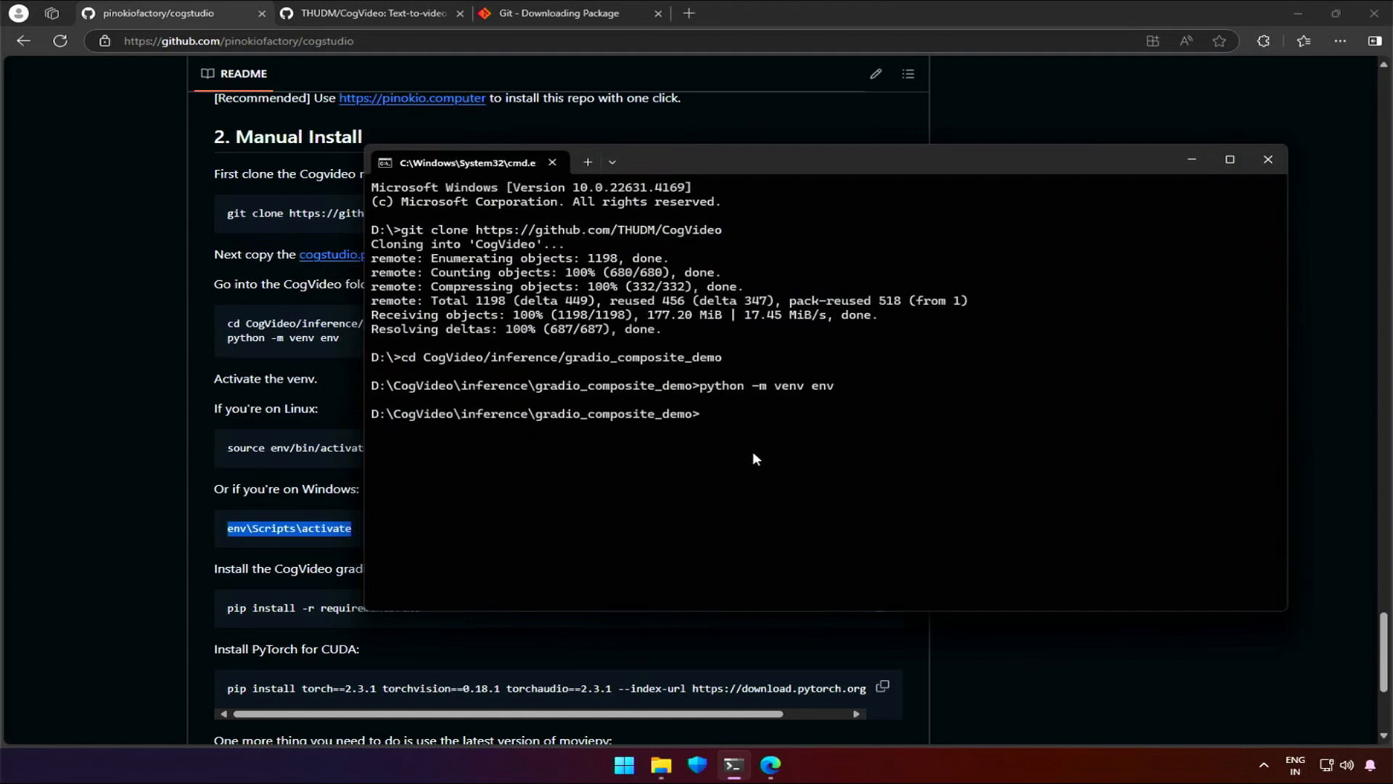
{"action": "key", "text": "Return"}
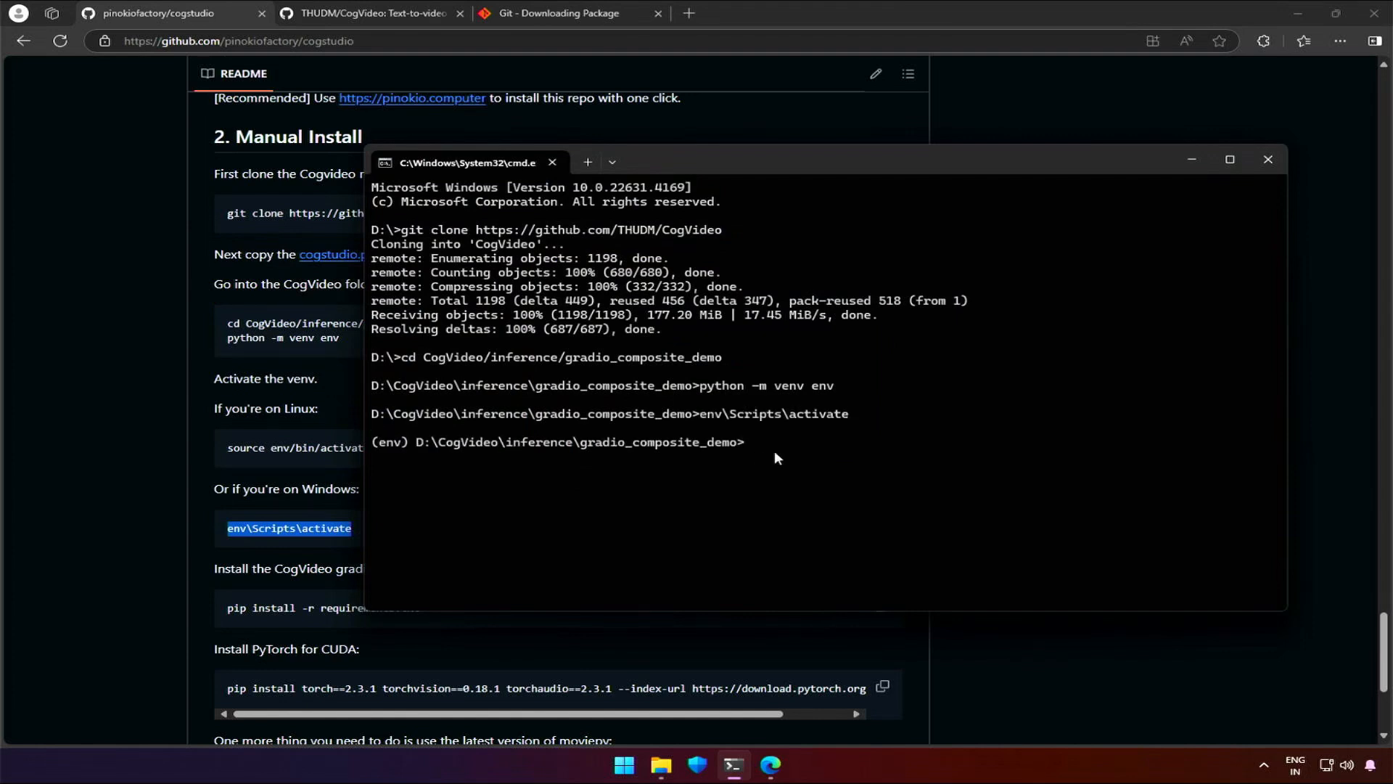
{"action": "mouse_move", "coordinate": [279, 553]}
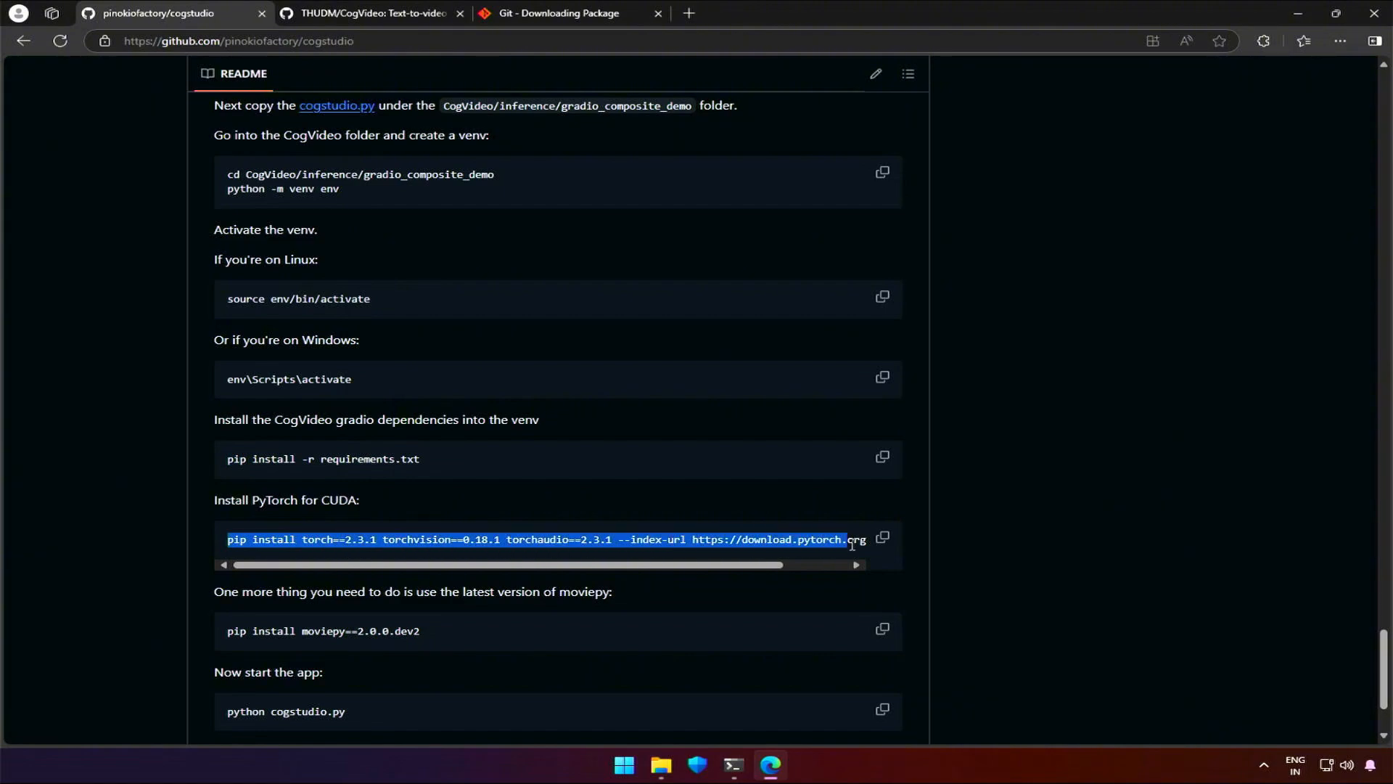
Install PyTorch 2.3.1 for CUDA 12.1 and moviepy==2.0.0.dev2 with pip in the venv.
{"action": "left_click", "coordinate": [882, 540]}
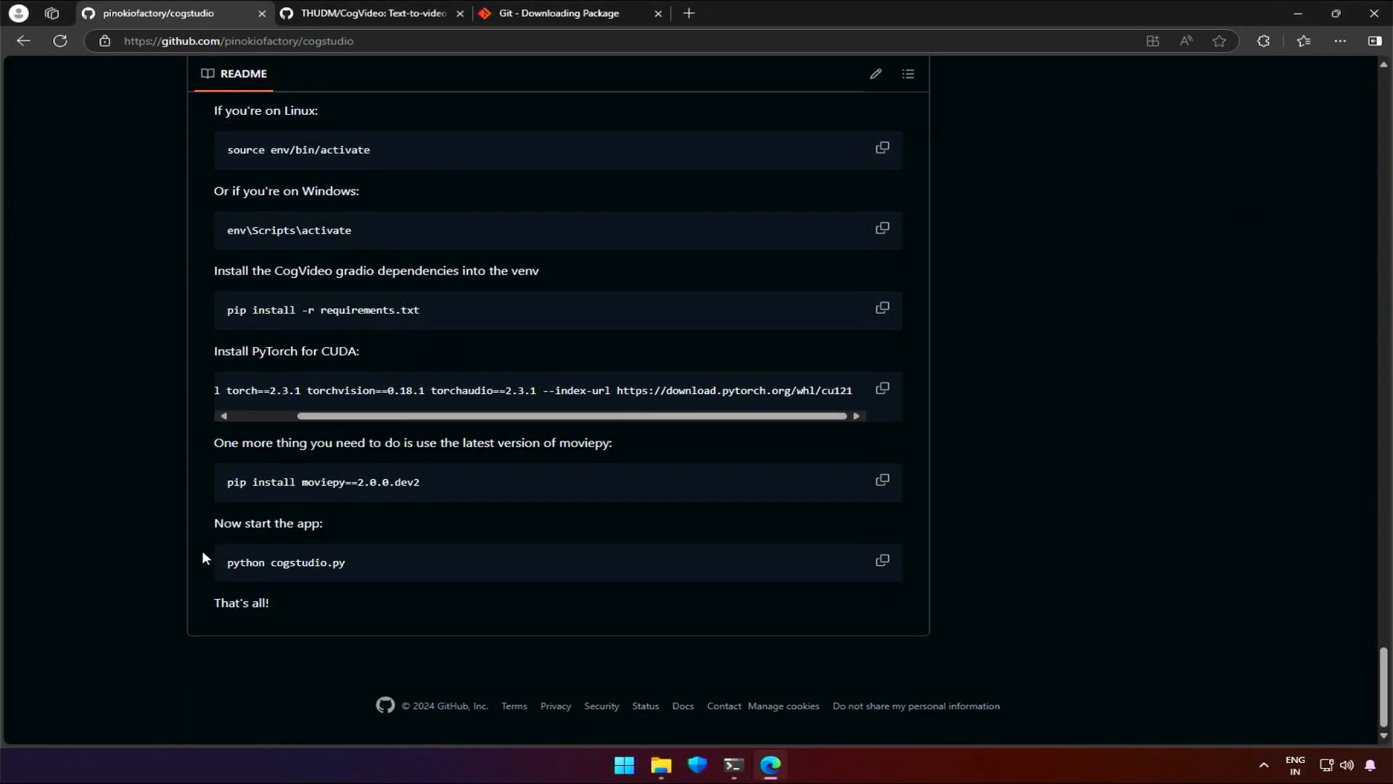
{"action": "triple_click", "coordinate": [322, 482]}
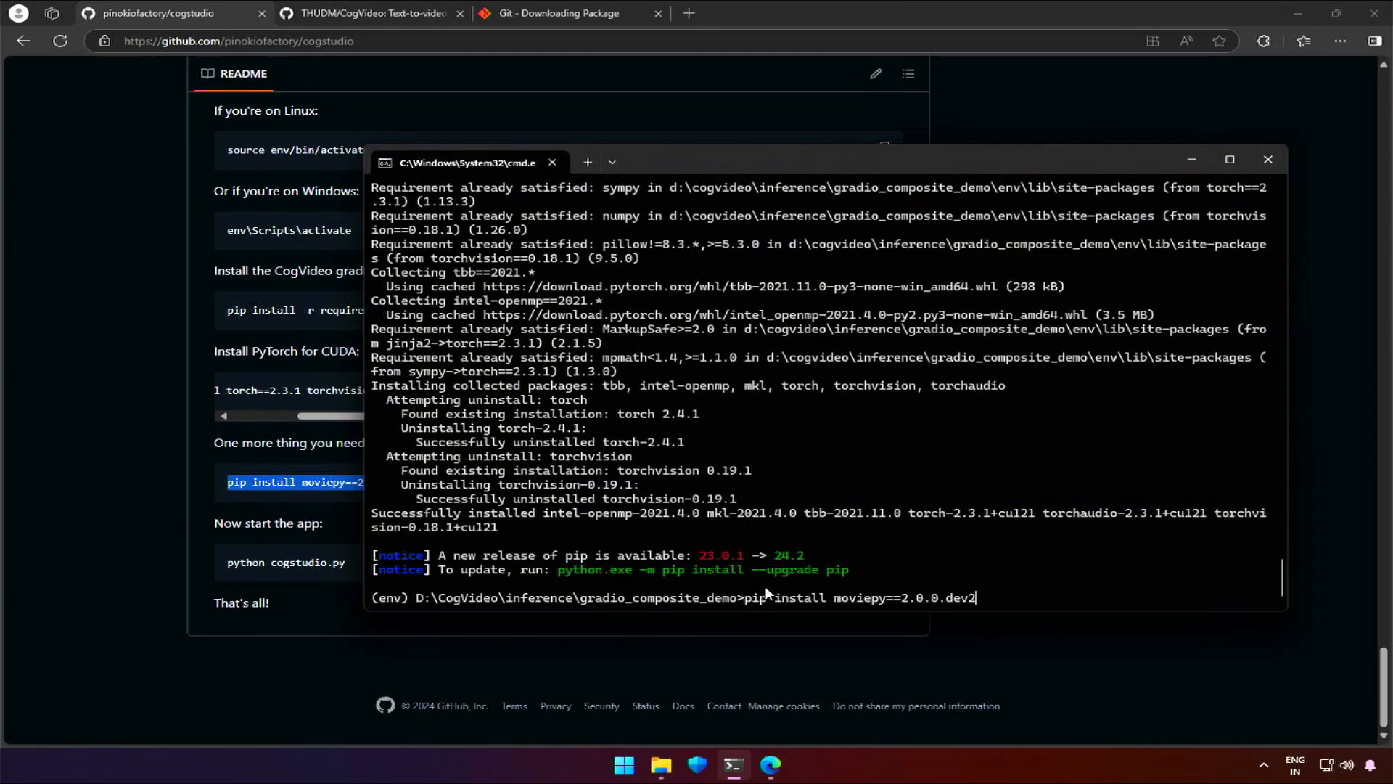
{"action": "key", "text": "Return"}
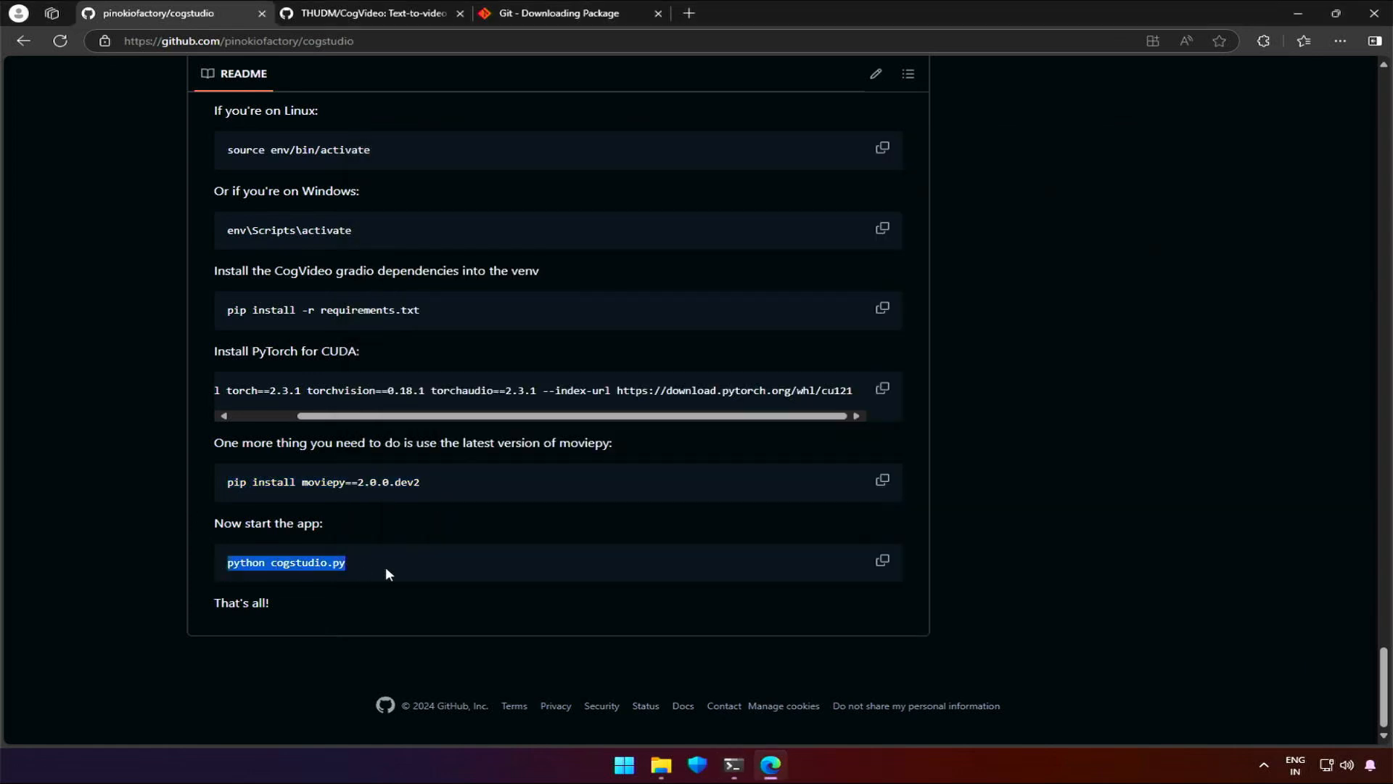
{"action": "scroll", "scroll_direction": "up", "scroll_amount": 3}
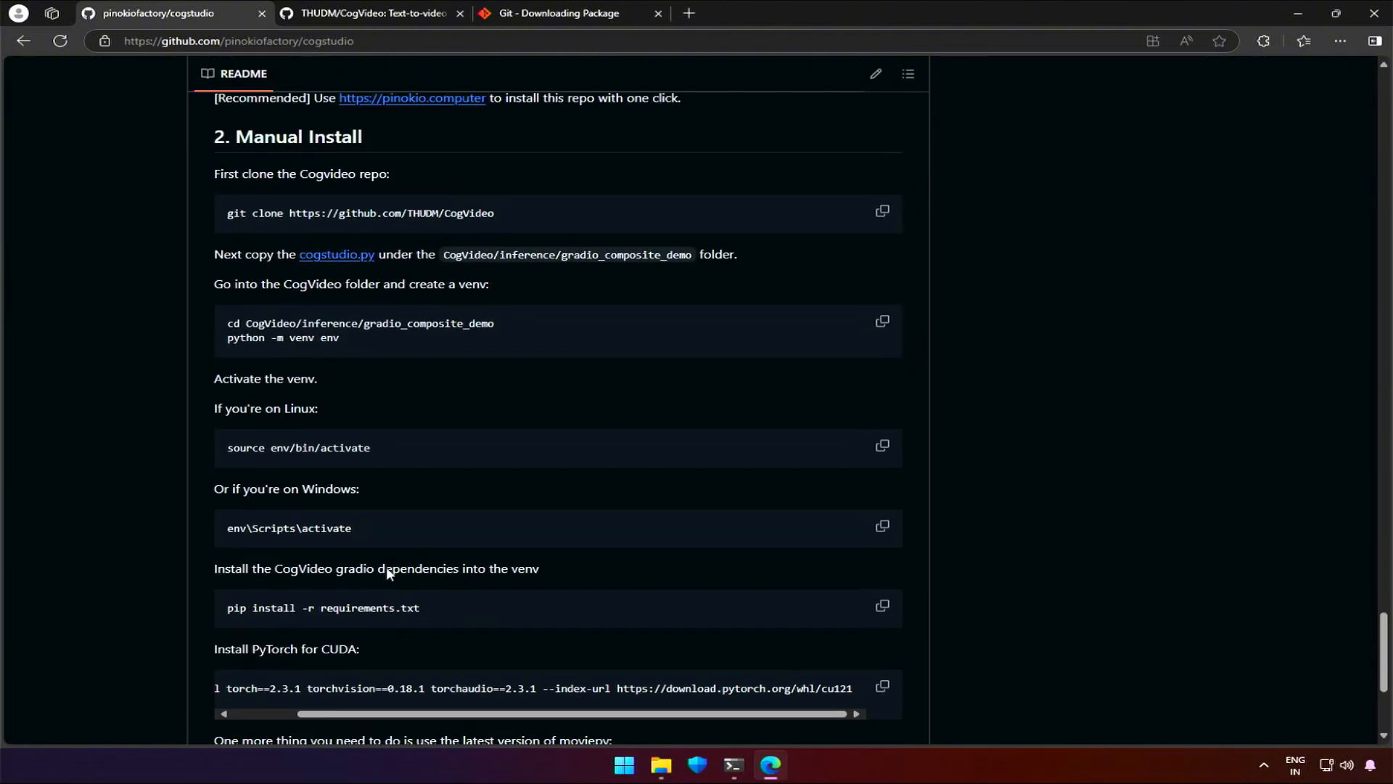
Place cogstudio.py in gradio_composite_demo and view it in Notepad.
{"action": "scroll", "scroll_direction": "up", "scroll_amount": 3}
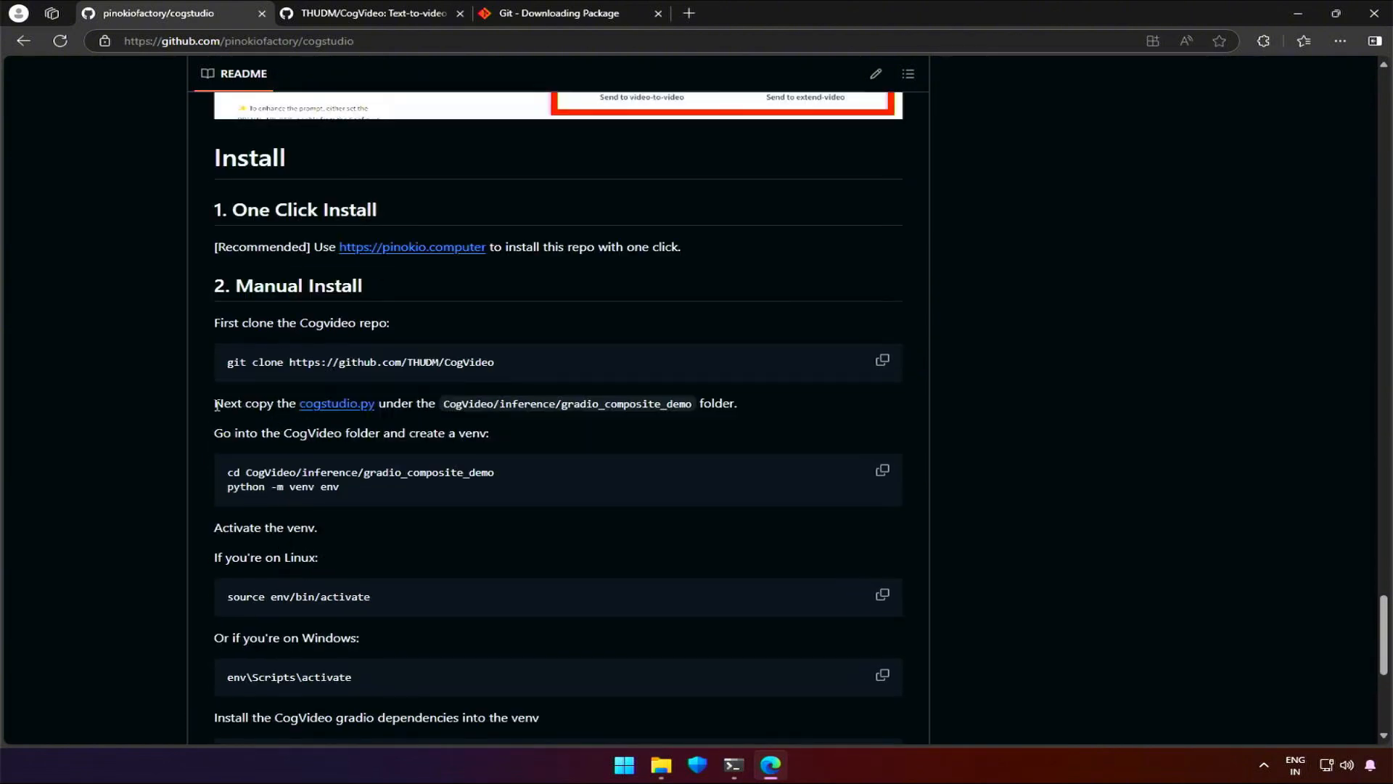
{"action": "left_click", "coordinate": [660, 770]}
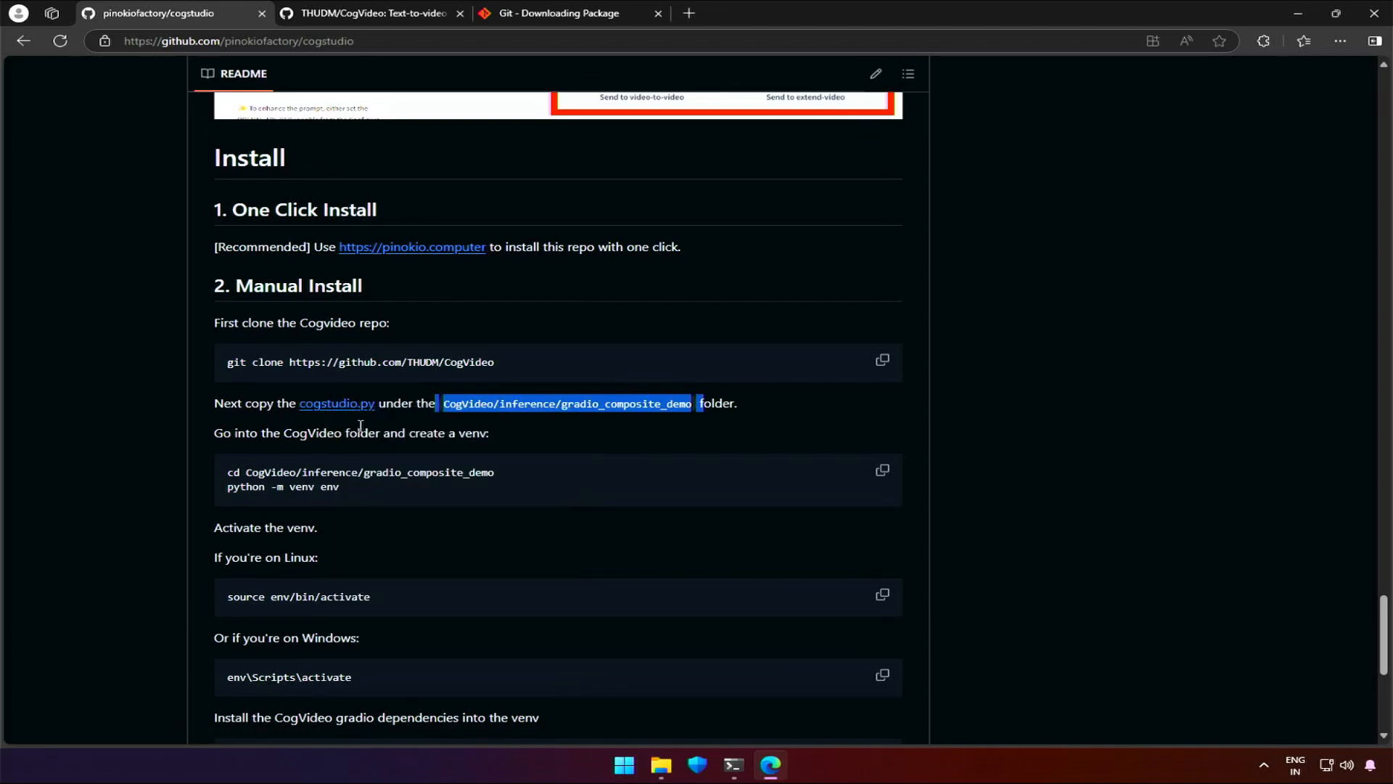
{"action": "left_click", "coordinate": [335, 402]}
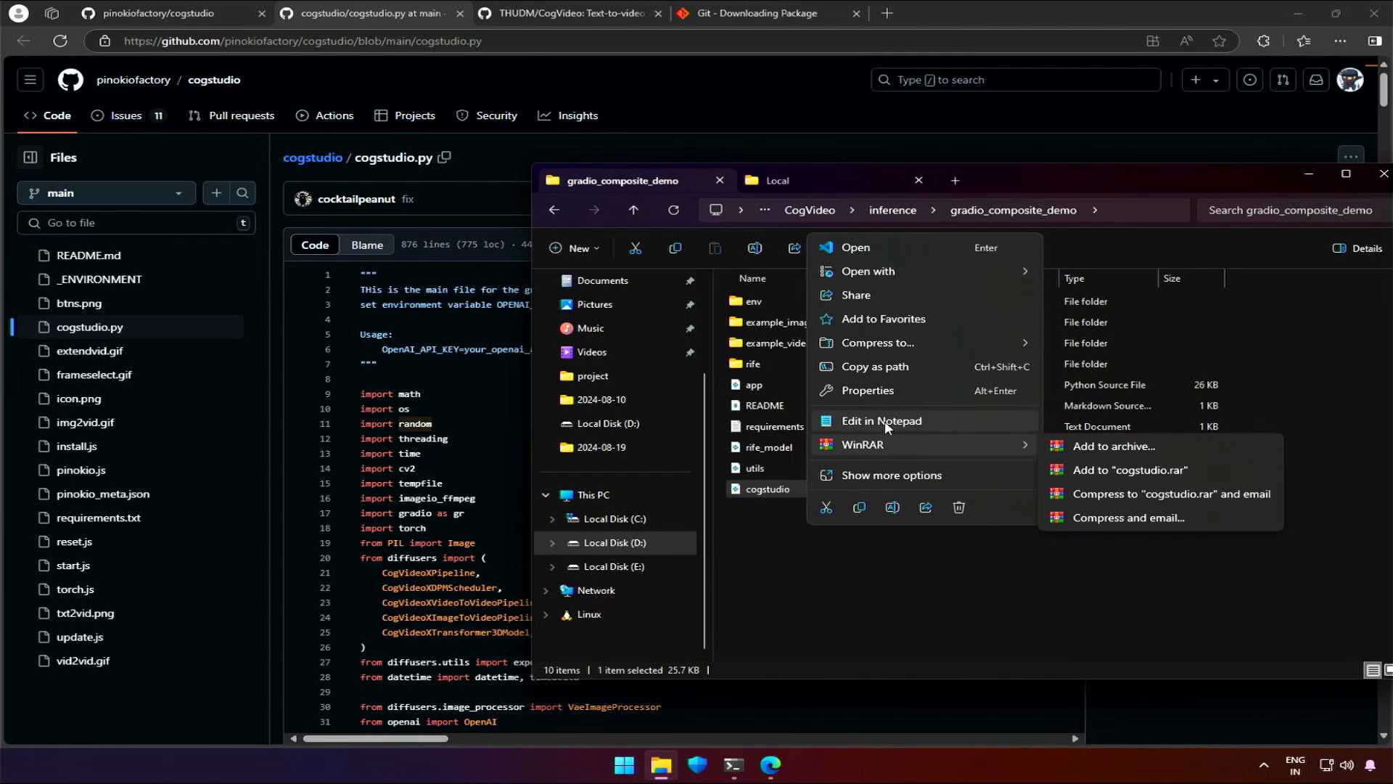
{"action": "left_click", "coordinate": [881, 421]}
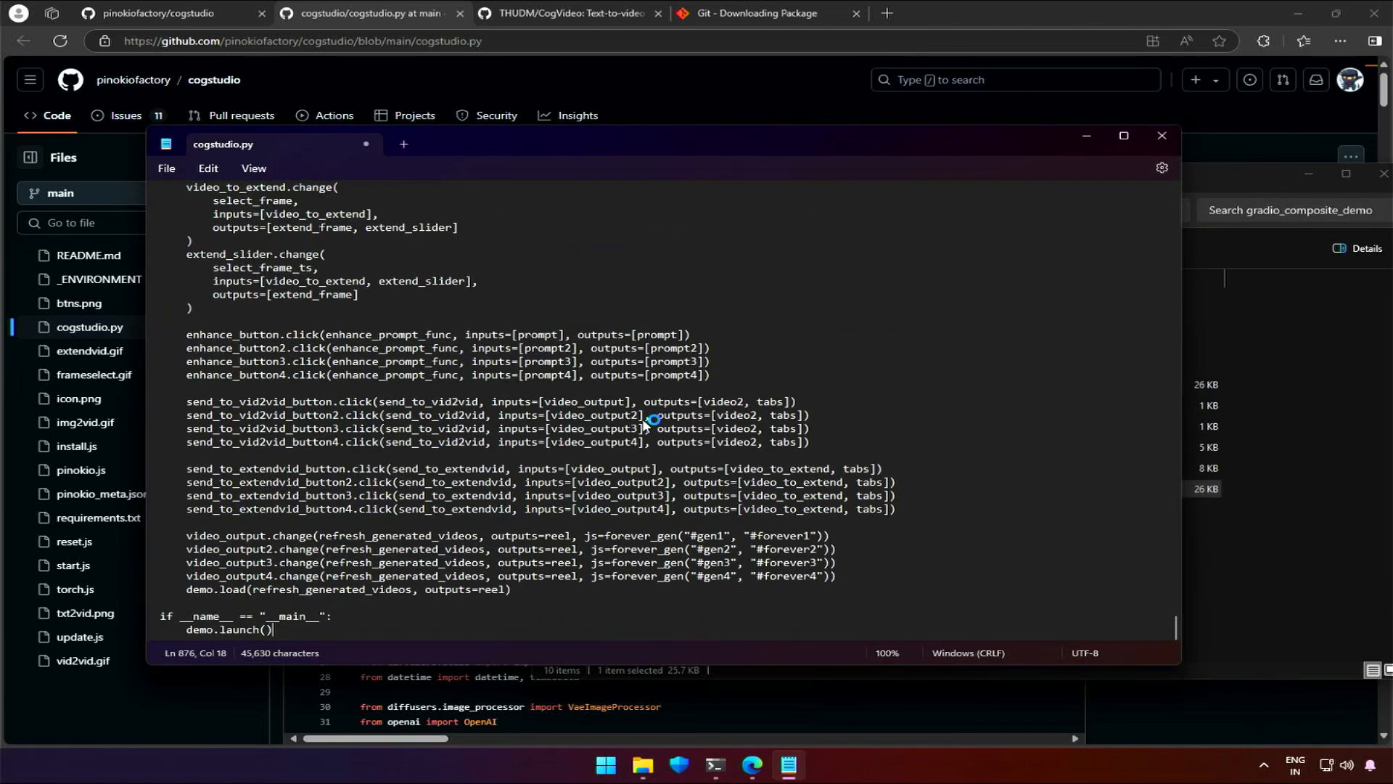
{"action": "left_click", "coordinate": [167, 168]}
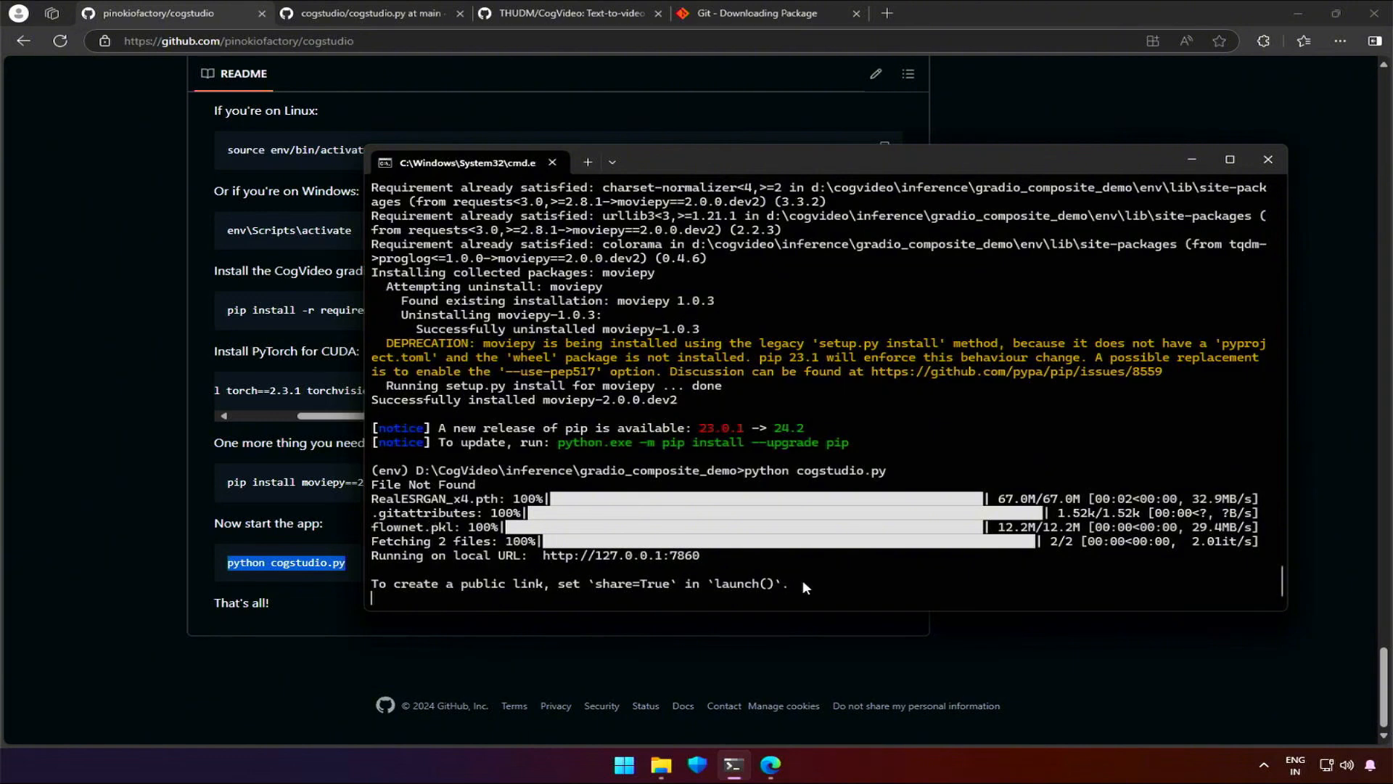
{"action": "mouse_move", "coordinate": [620, 555]}
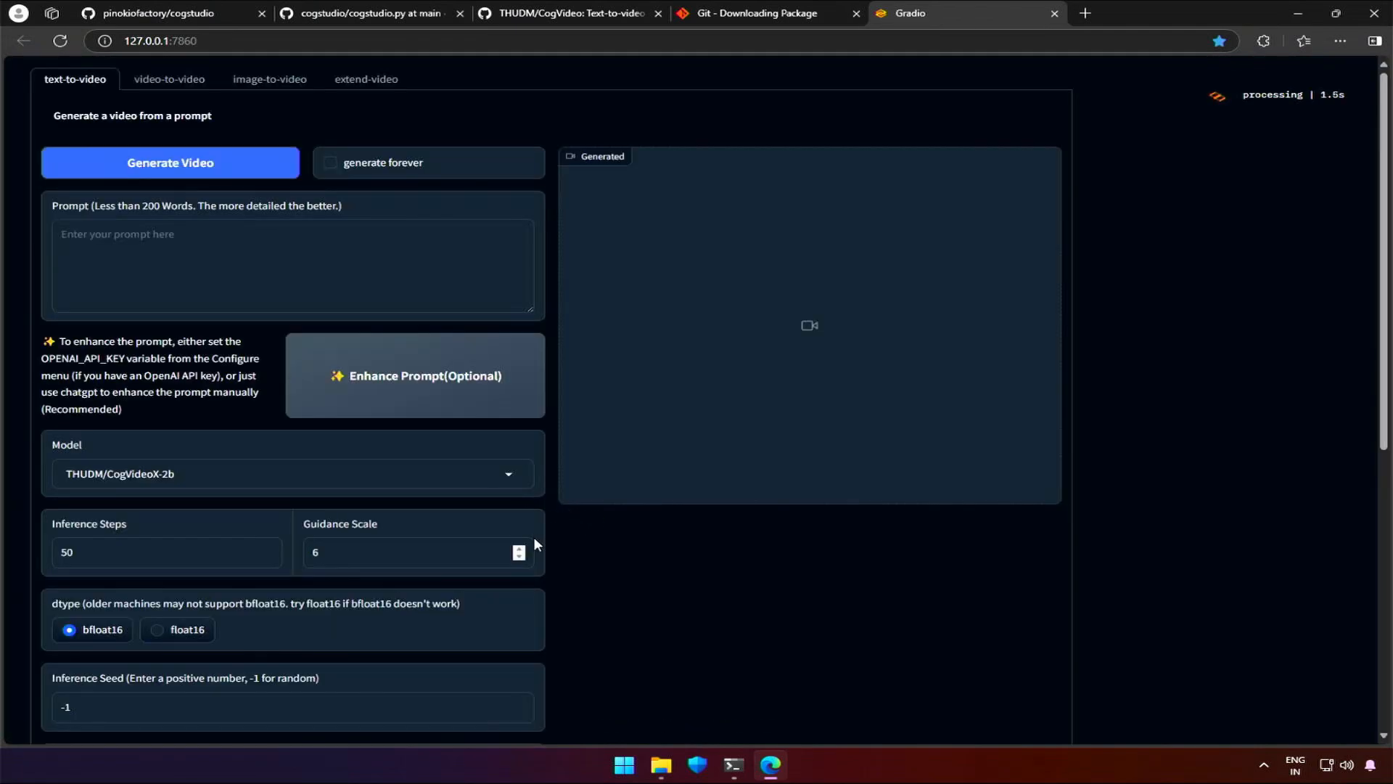
Scroll the local CogStudio text-to-video page at 127.0.0.1:7860 to review its demo gallery (50 steps, 6.0 guidance).
{"action": "scroll", "scroll_direction": "down", "scroll_amount": 3}
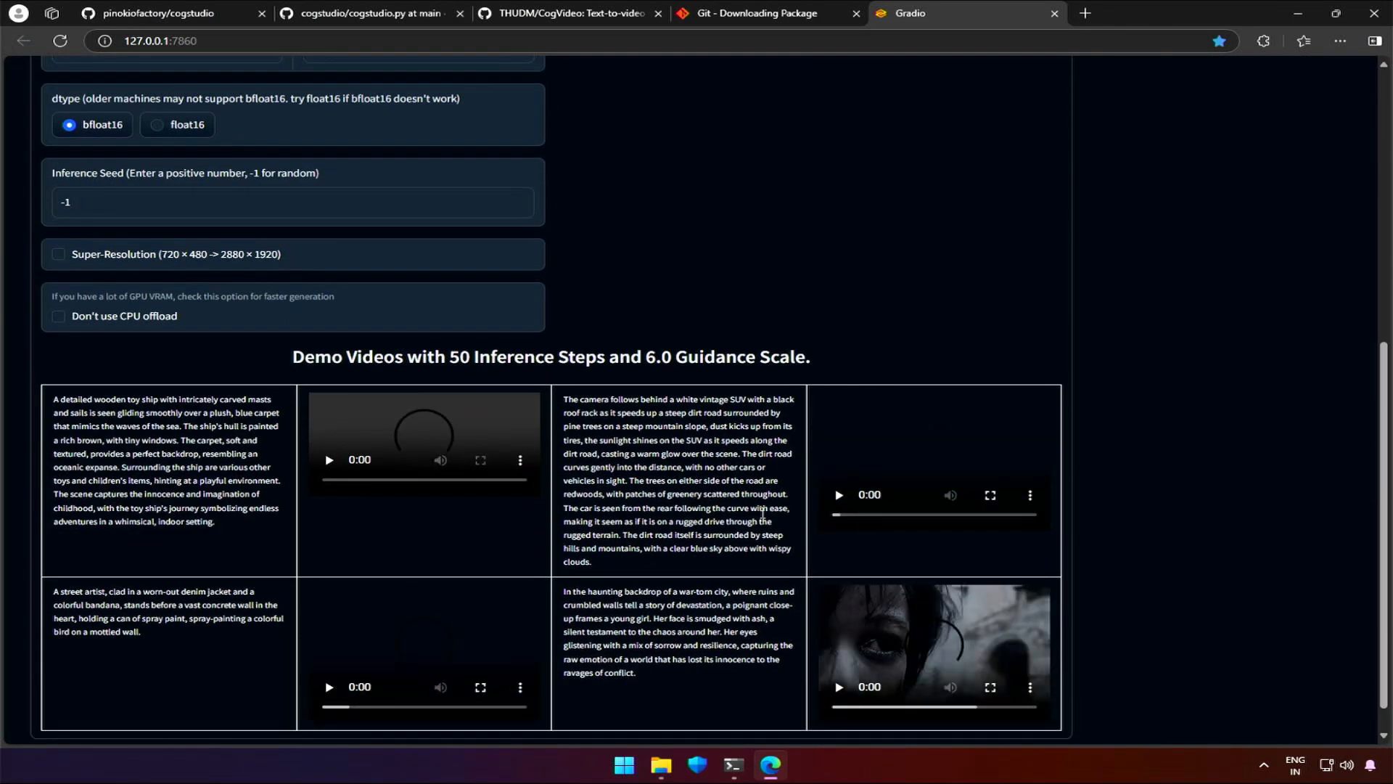
{"action": "scroll", "scroll_direction": "up", "scroll_amount": 3}
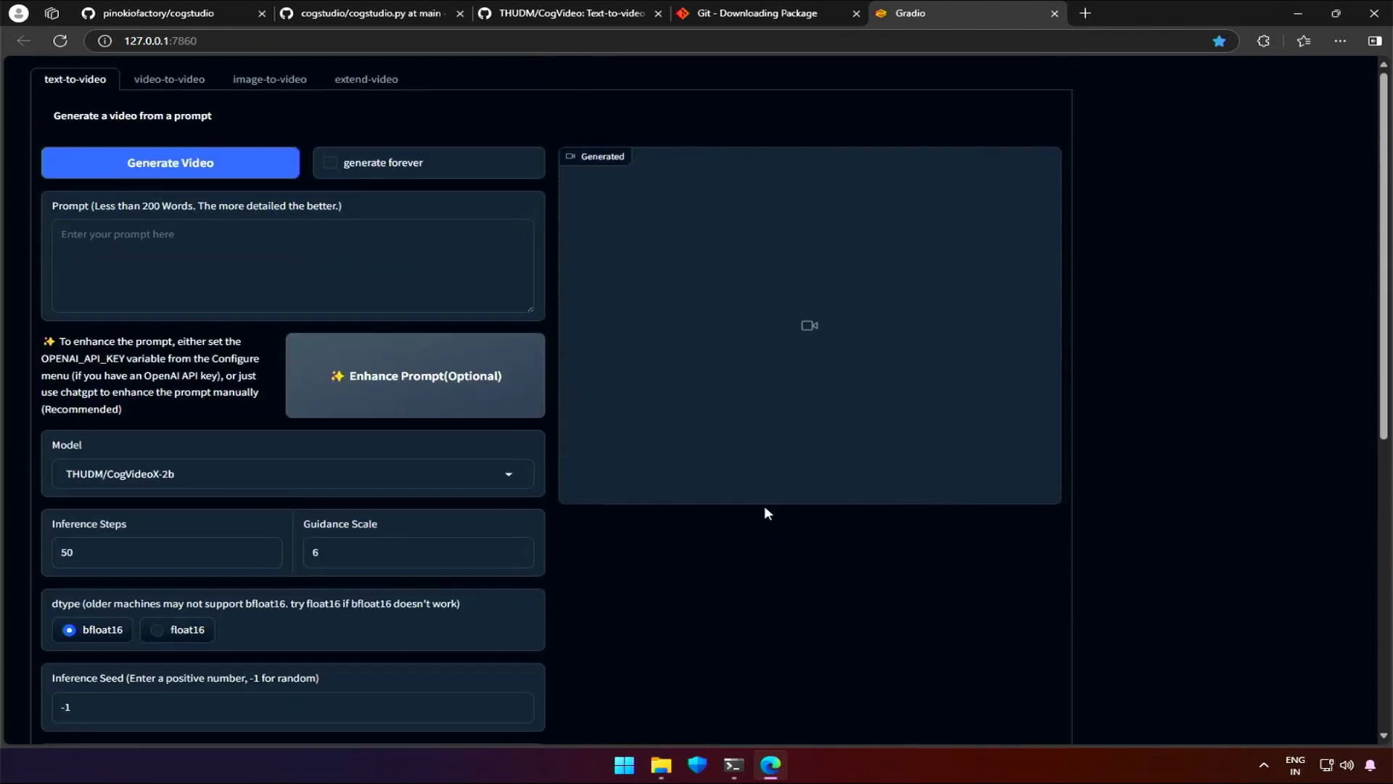
{"action": "mouse_move", "coordinate": [695, 489]}
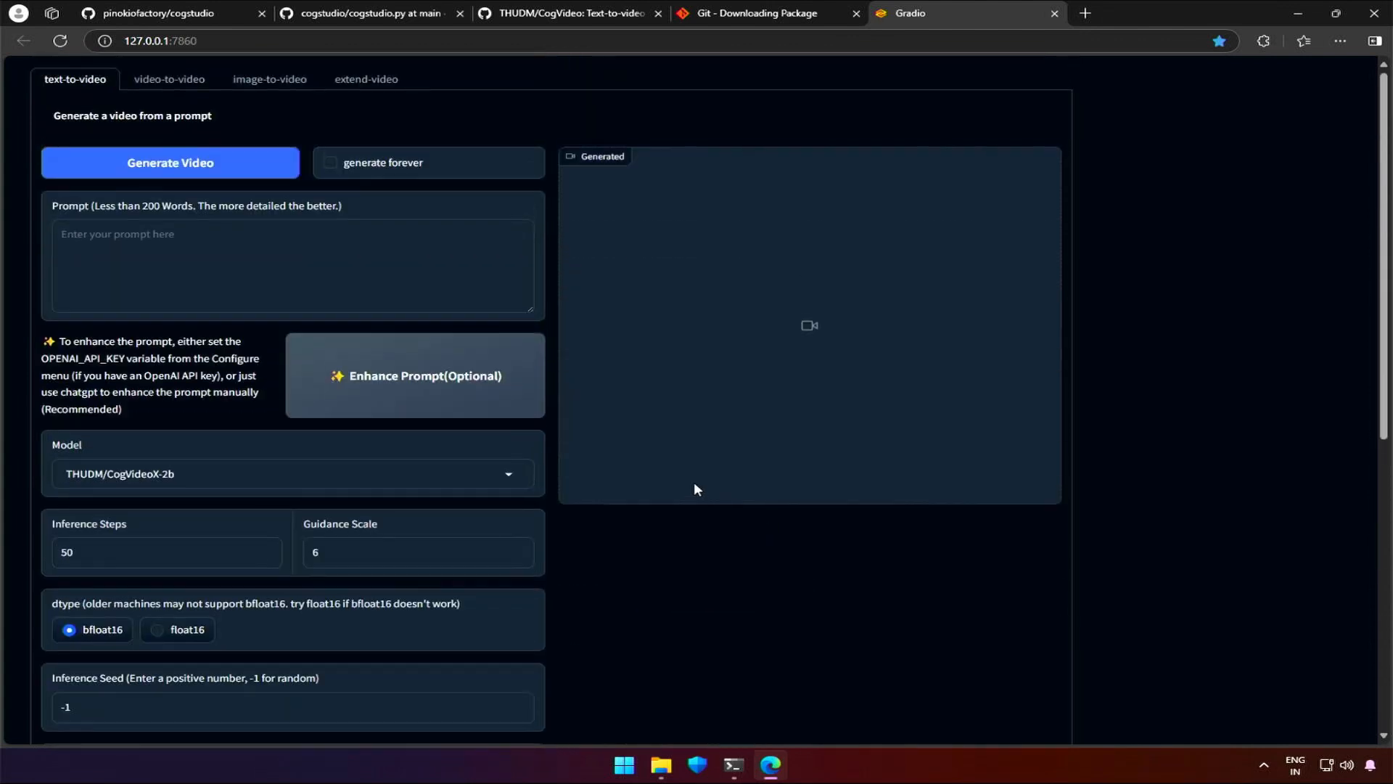